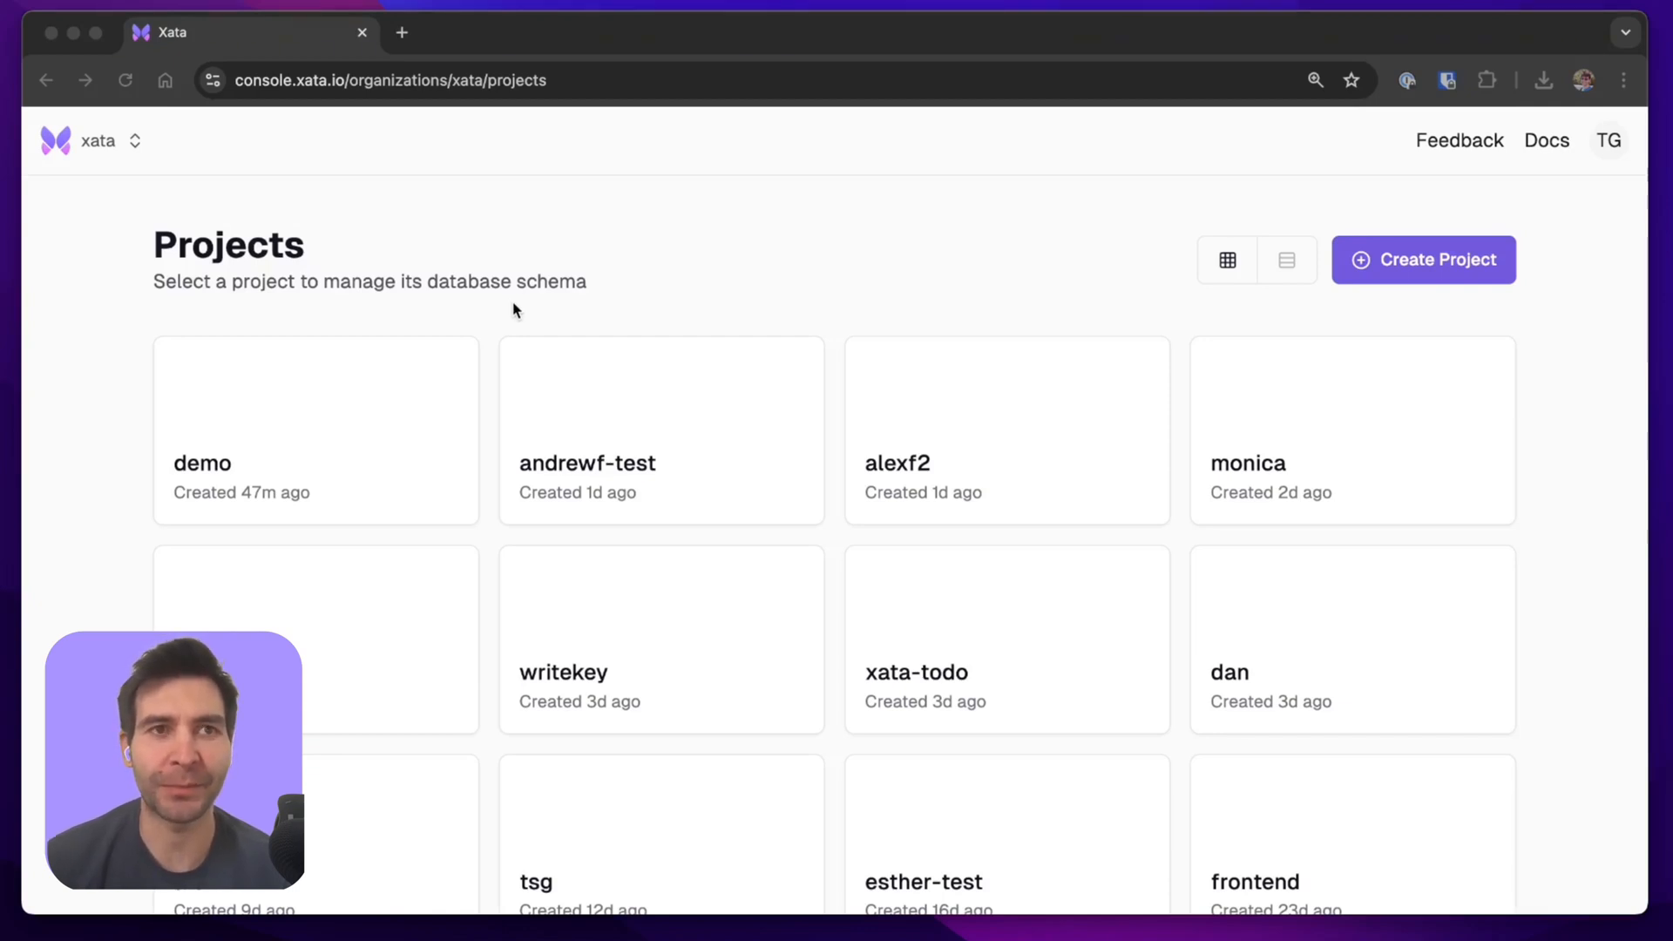
Open the demo project and view its branches list, showing only main.
click(314, 429)
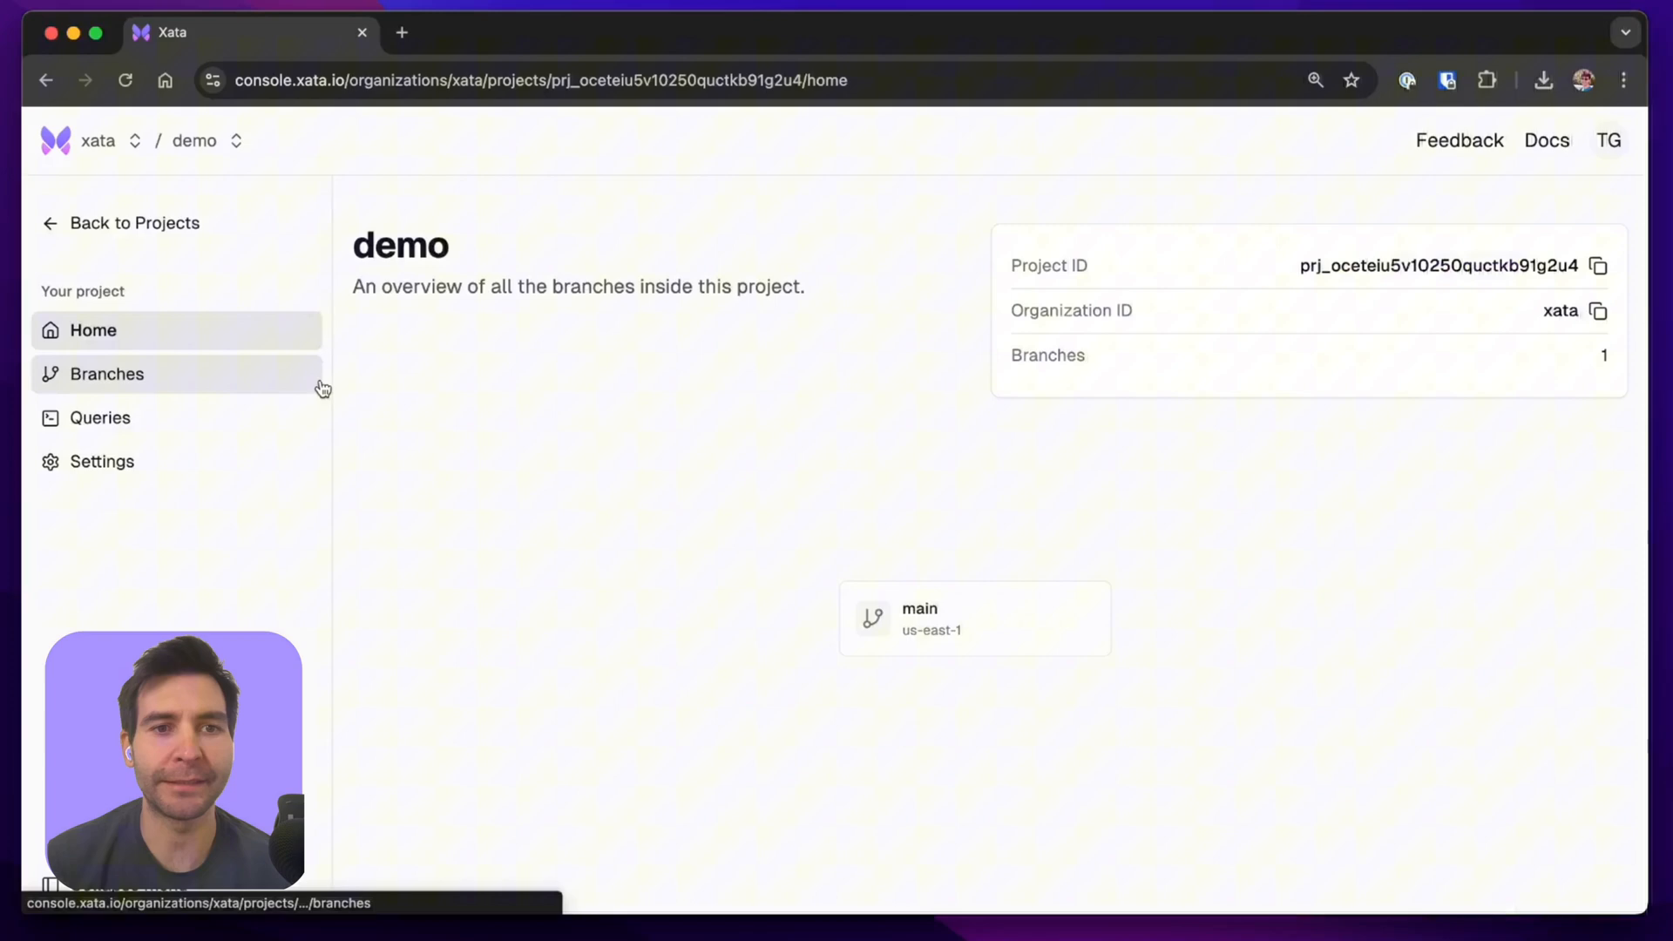
mouse_move(708, 566)
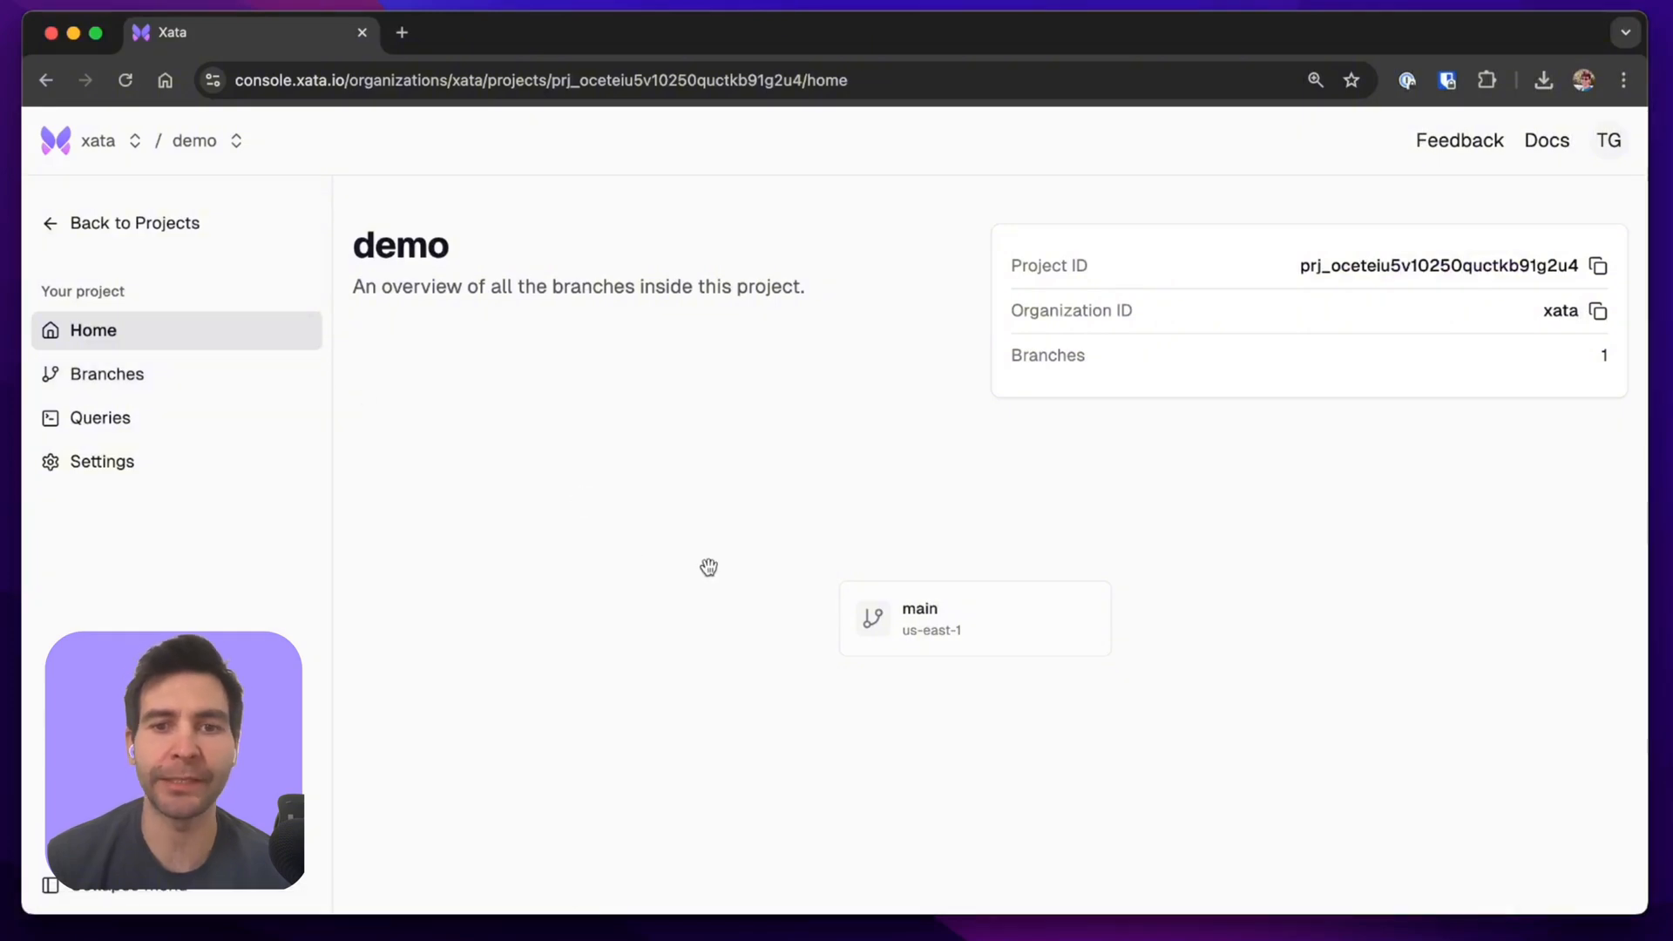
mouse_move(722, 575)
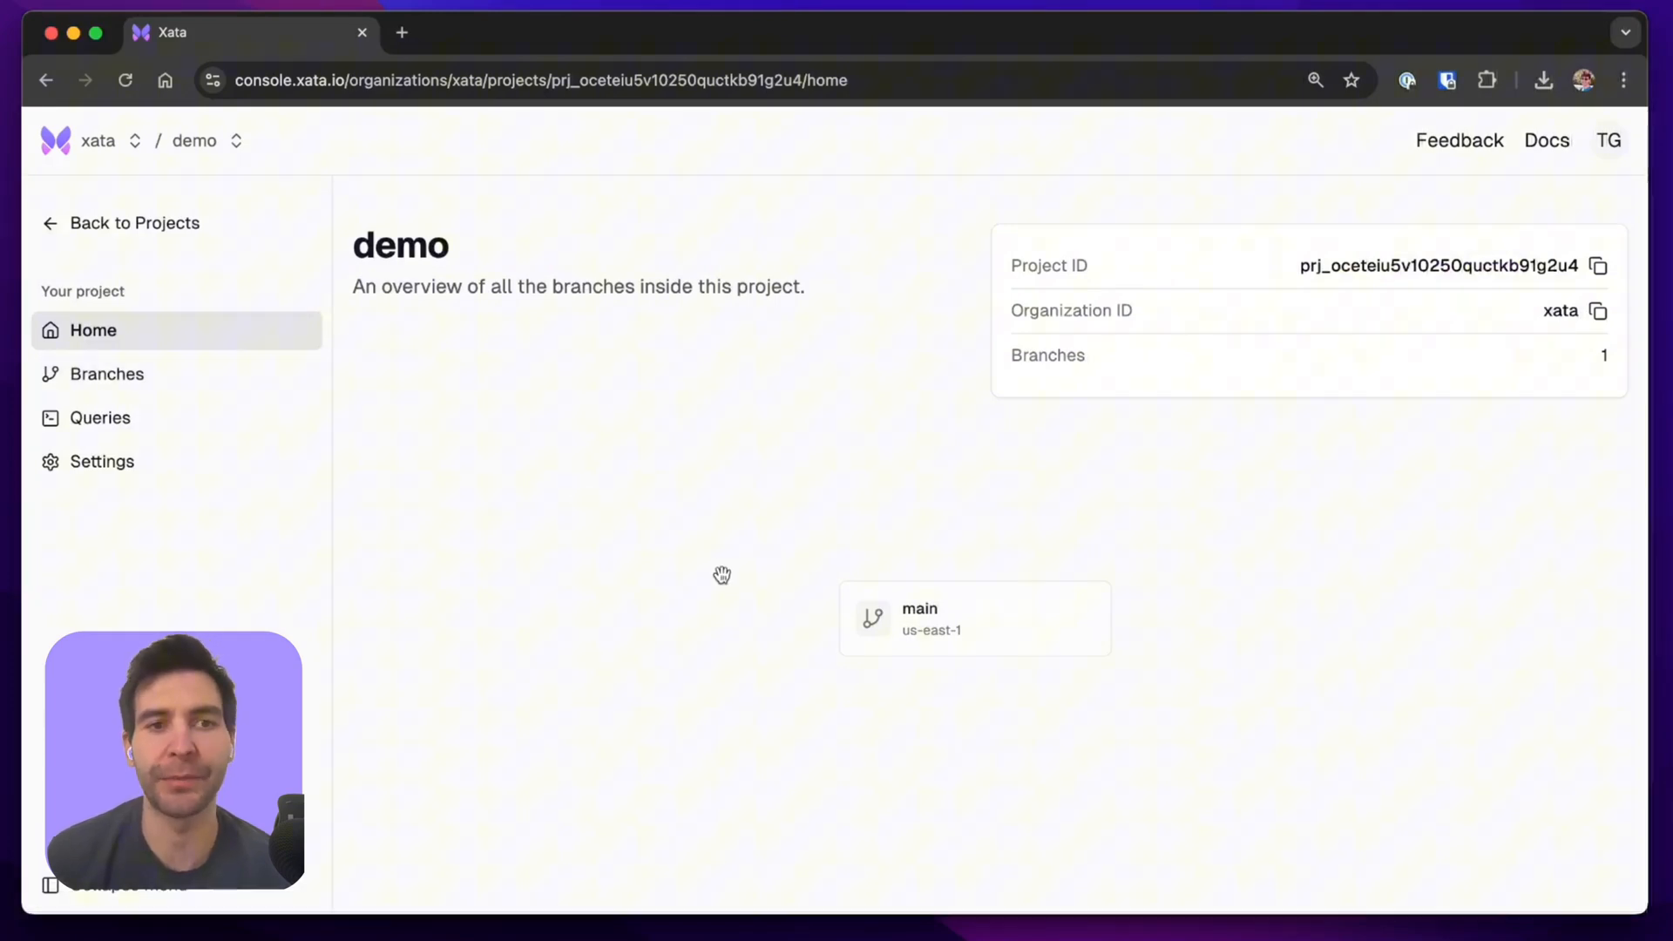
click(106, 373)
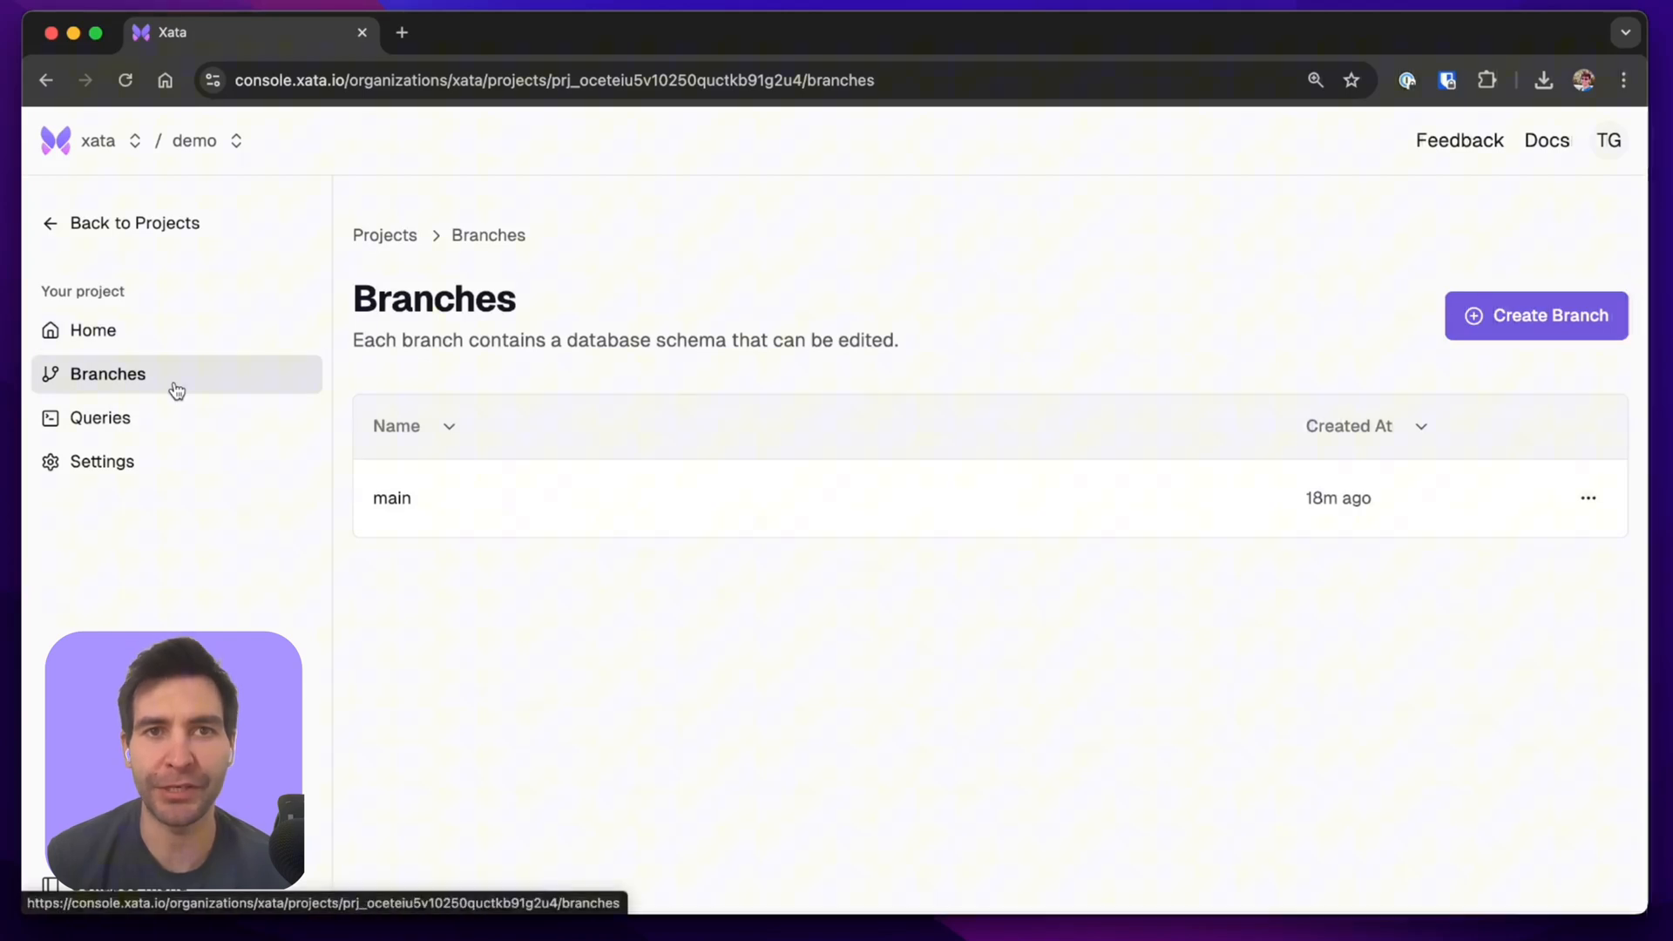
mouse_move(973, 655)
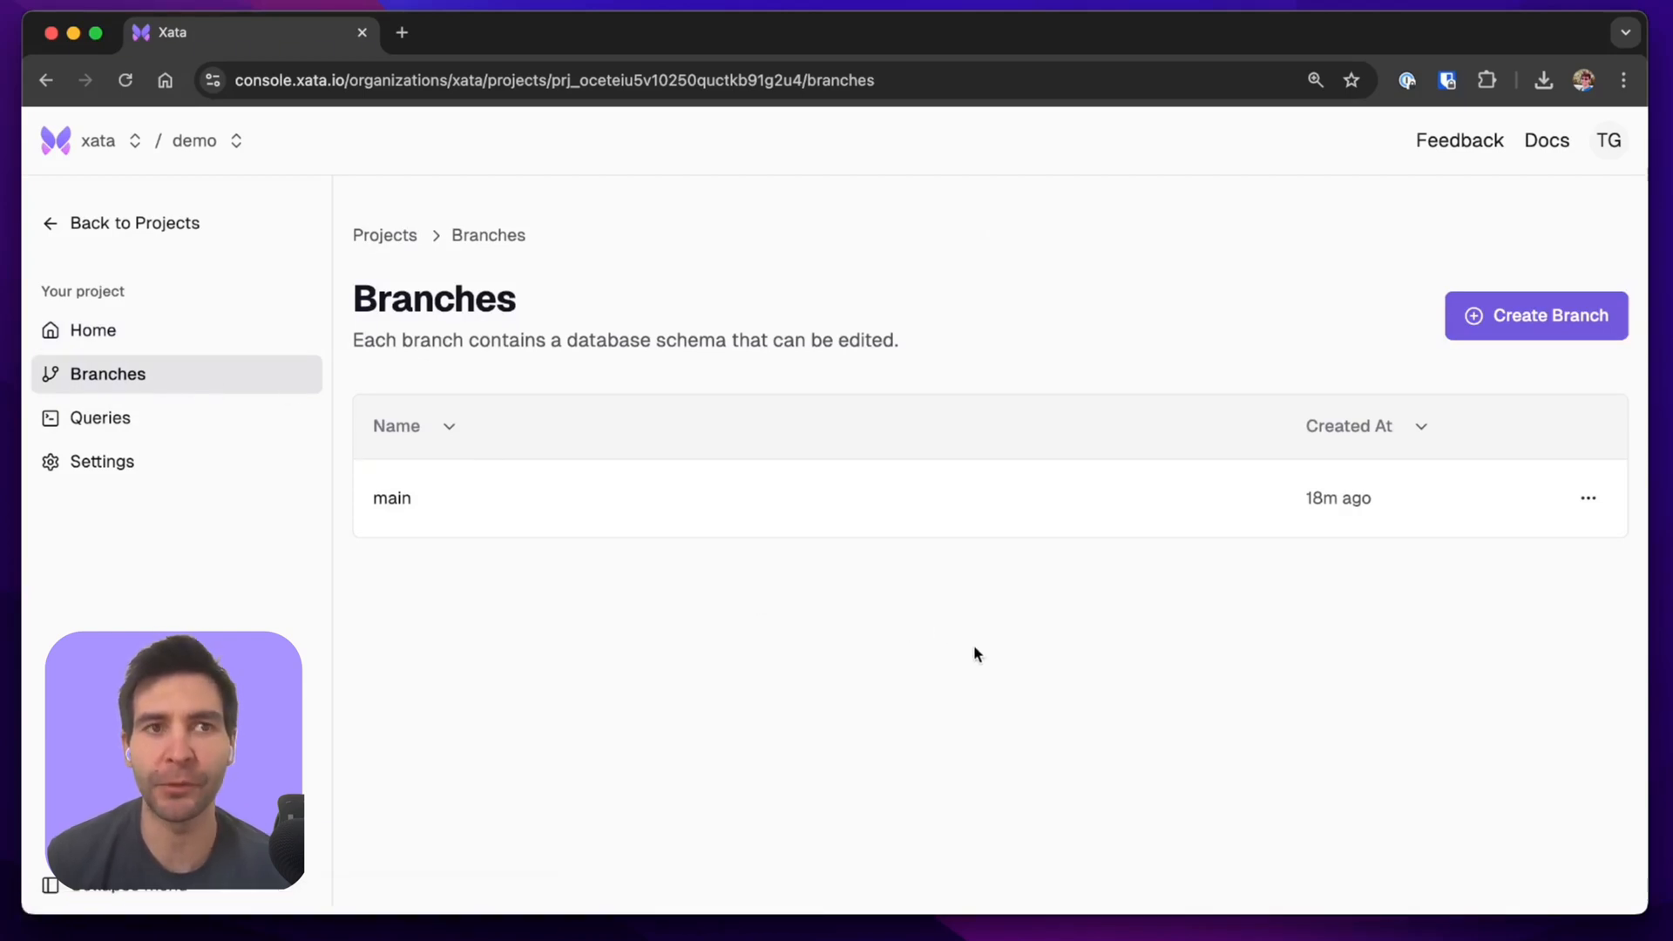
Create child branches dev1 and dev2 from the main branch.
click(1586, 498)
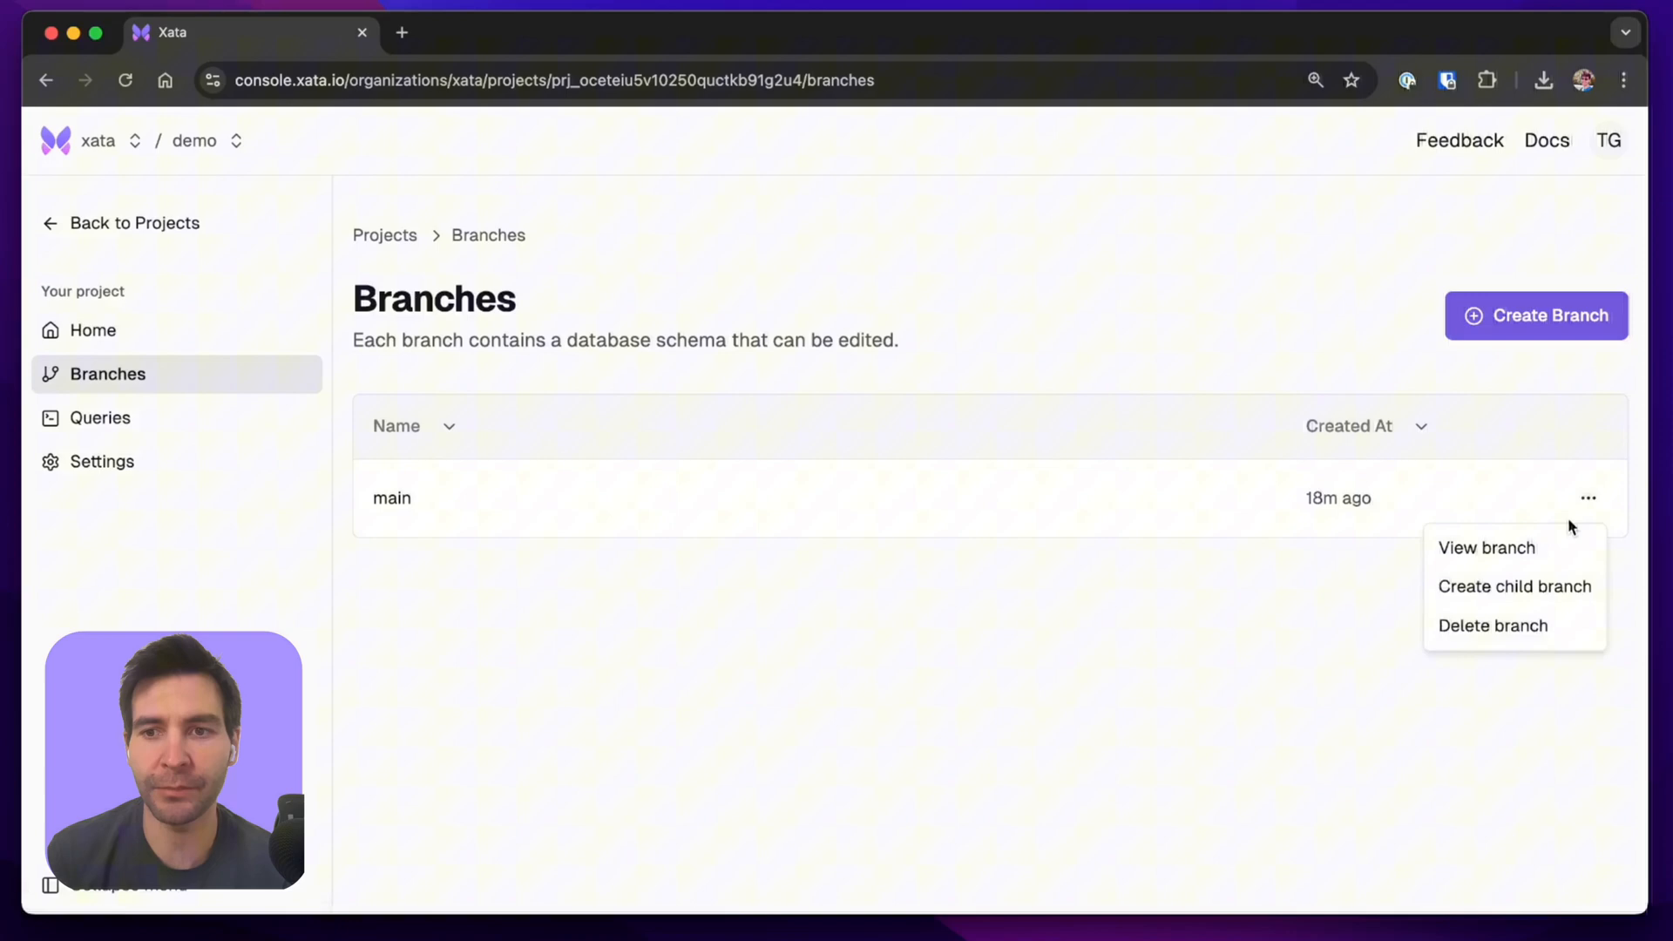
click(1513, 585)
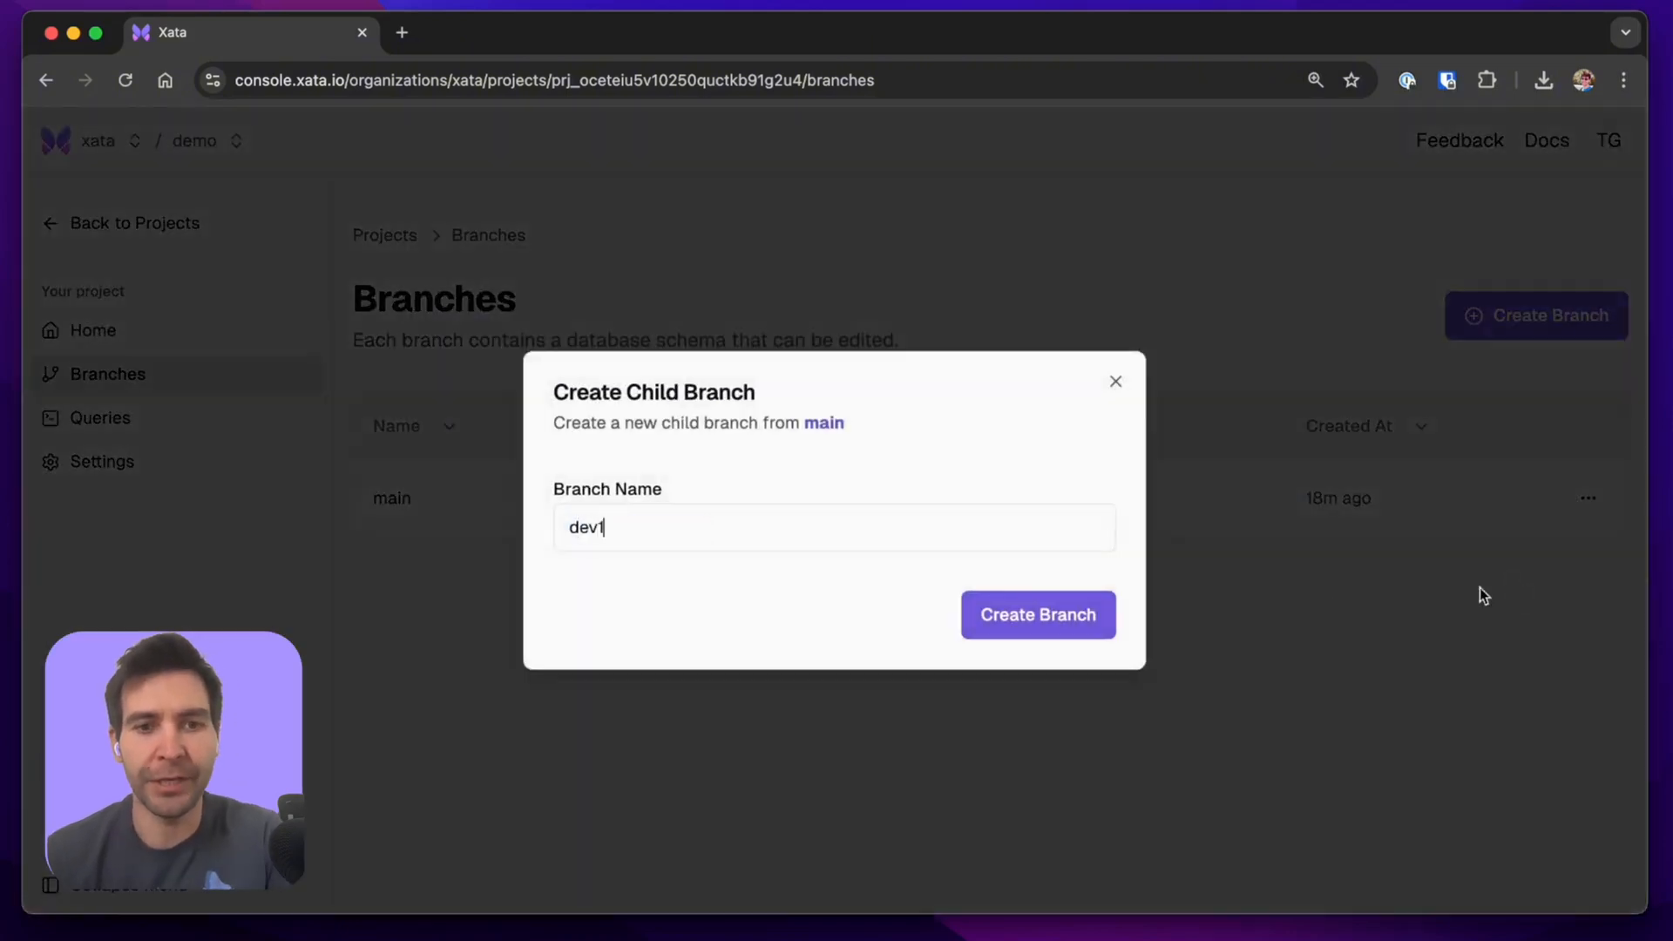
click(1037, 615)
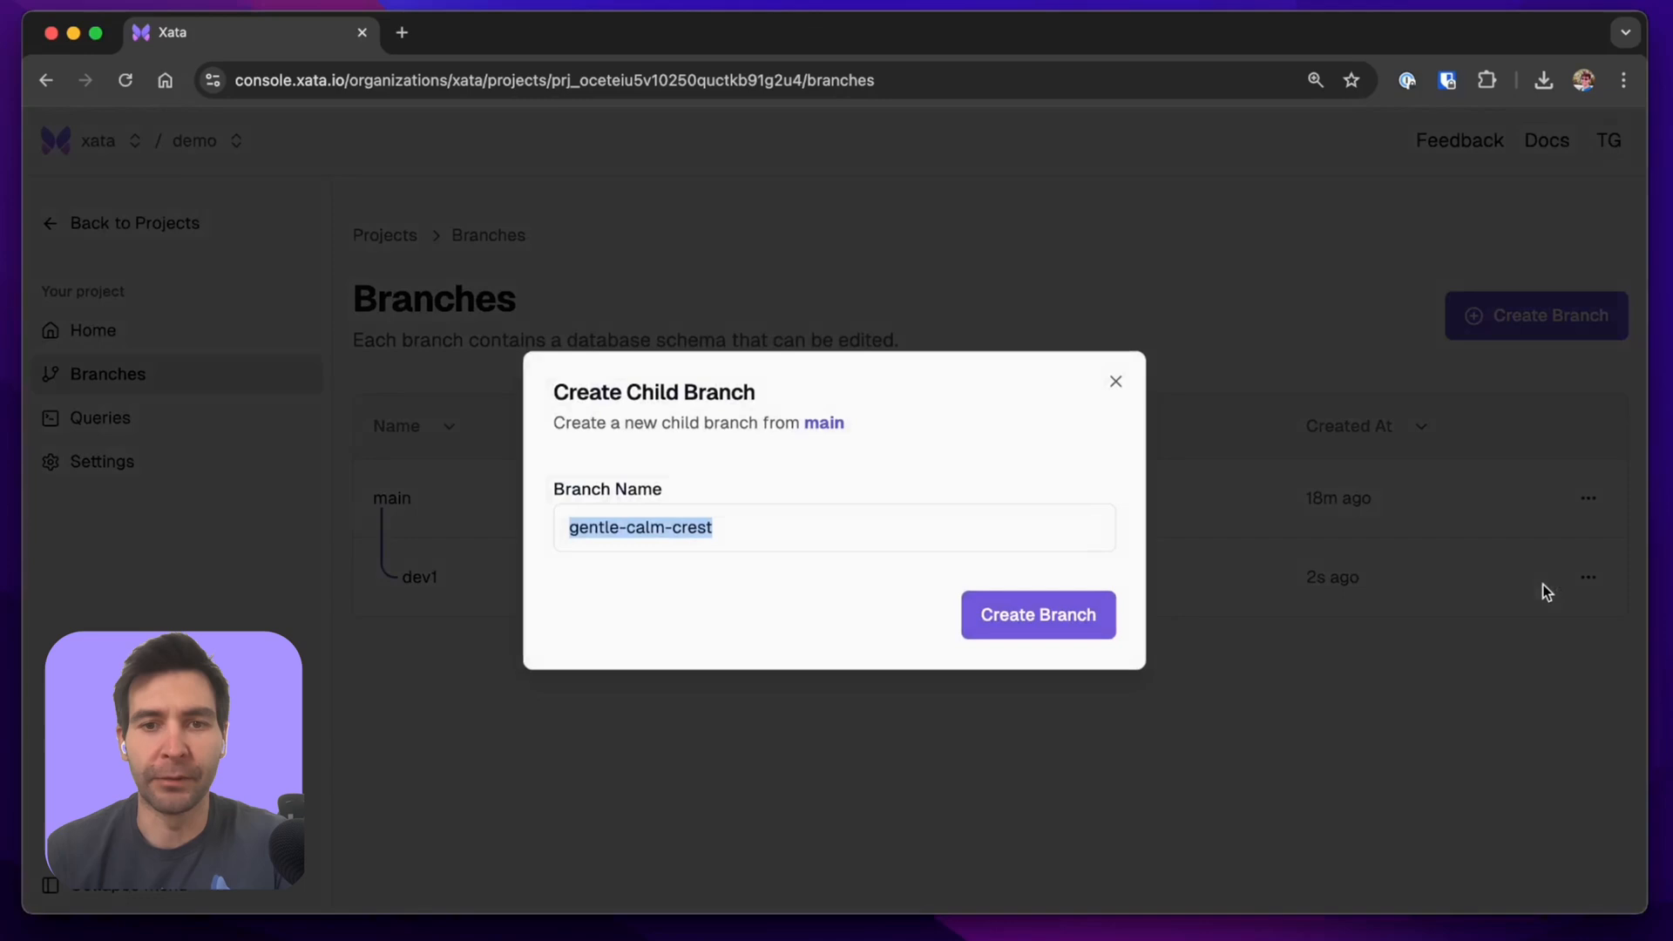
text(dev2)
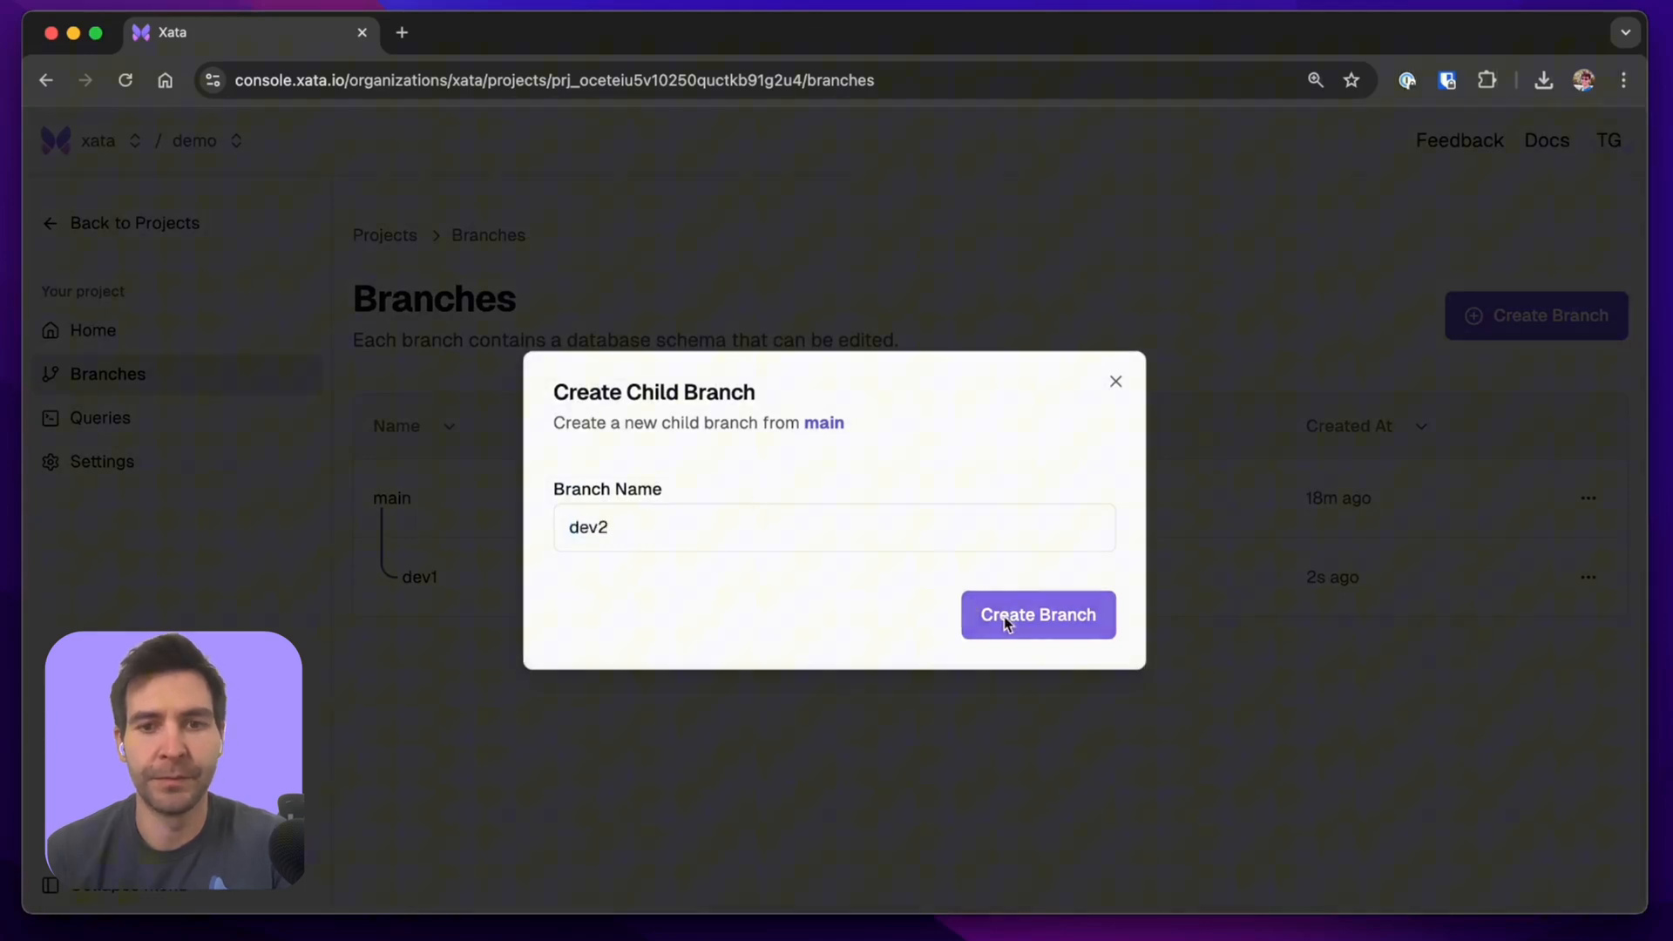
click(1036, 614)
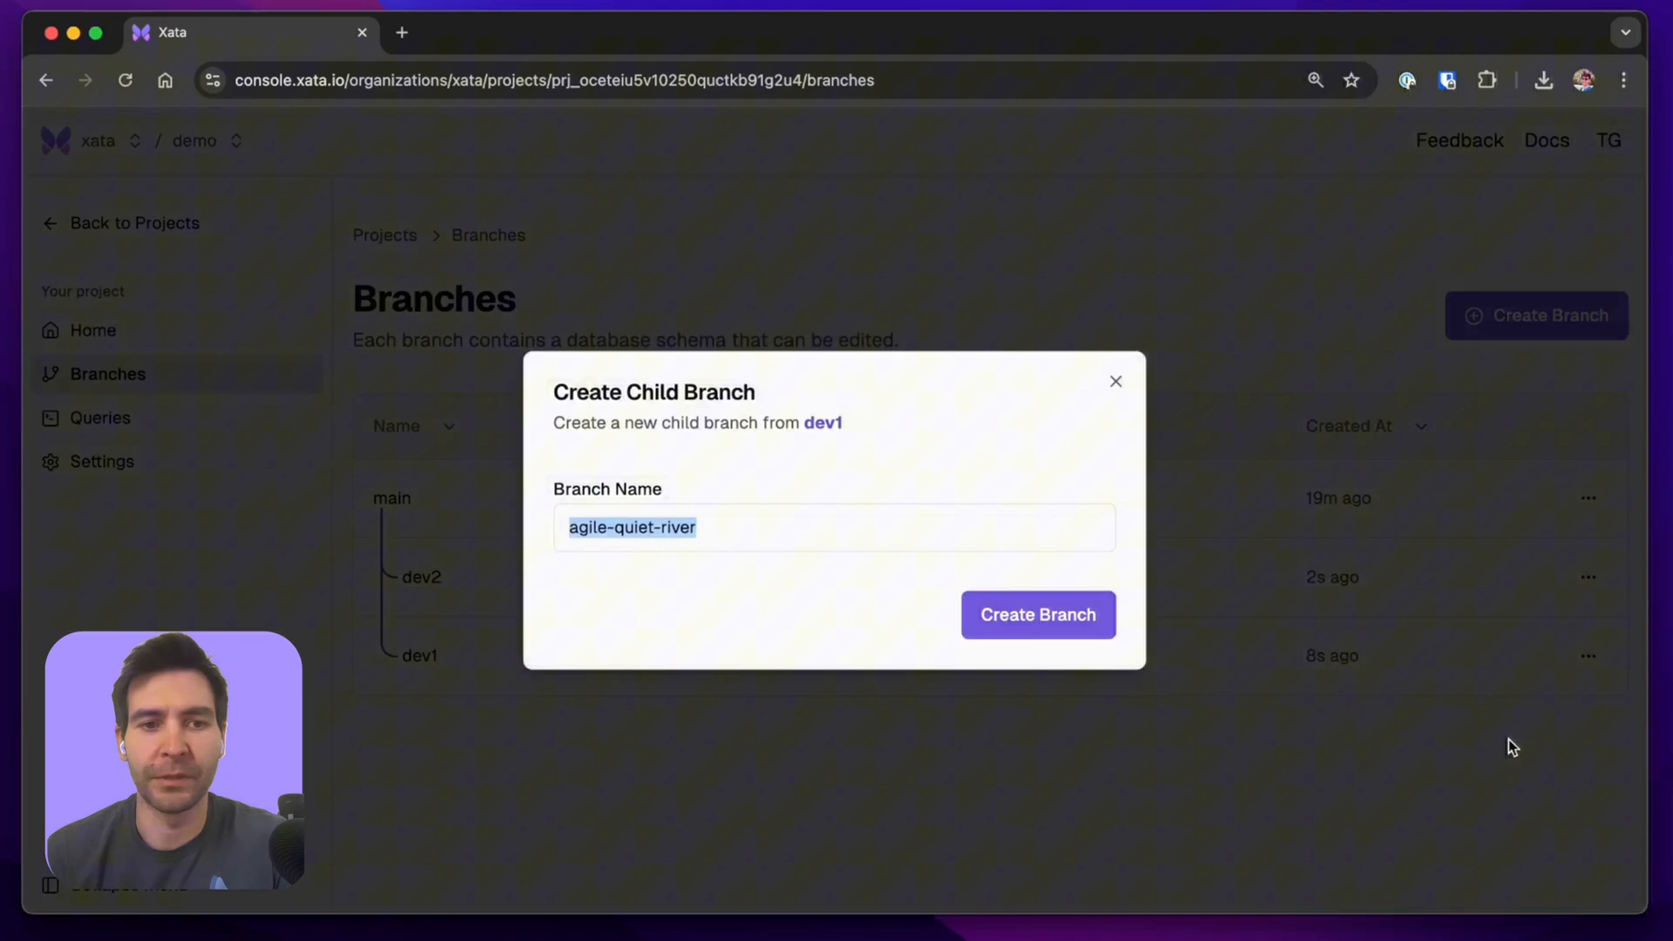
Create dev3 under dev1, then start a child branch of dev3.
text(dev3)
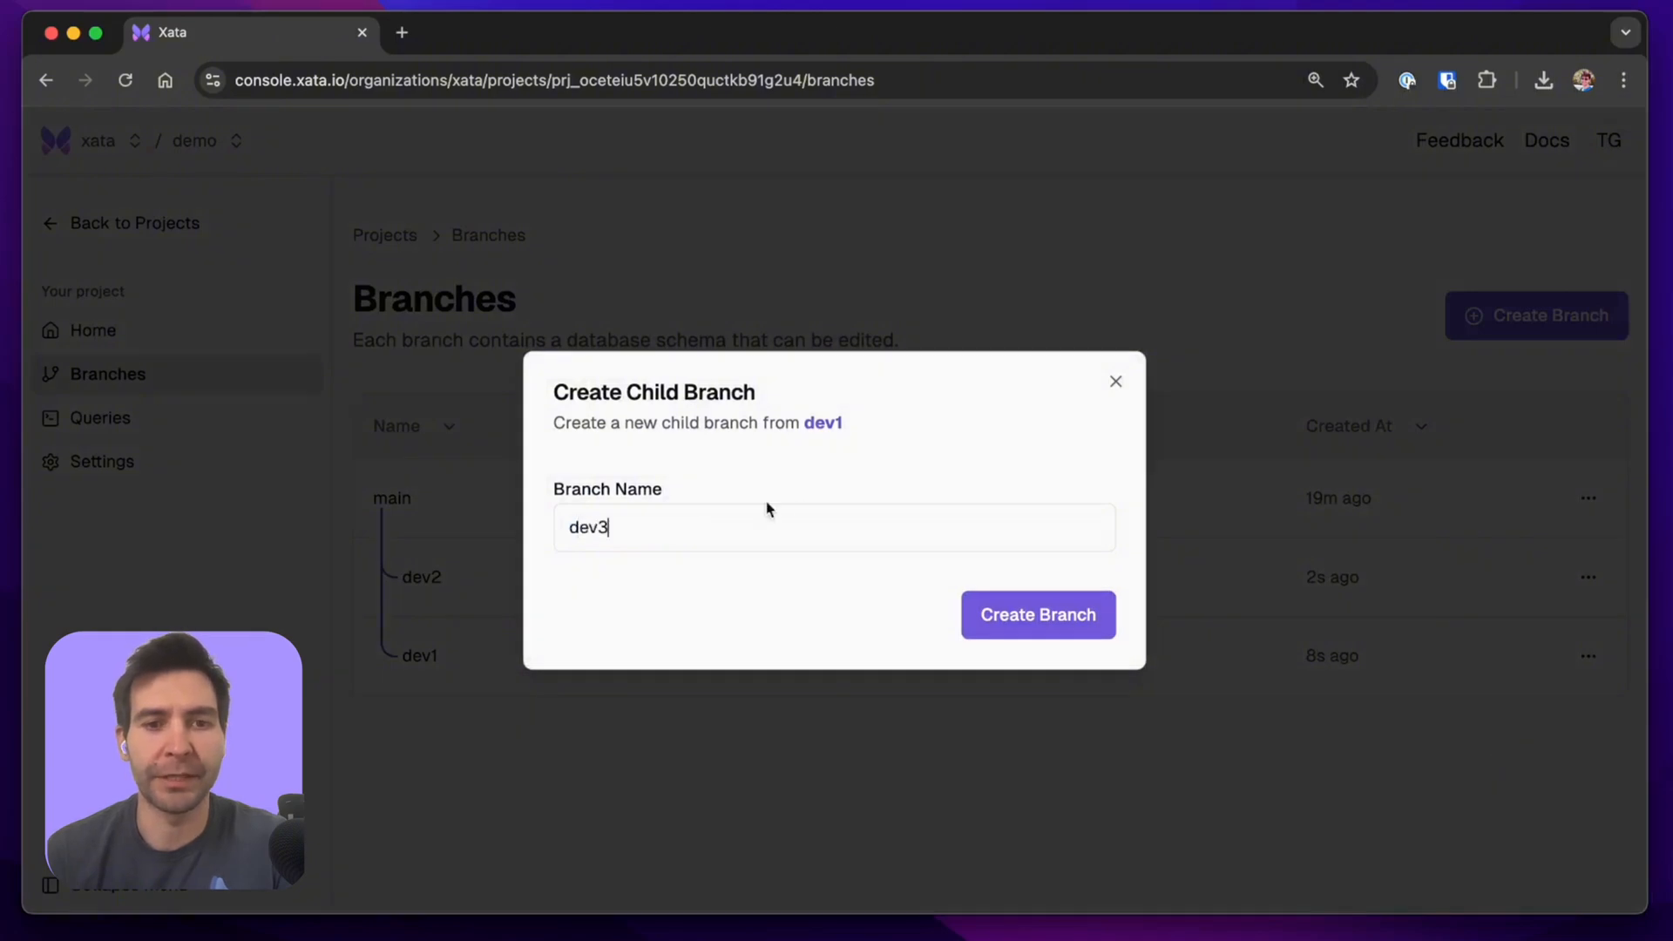
click(1036, 614)
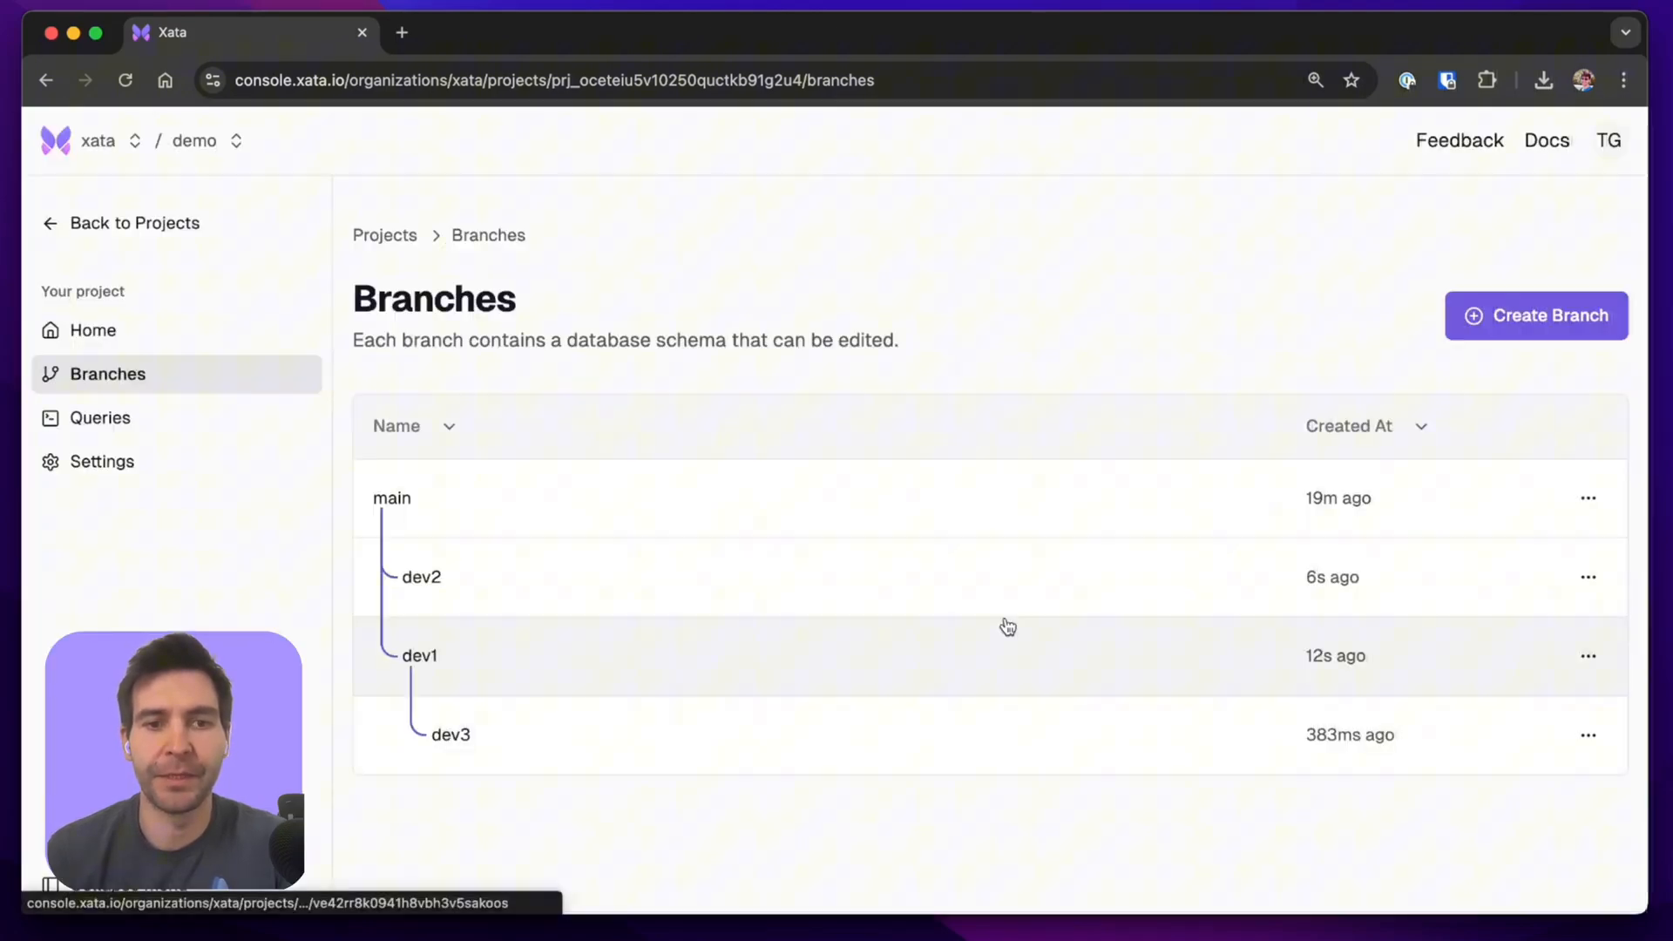
click(1588, 735)
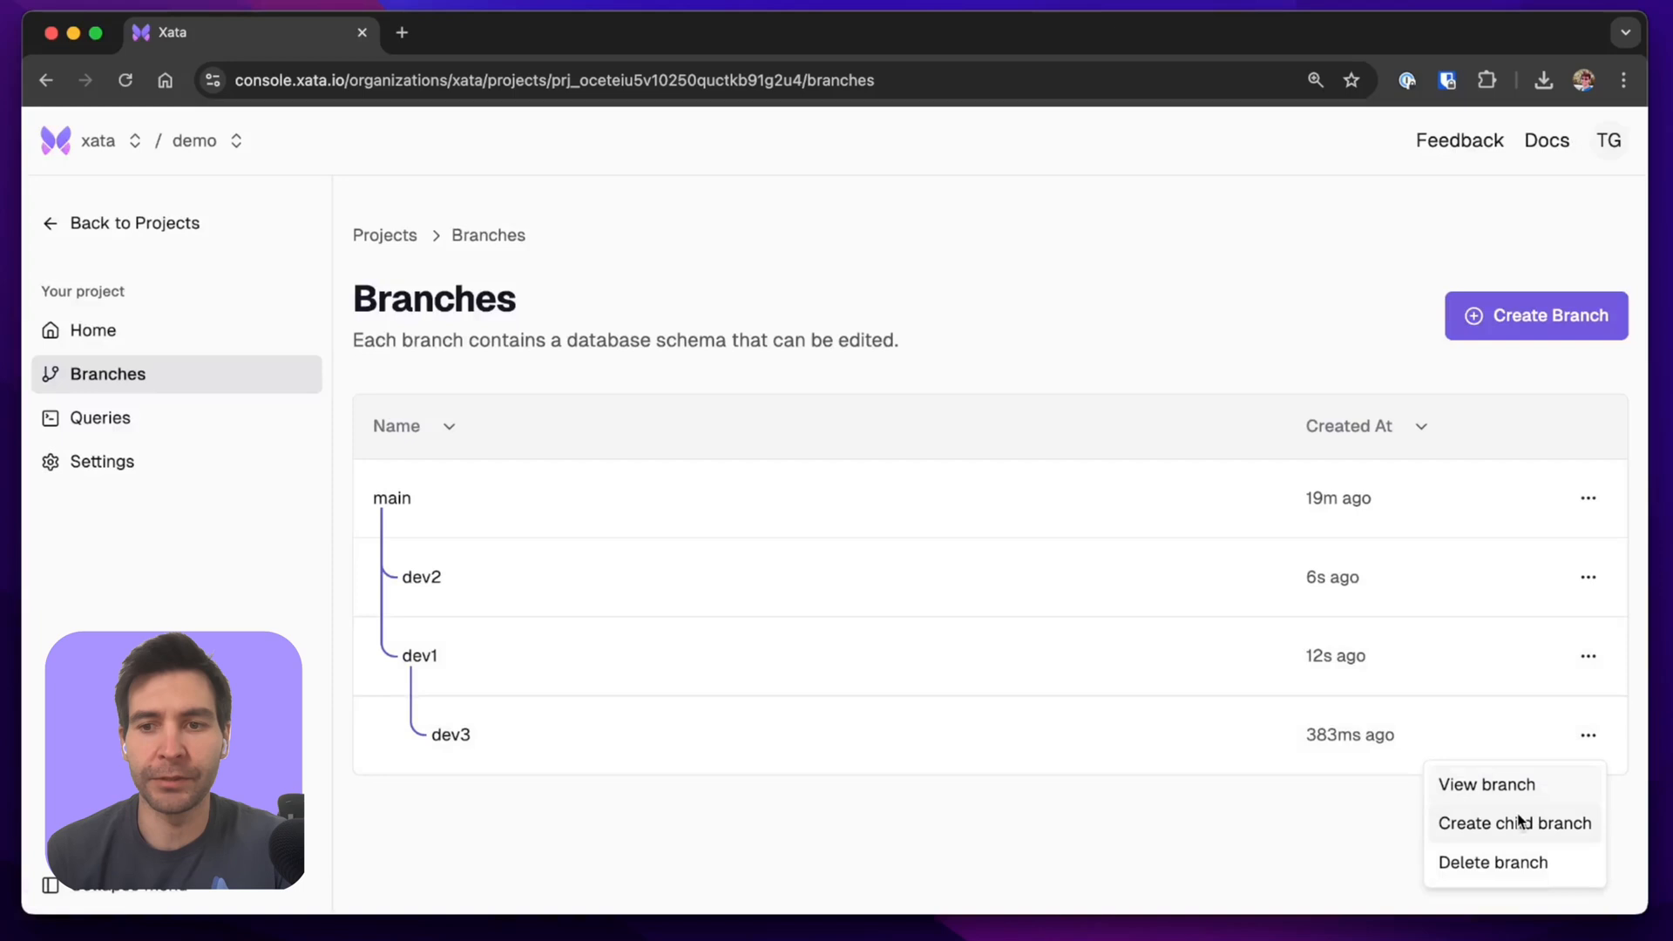
click(1513, 822)
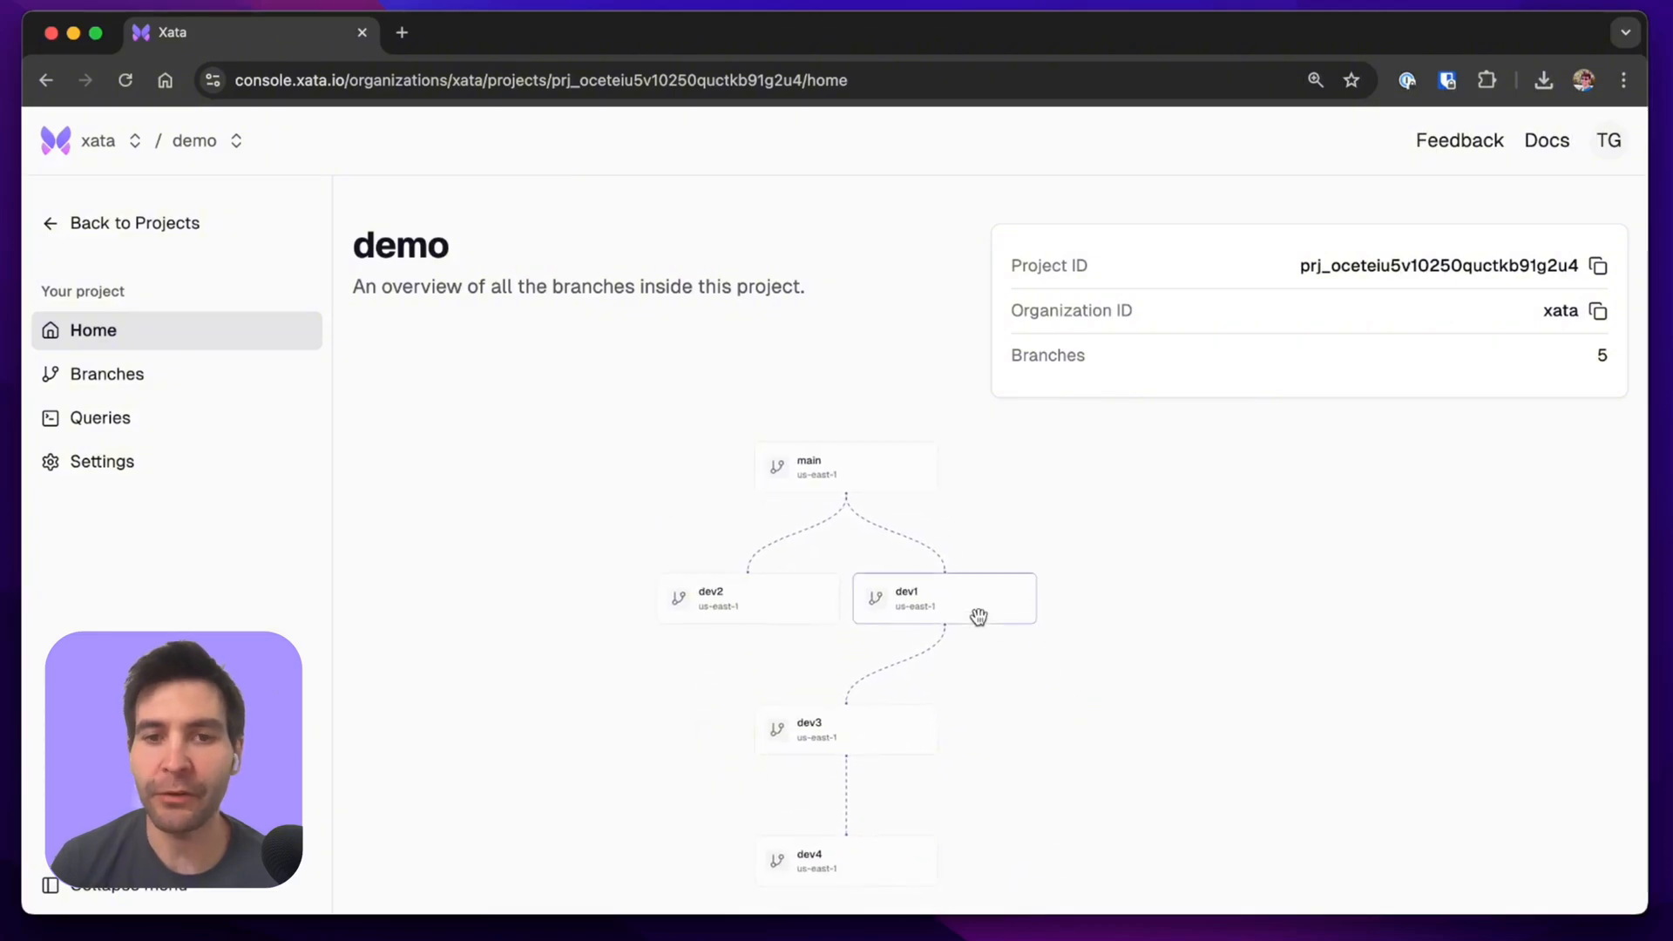
mouse_move(882, 621)
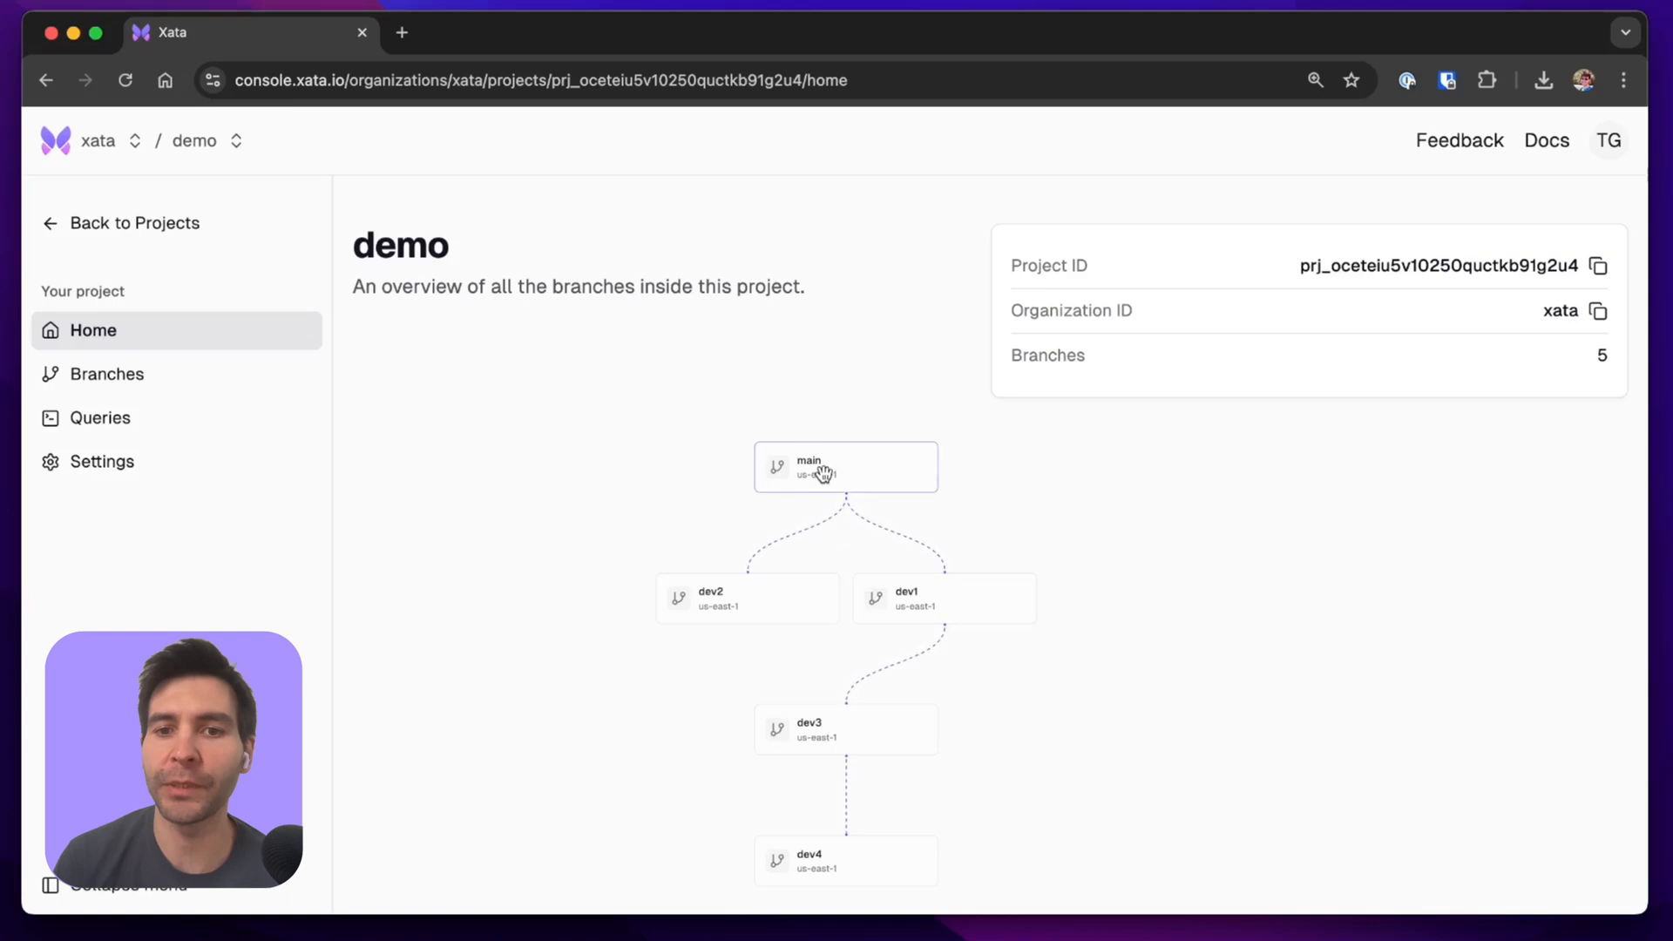
mouse_move(933, 606)
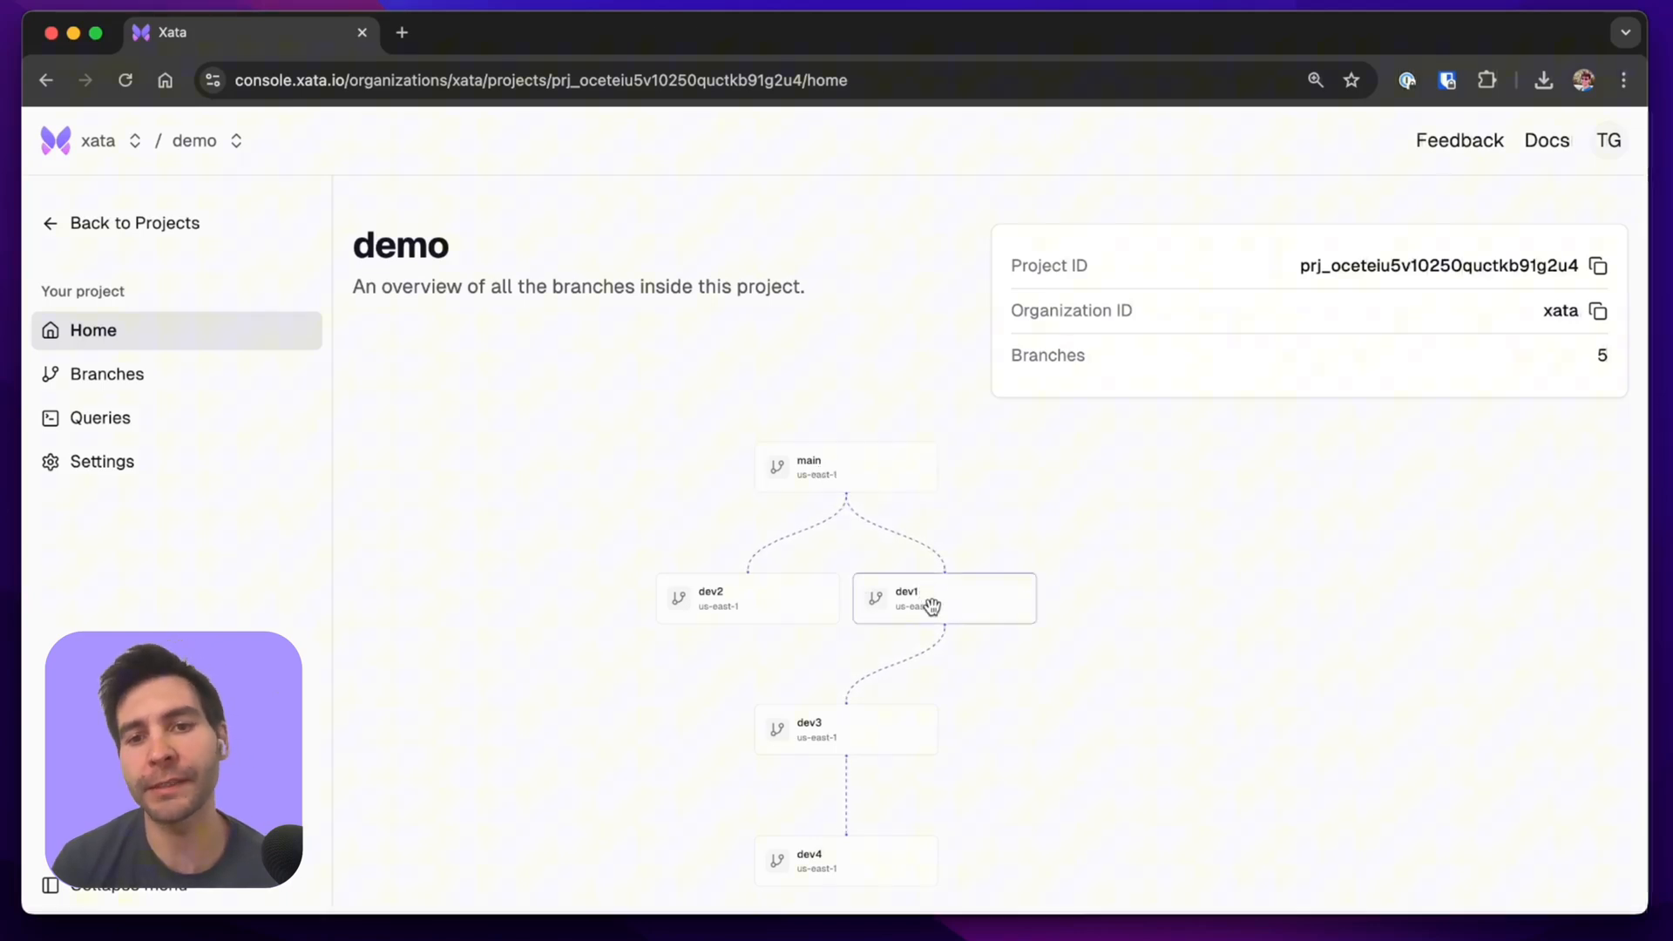
mouse_move(811, 859)
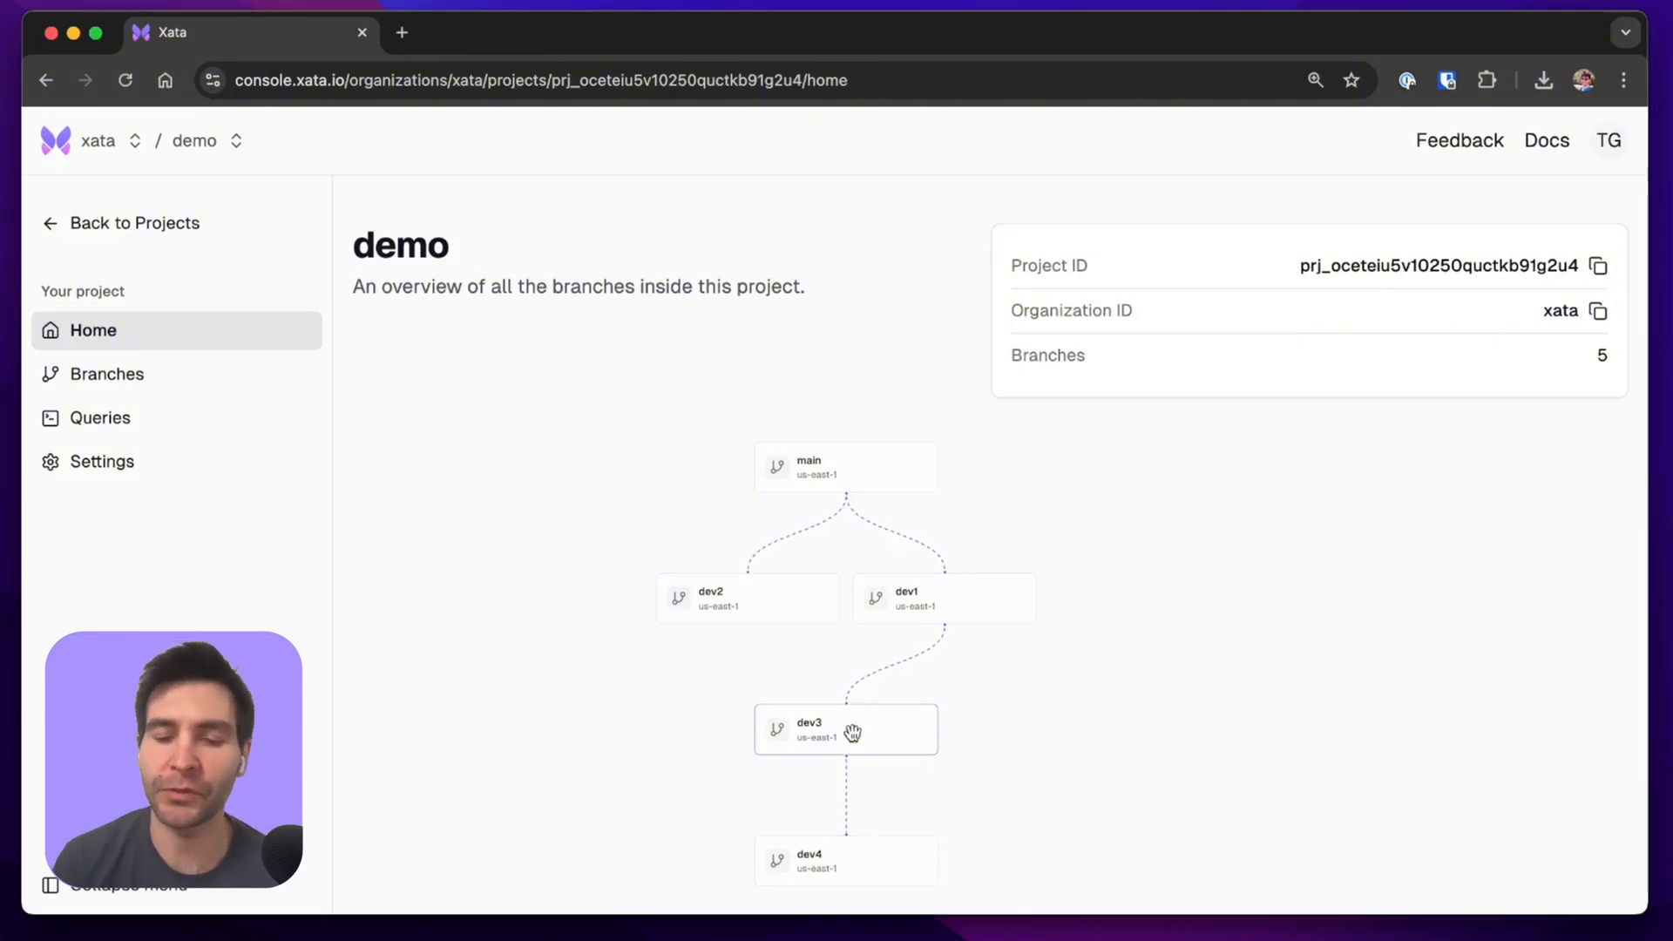
mouse_move(866, 704)
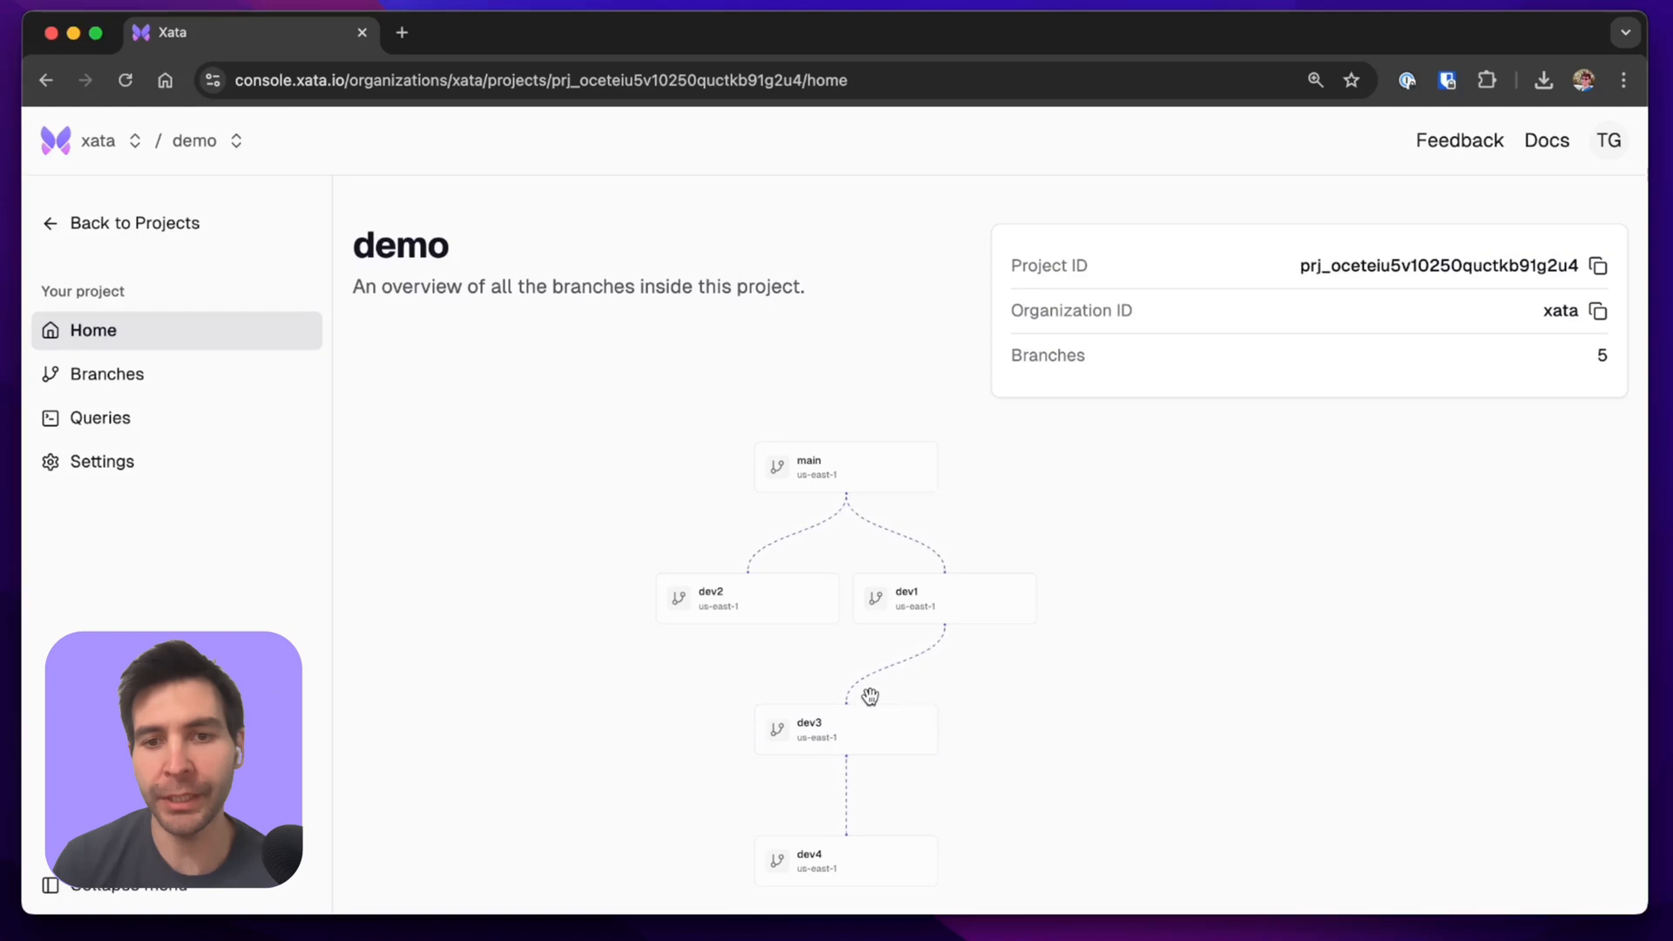
mouse_move(920, 598)
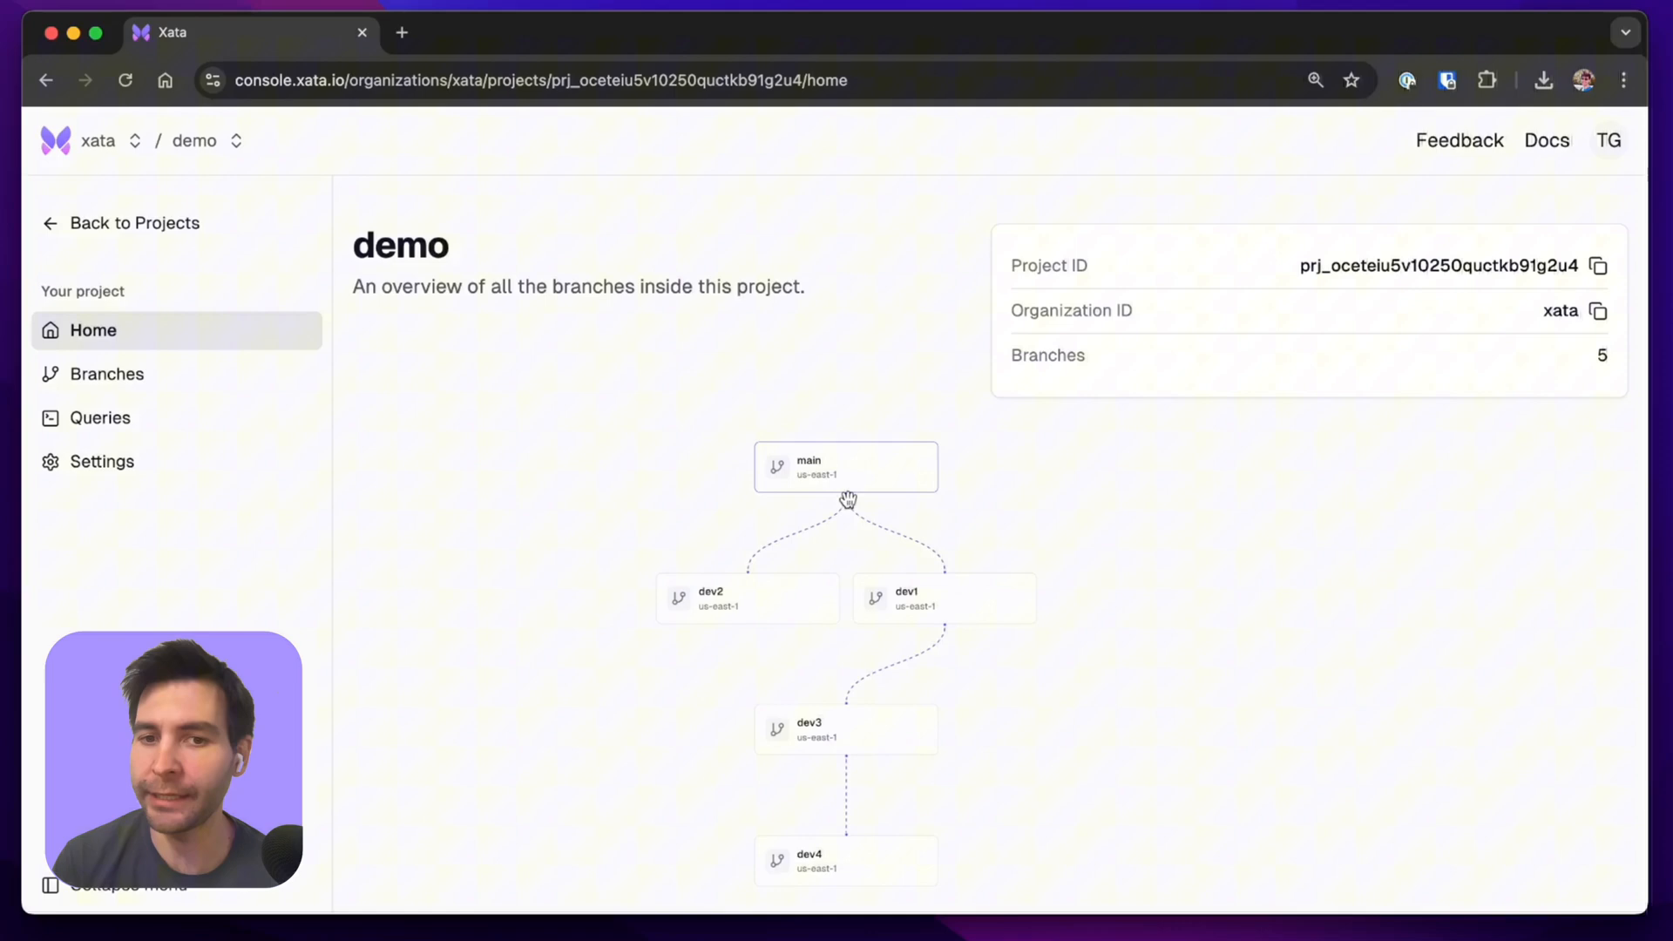
mouse_move(822, 744)
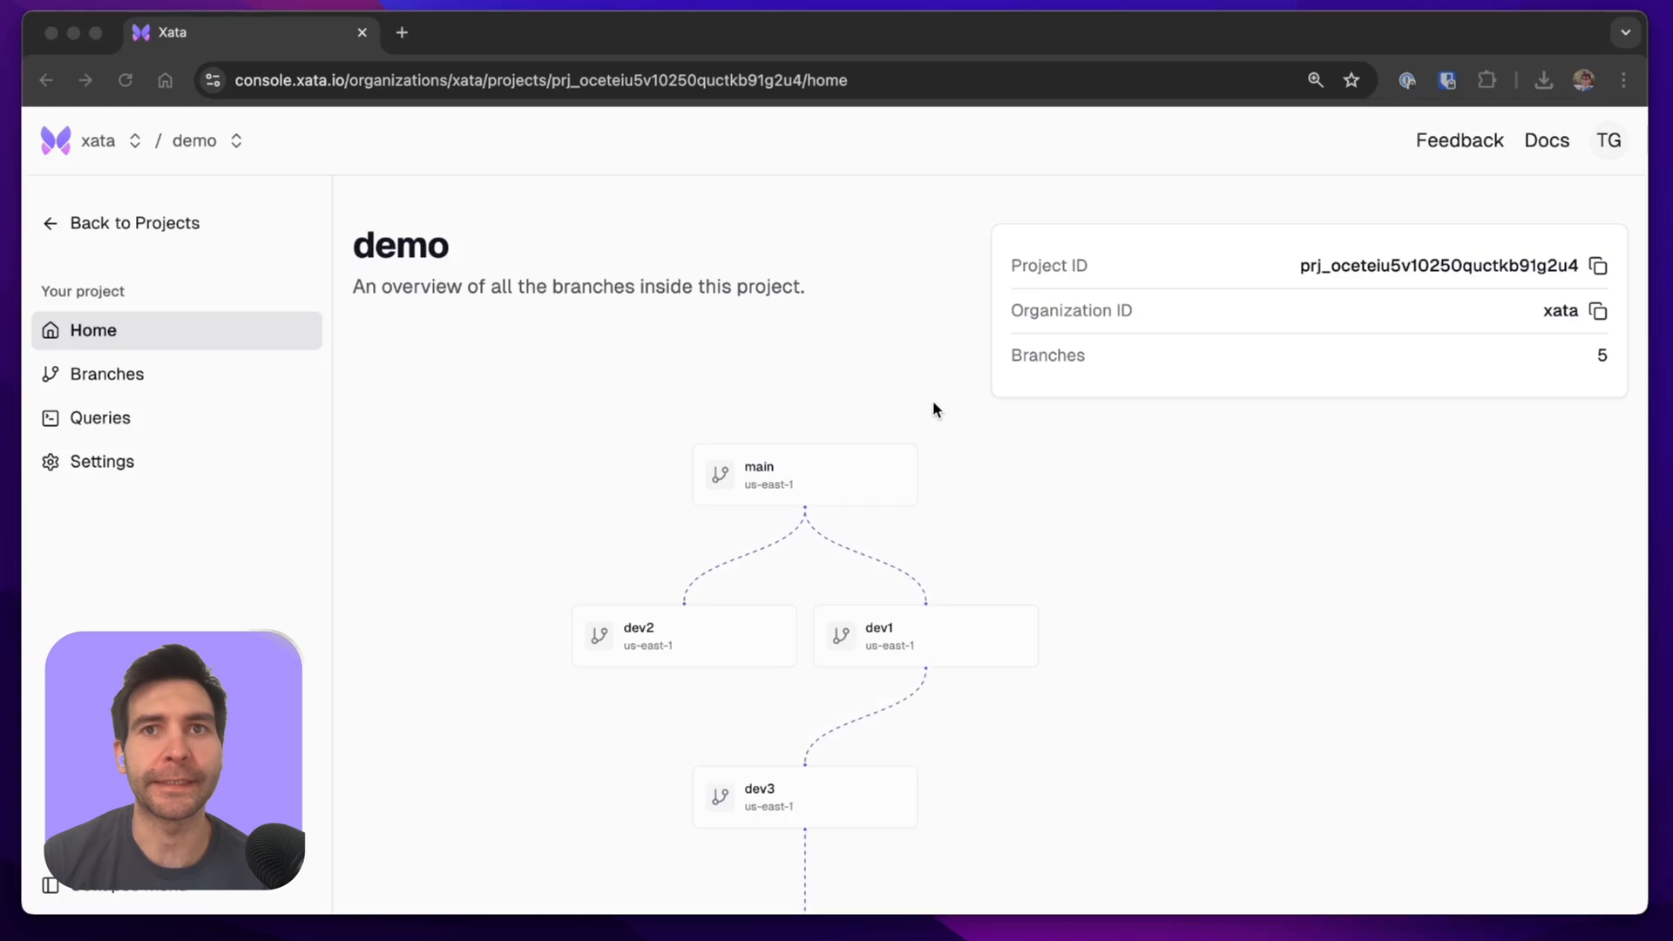
mouse_move(842, 457)
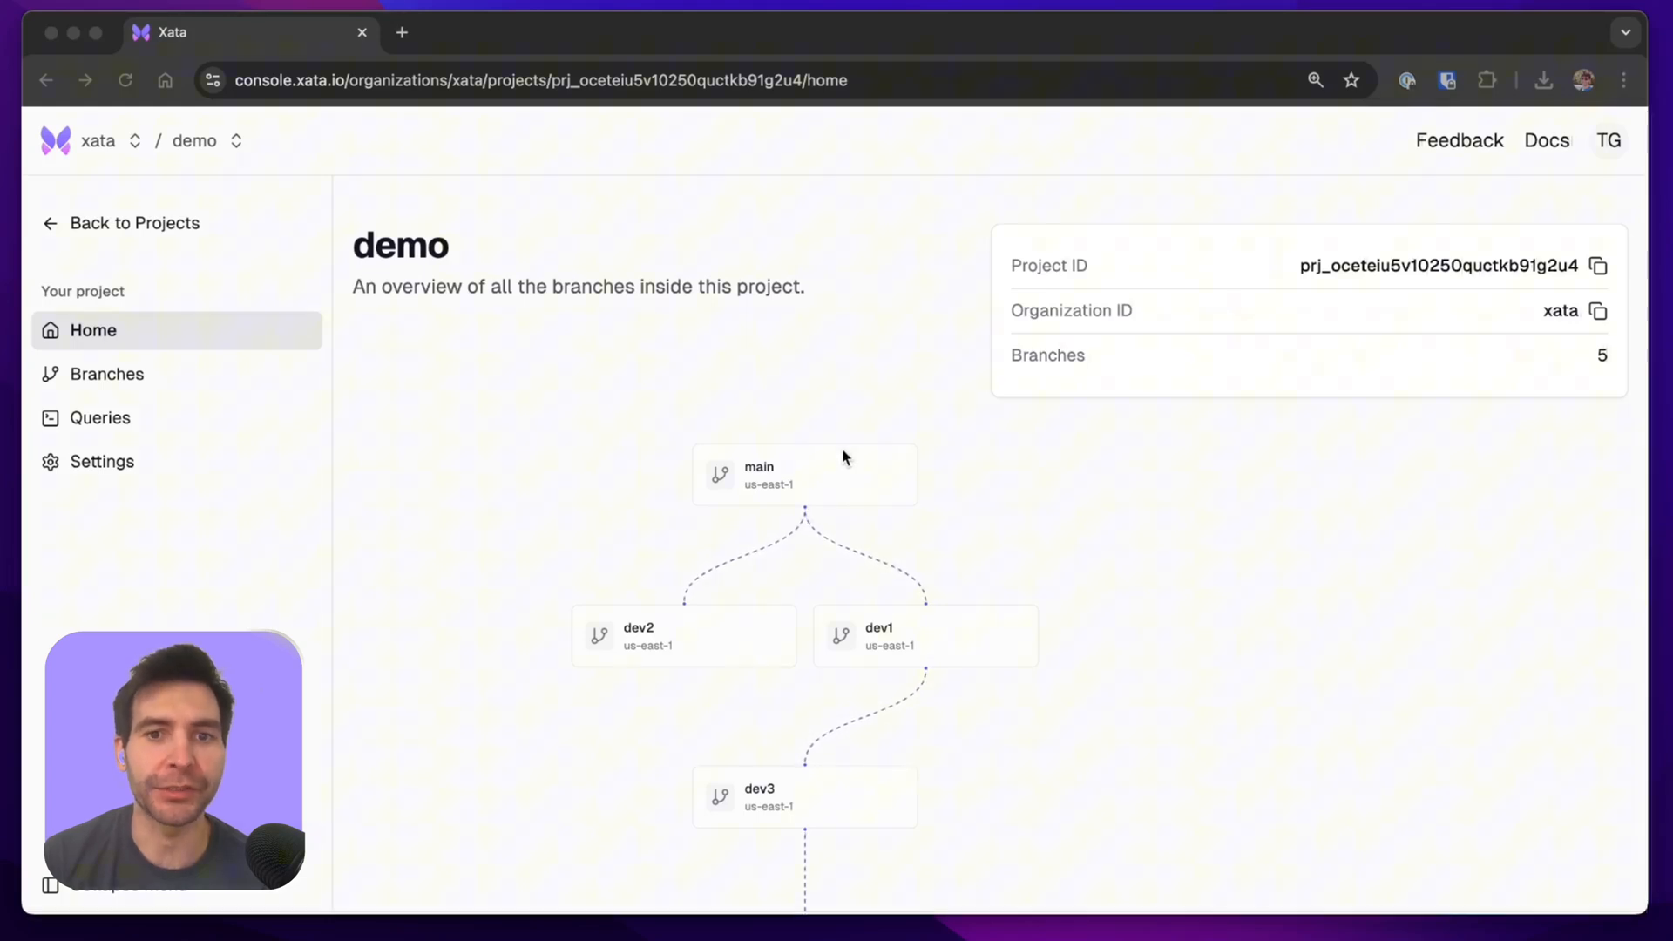
Scroll dev1's page past the UML schema and table to Recent Activity.
click(924, 635)
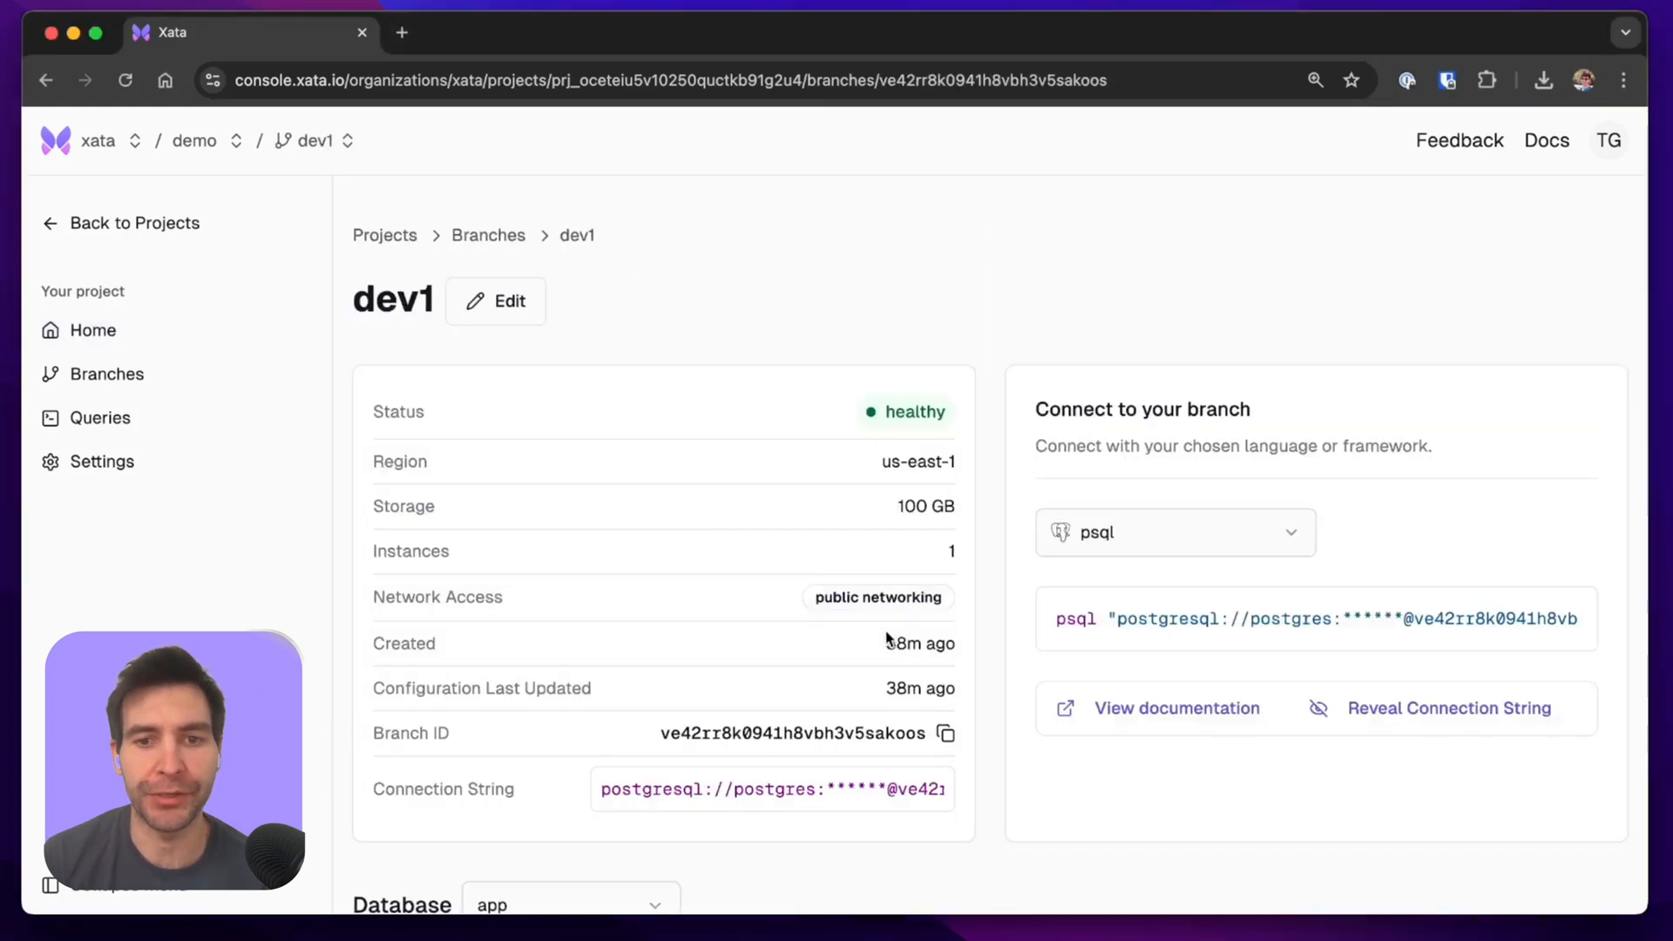
scroll(down, 3)
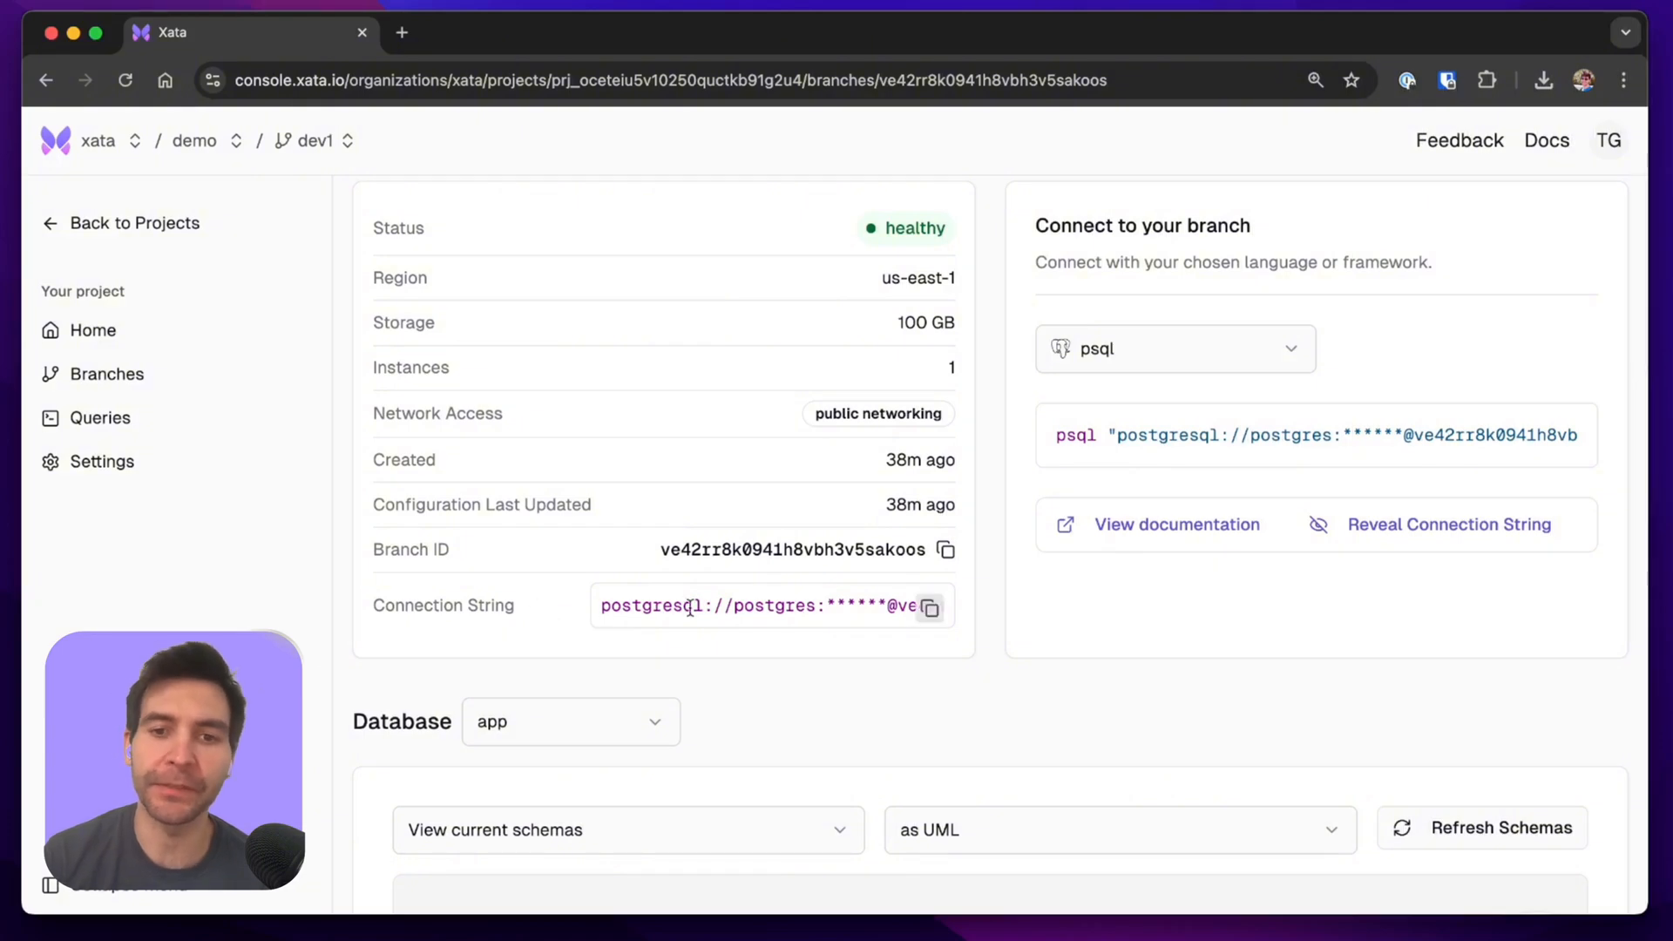
scroll(down, 3)
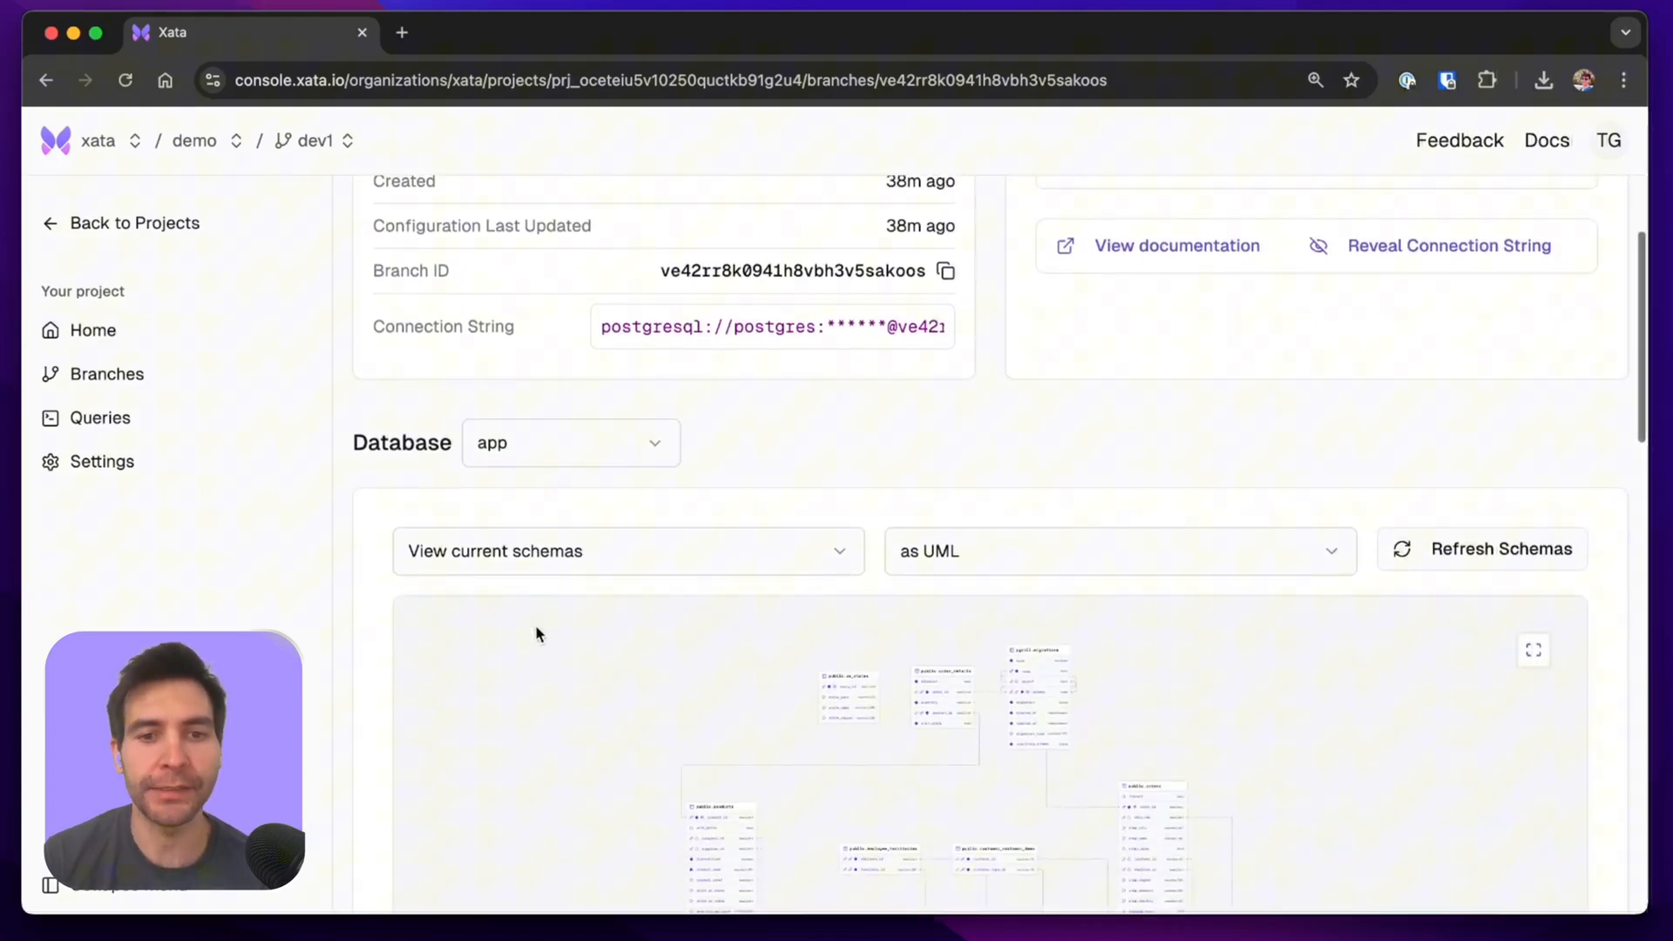
scroll(down, 3)
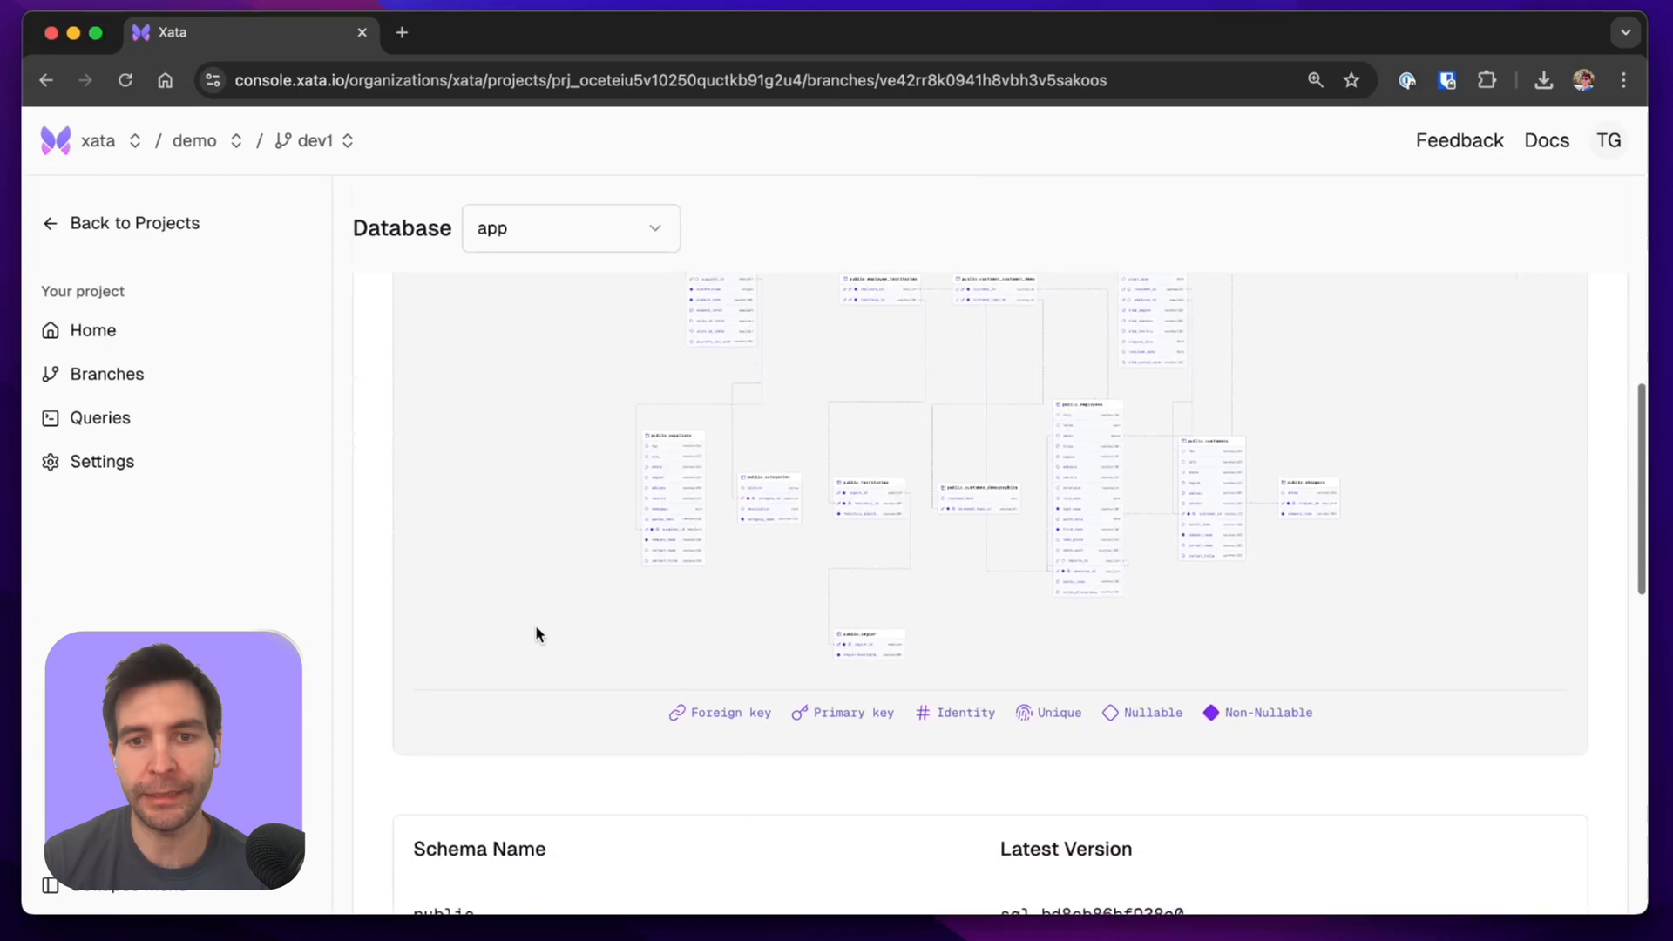
scroll(down, 3)
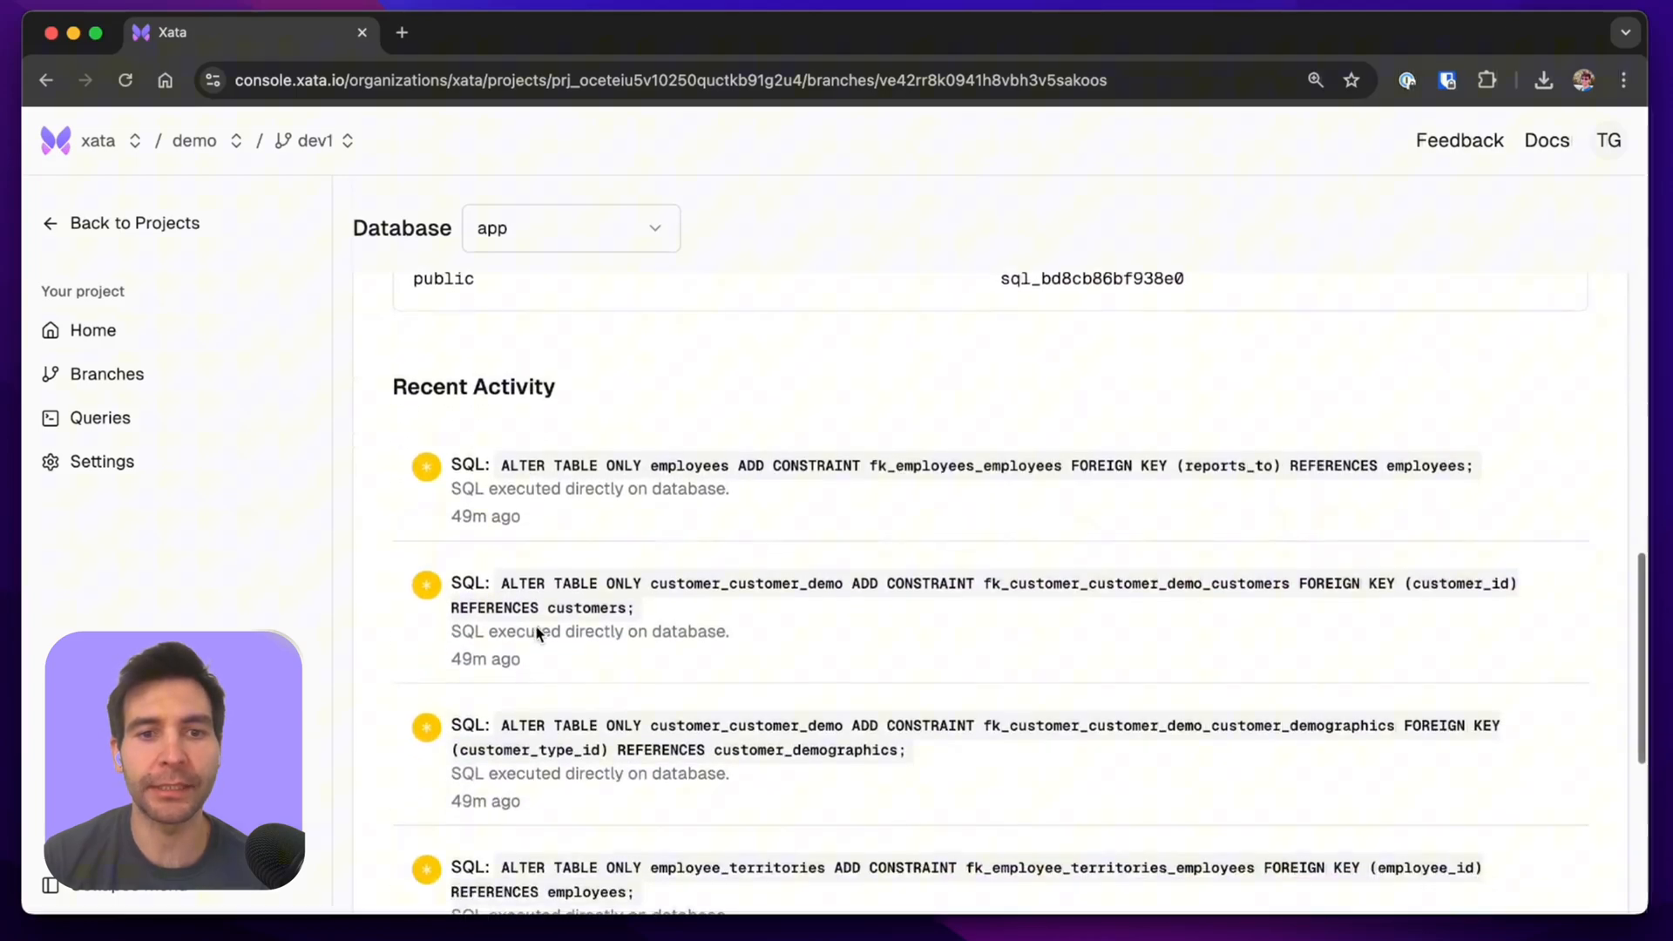
scroll(up, 3)
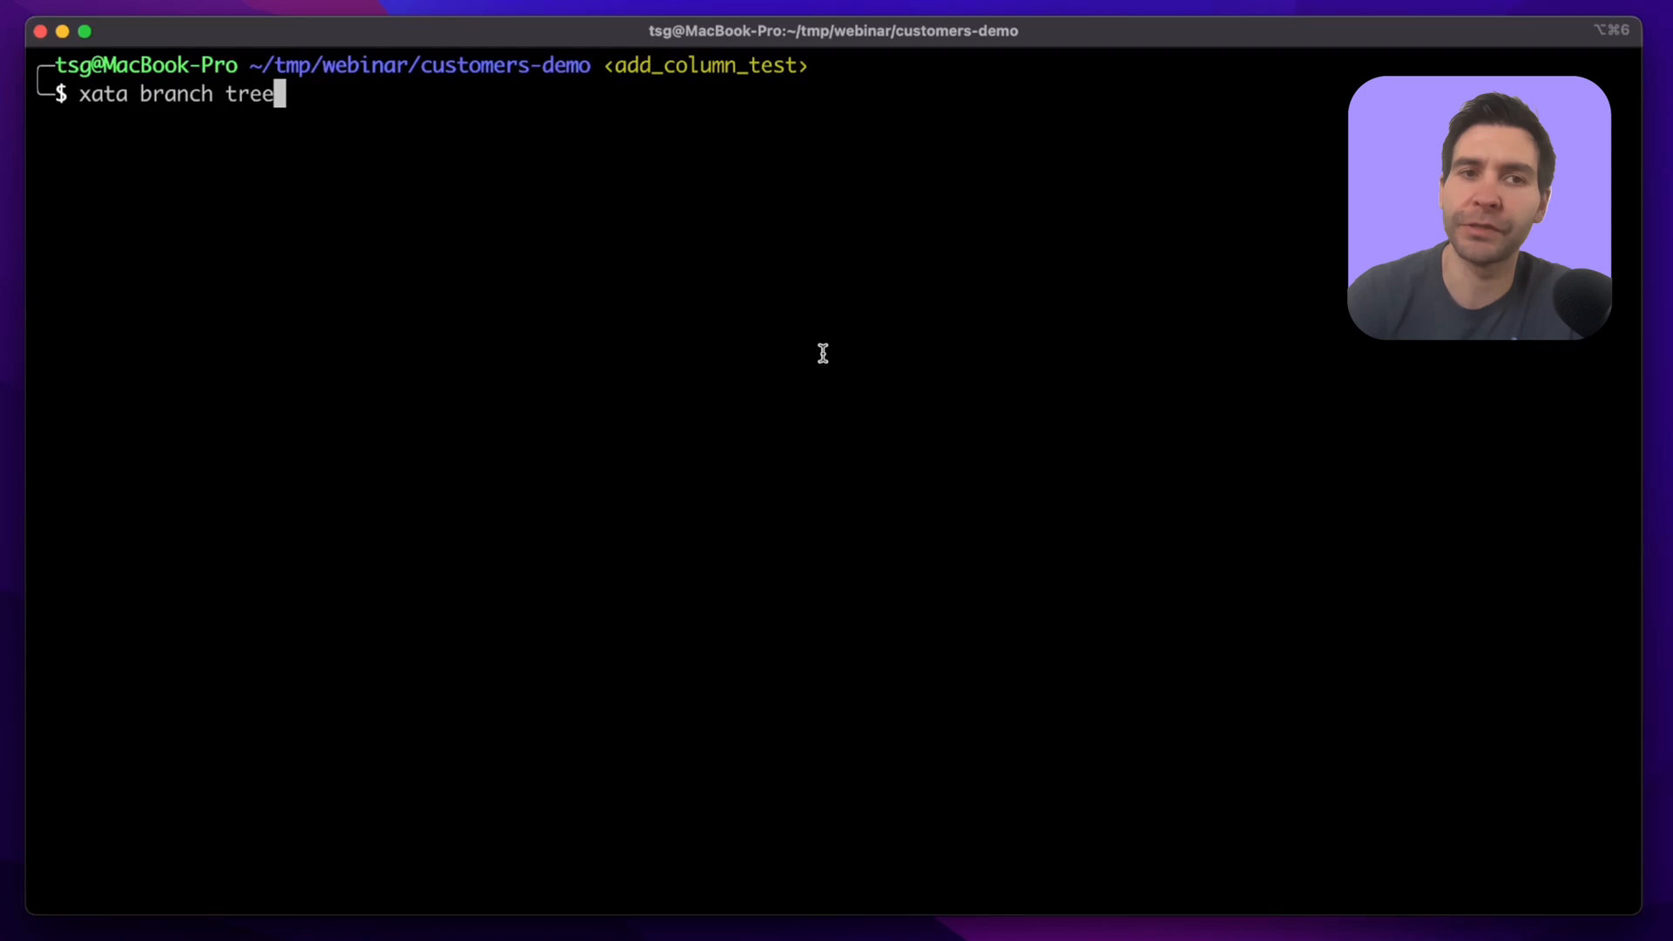
List the branch tree with xata branch tree and check out dev1.
key(Return)
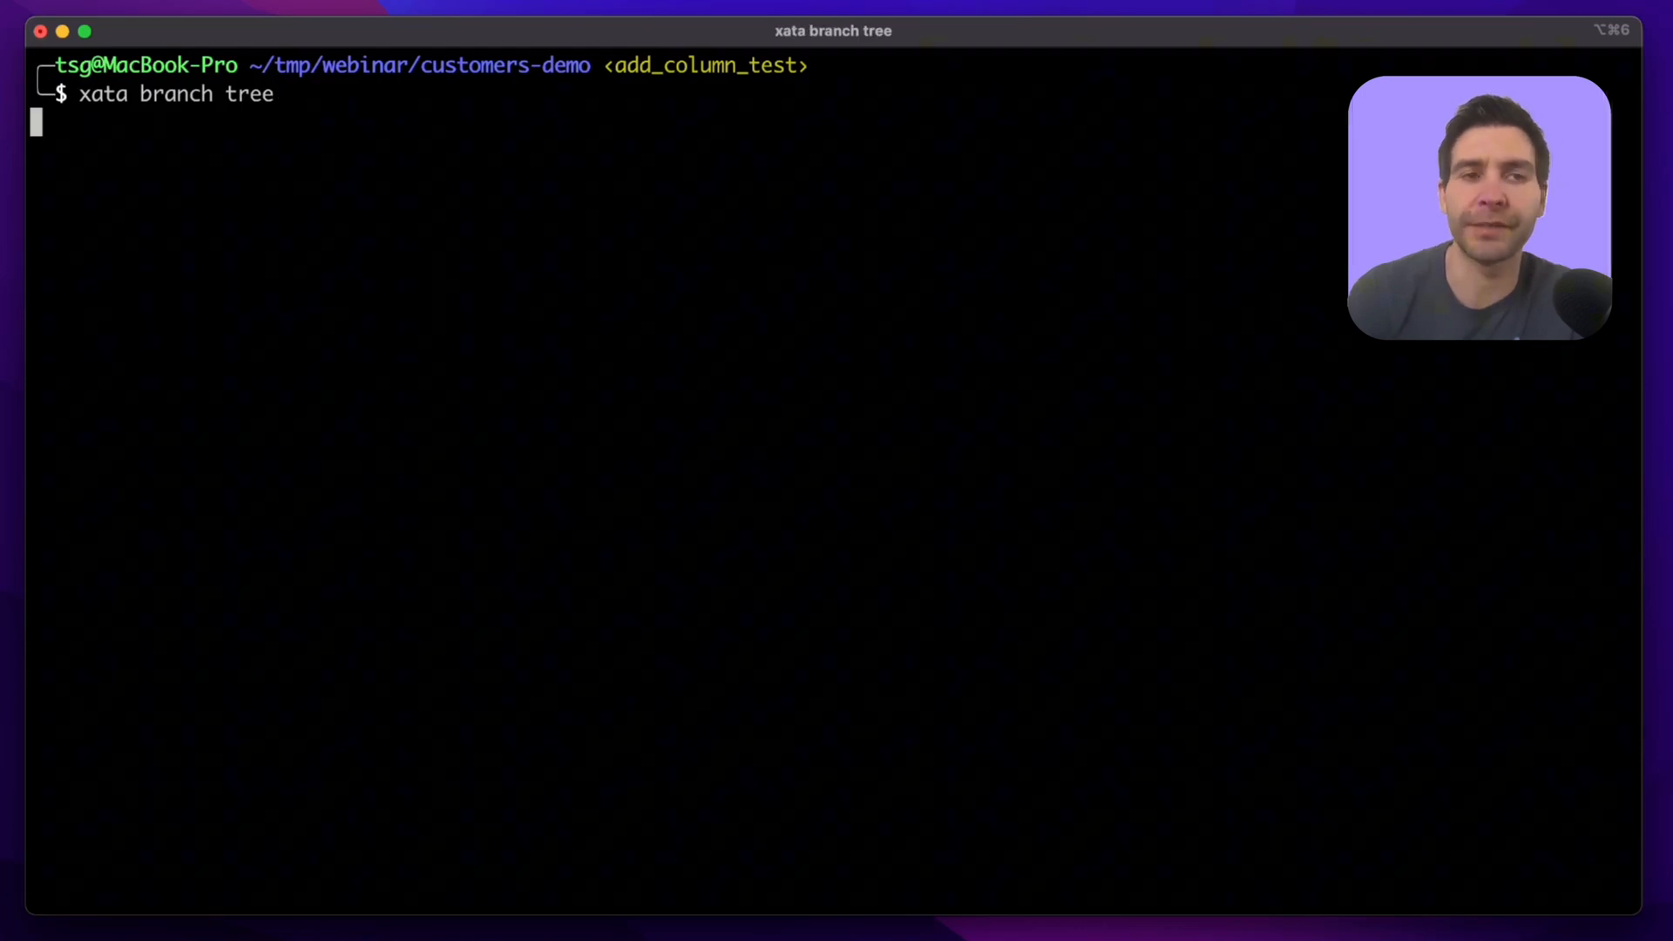
key(Return)
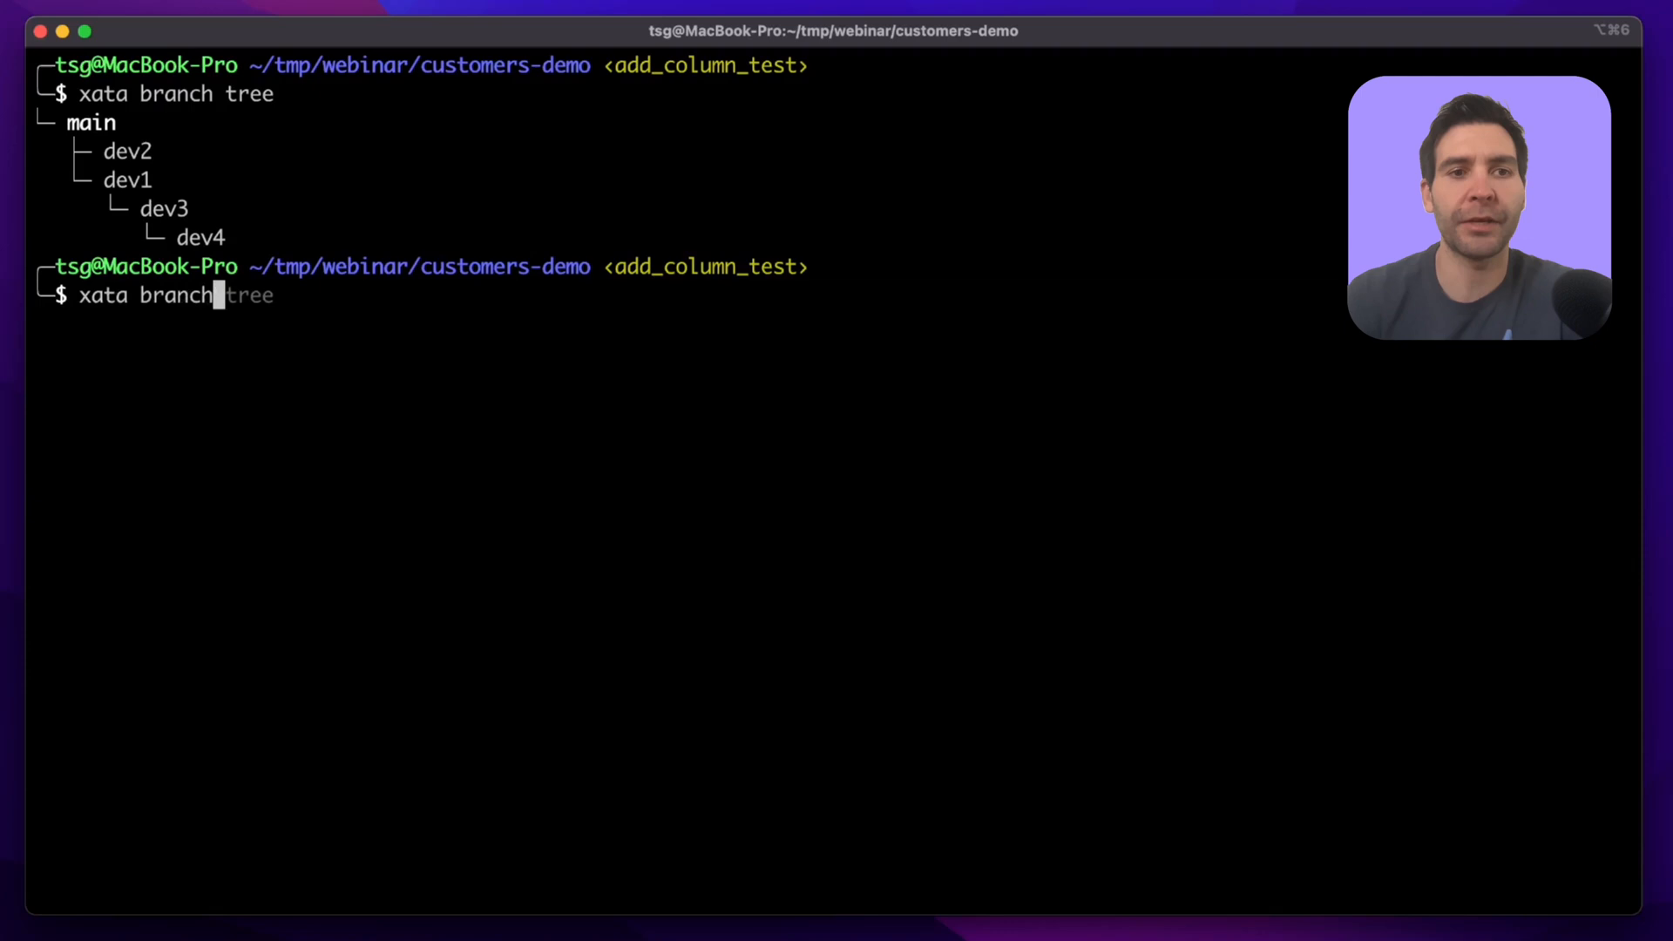
text(checkout dev1)
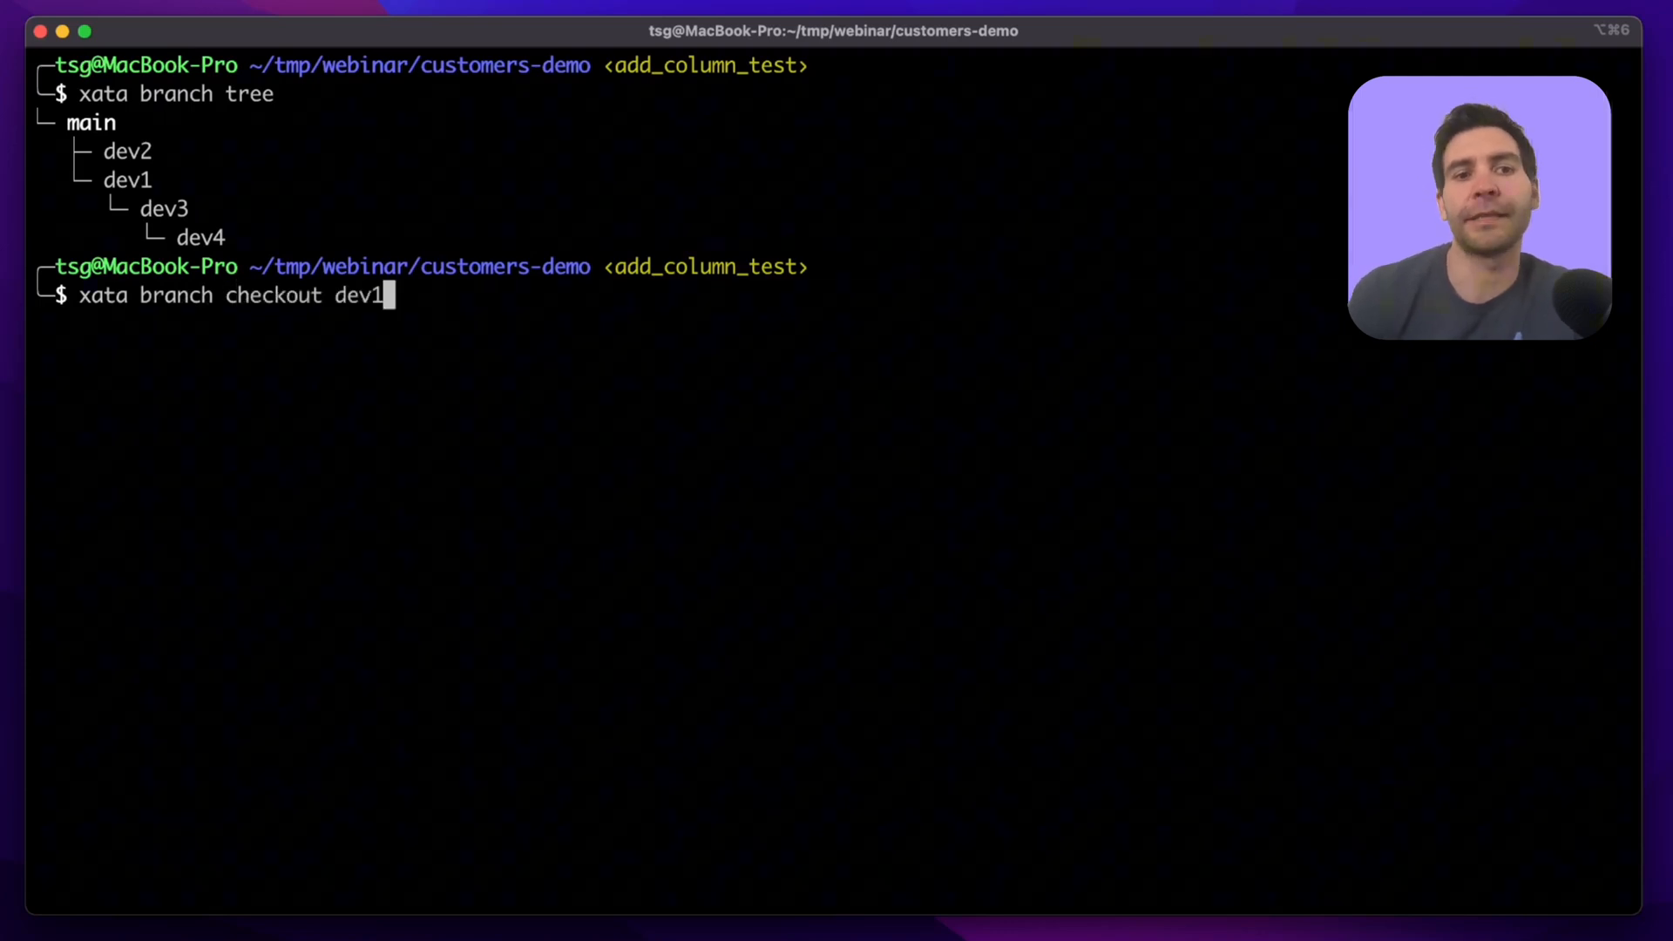
key(Return)
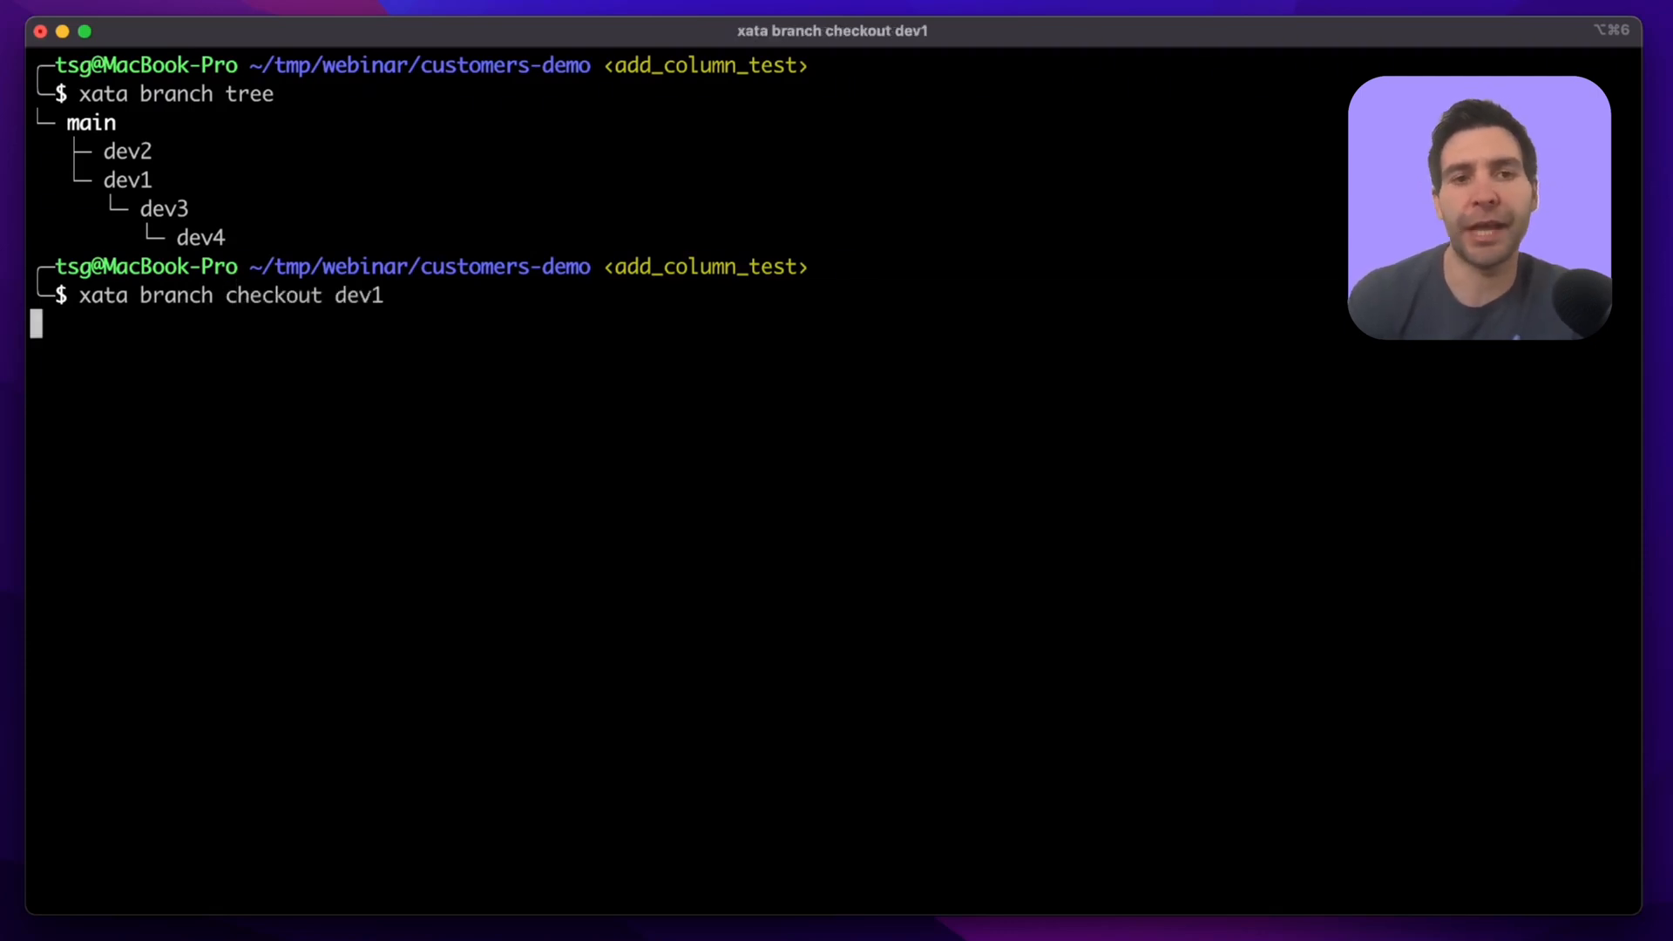
key(Return)
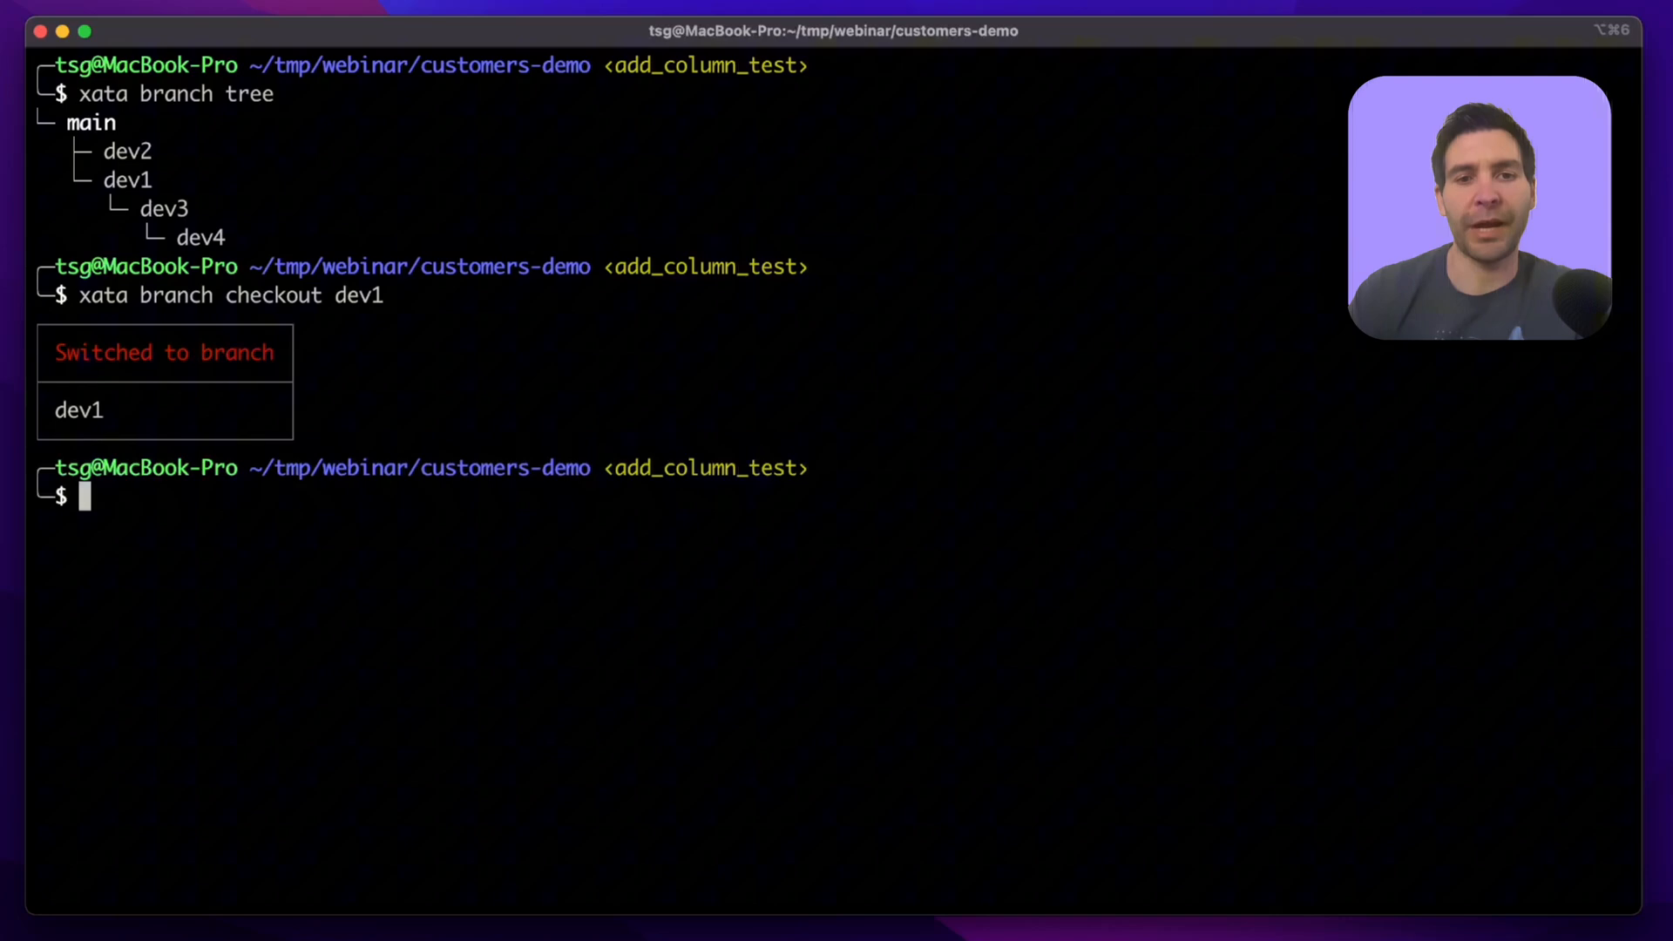
Connect psql via `xata branch url` and query five customers rows.
text(paql)
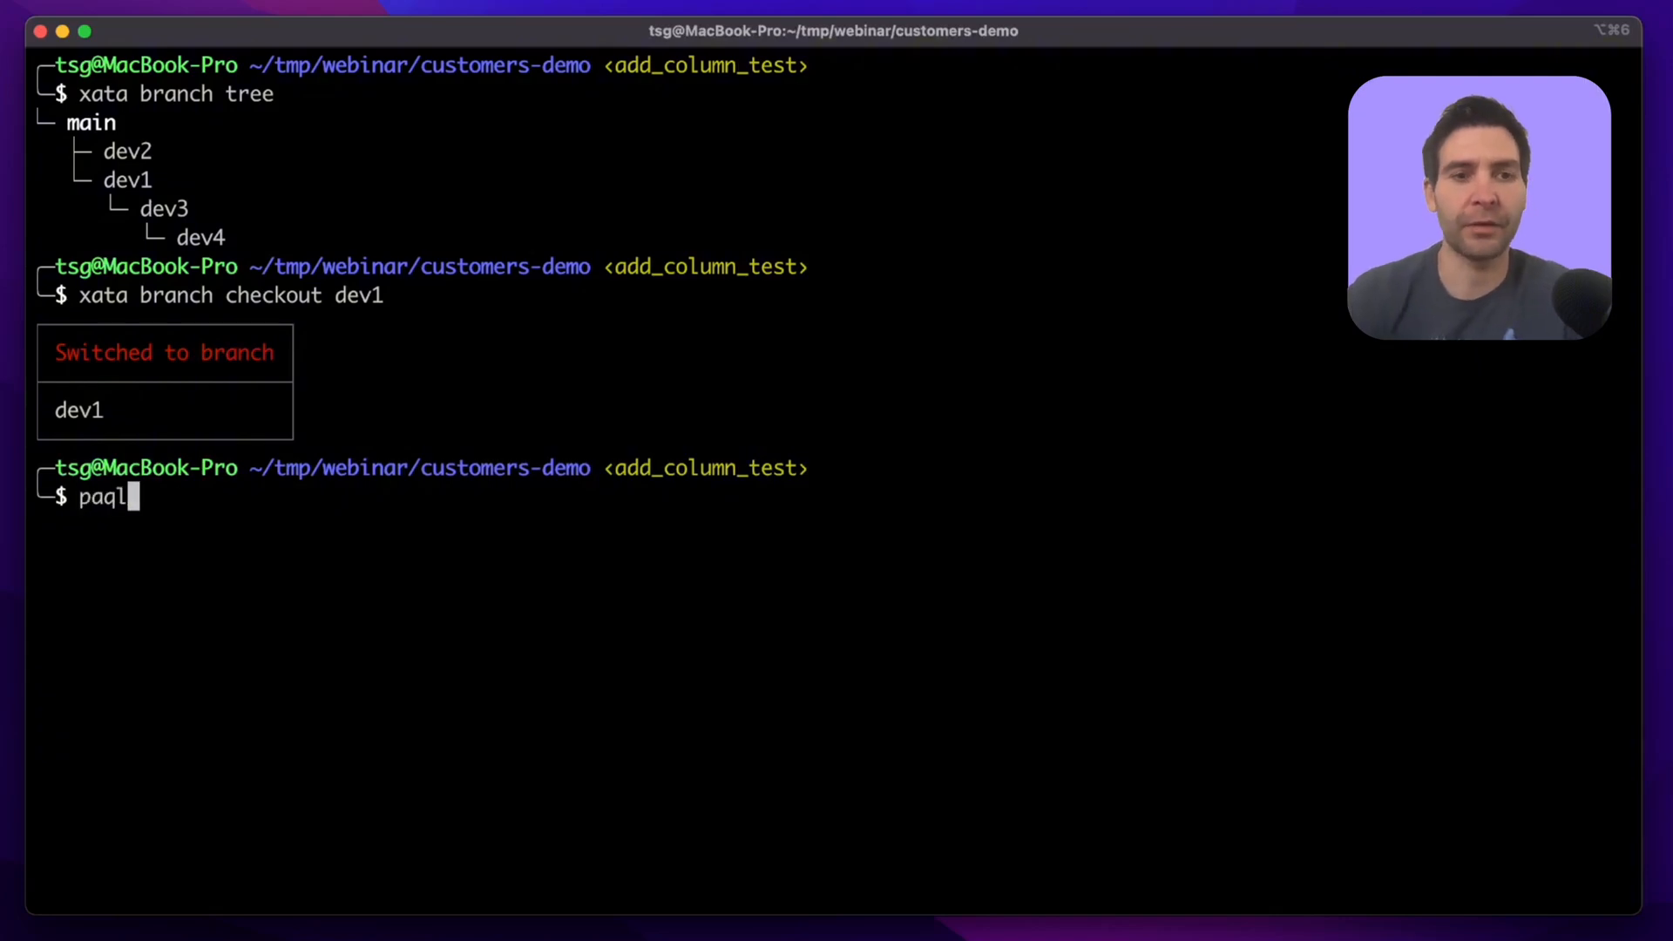
text(sql `xata branch url`)
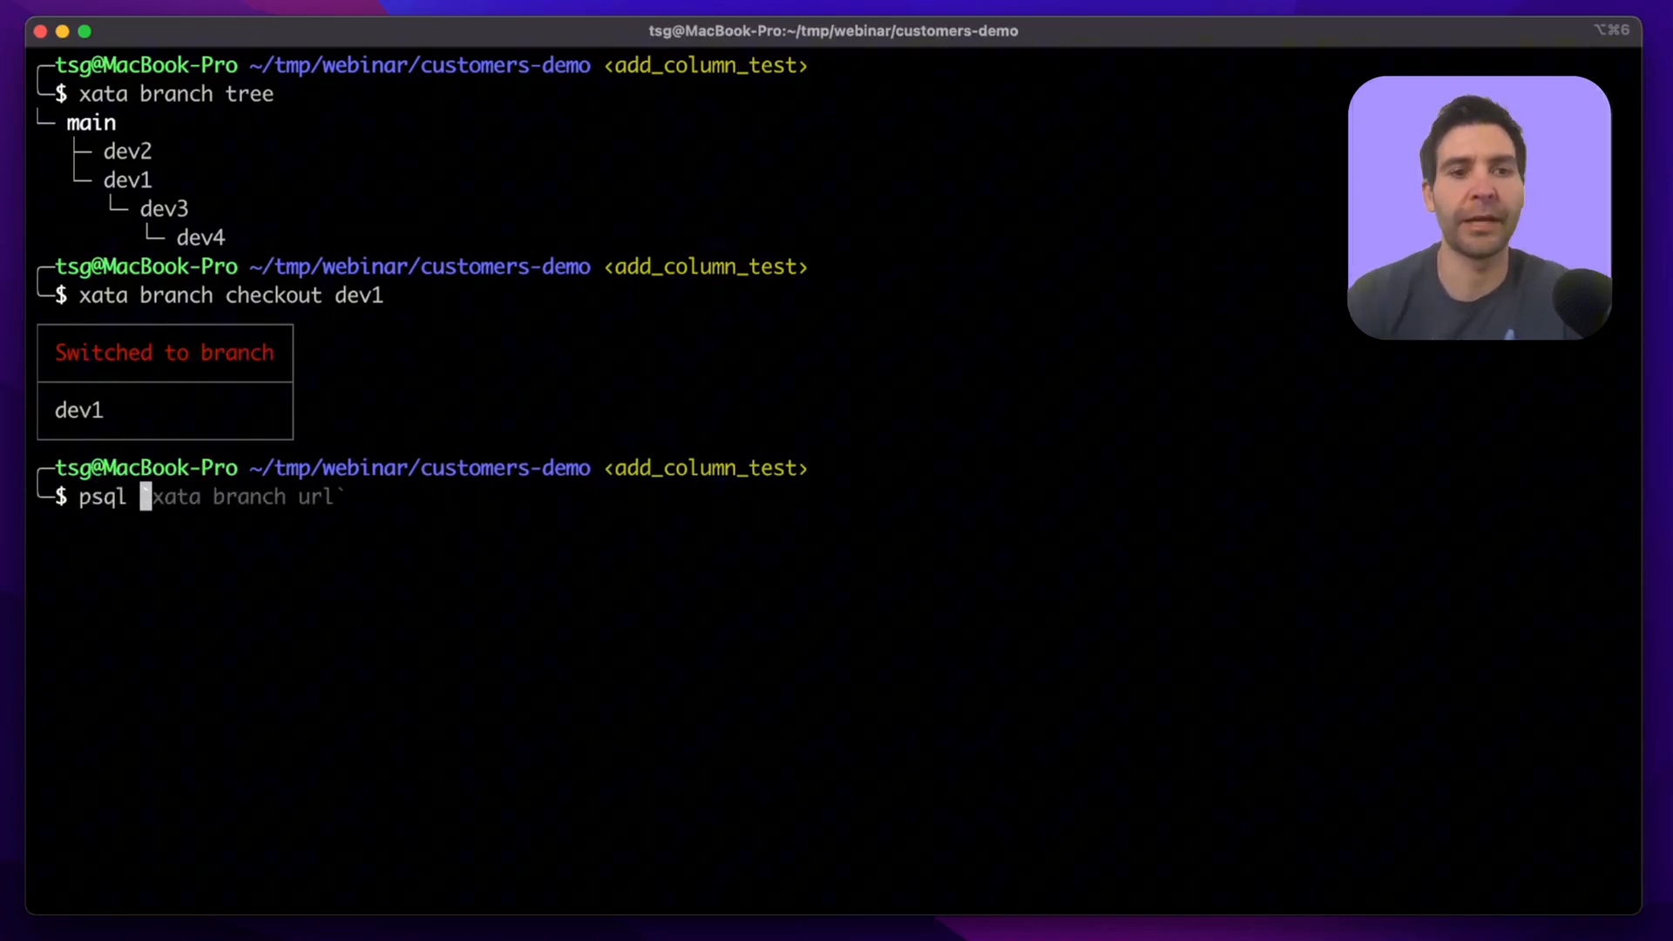
key(Return)
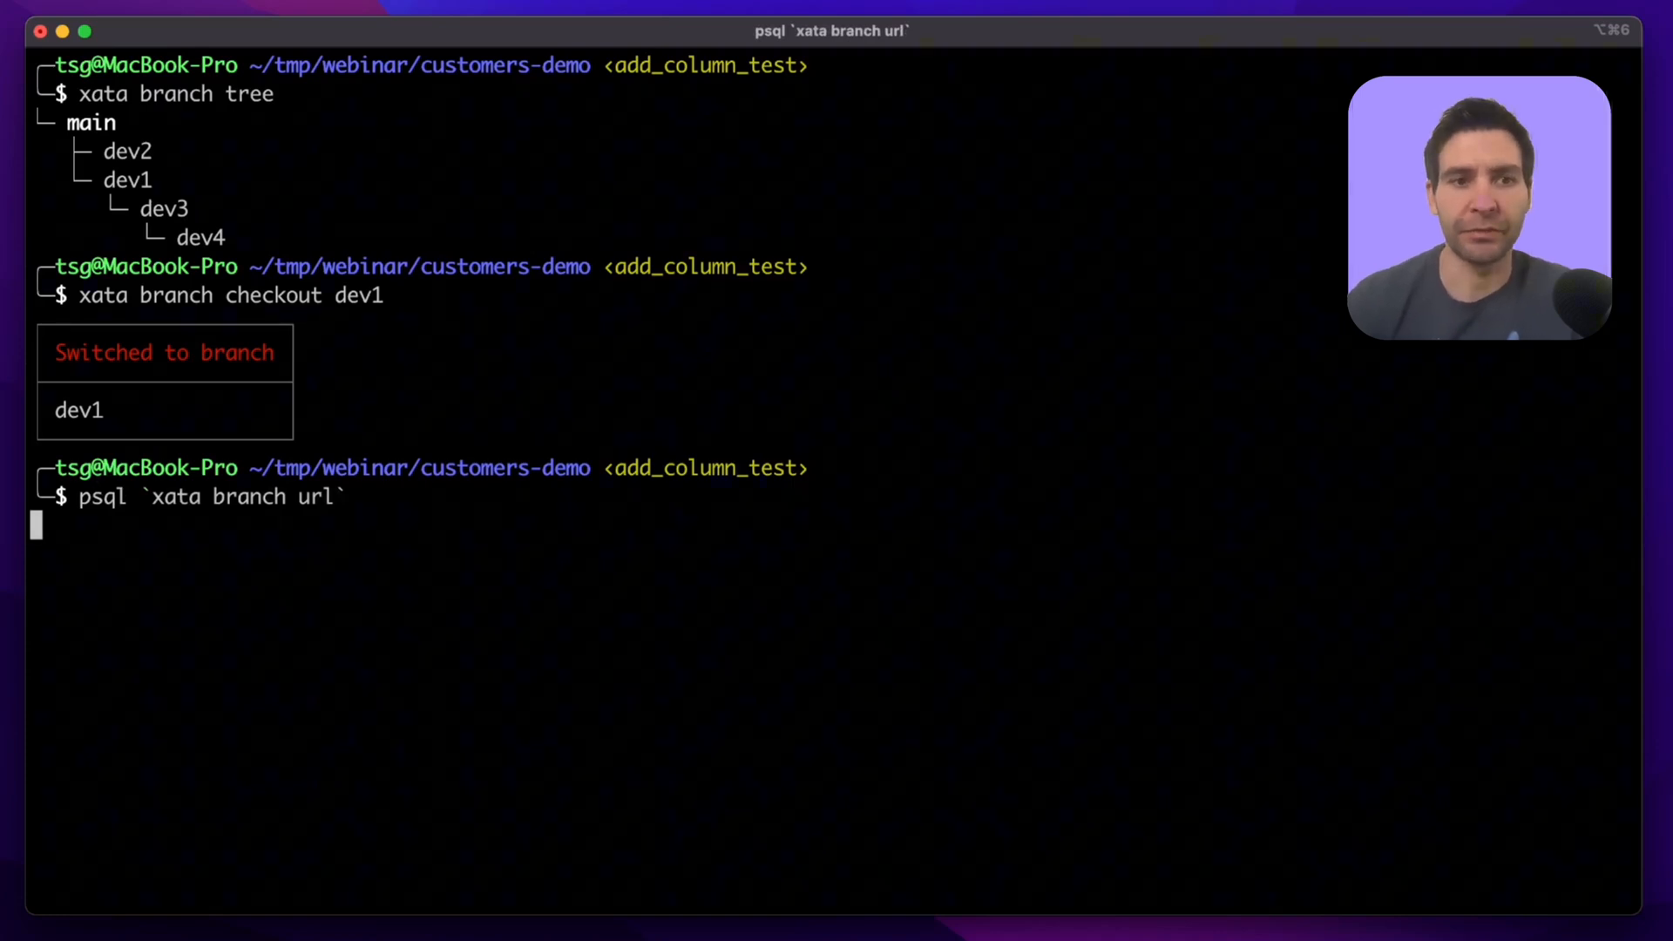
key(Return)
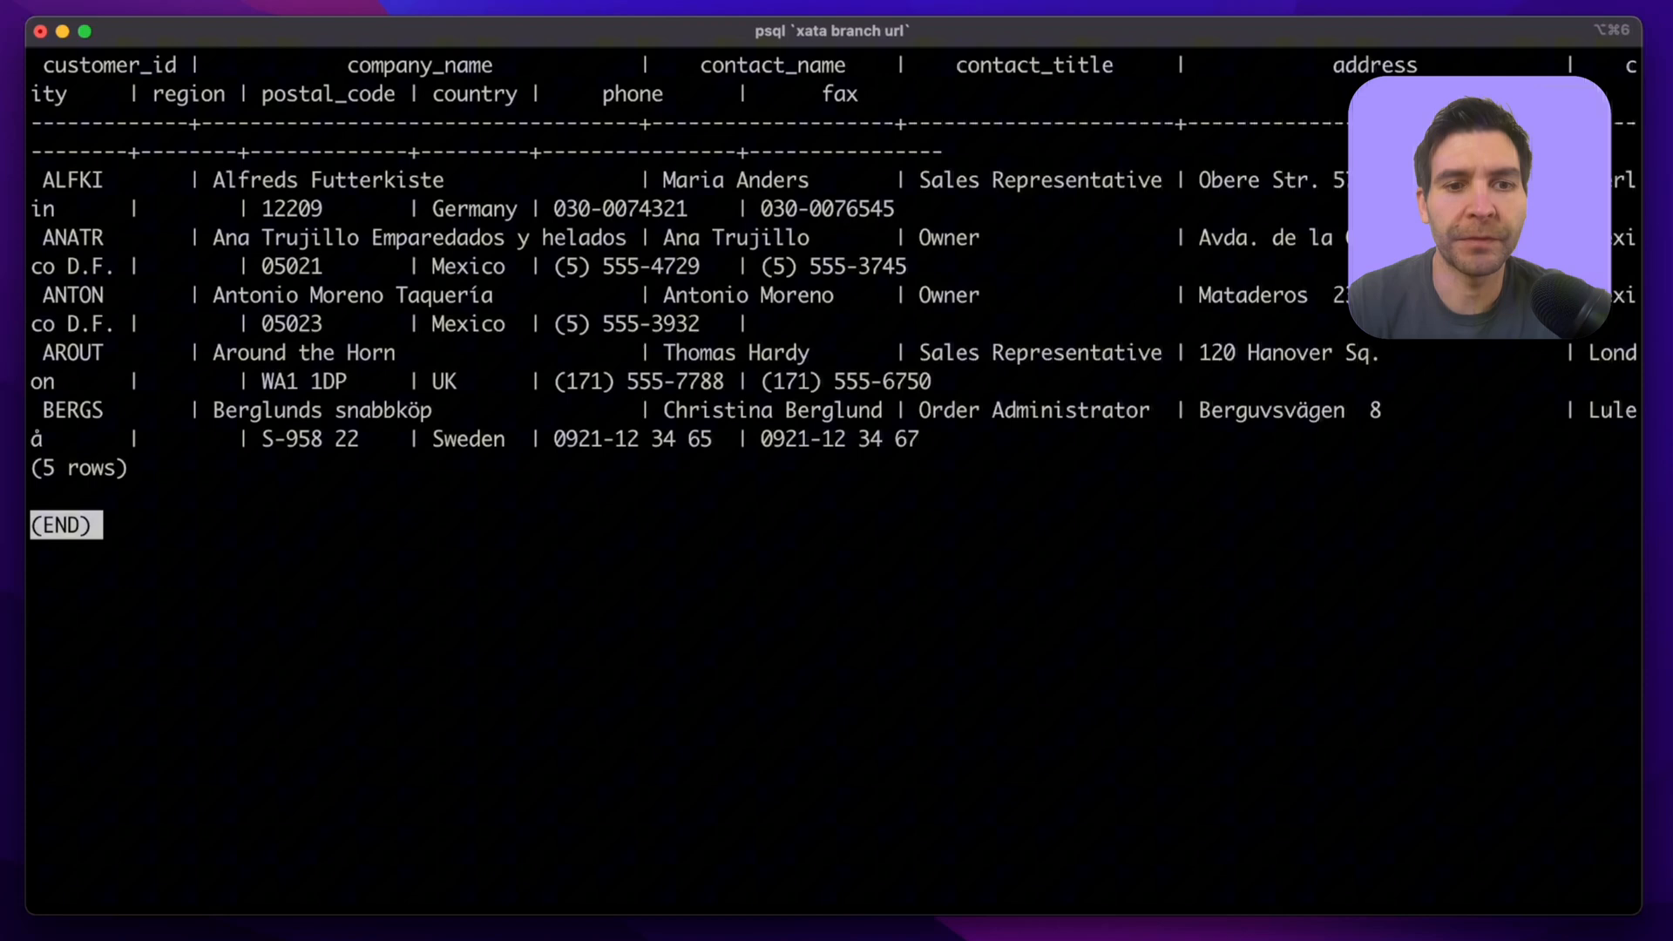
mouse_move(1616, 66)
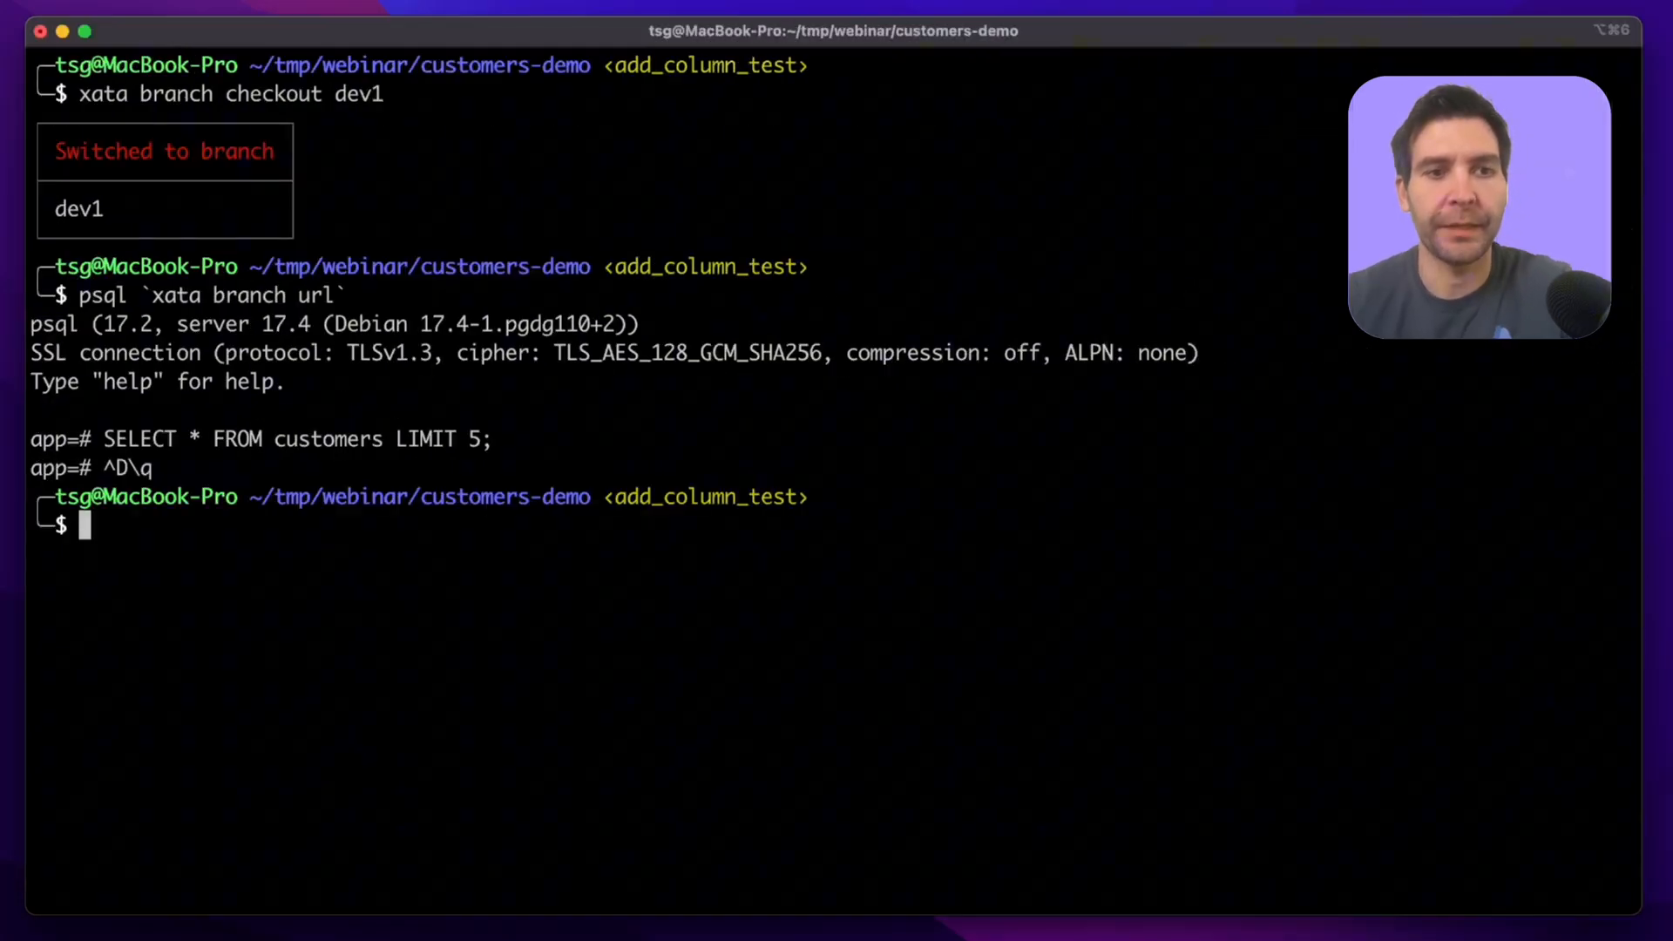
Print .xata/migrations/02_test.yaml and highlight company_name in the output.
text(cat .xata/migrations/02_test.yaml)
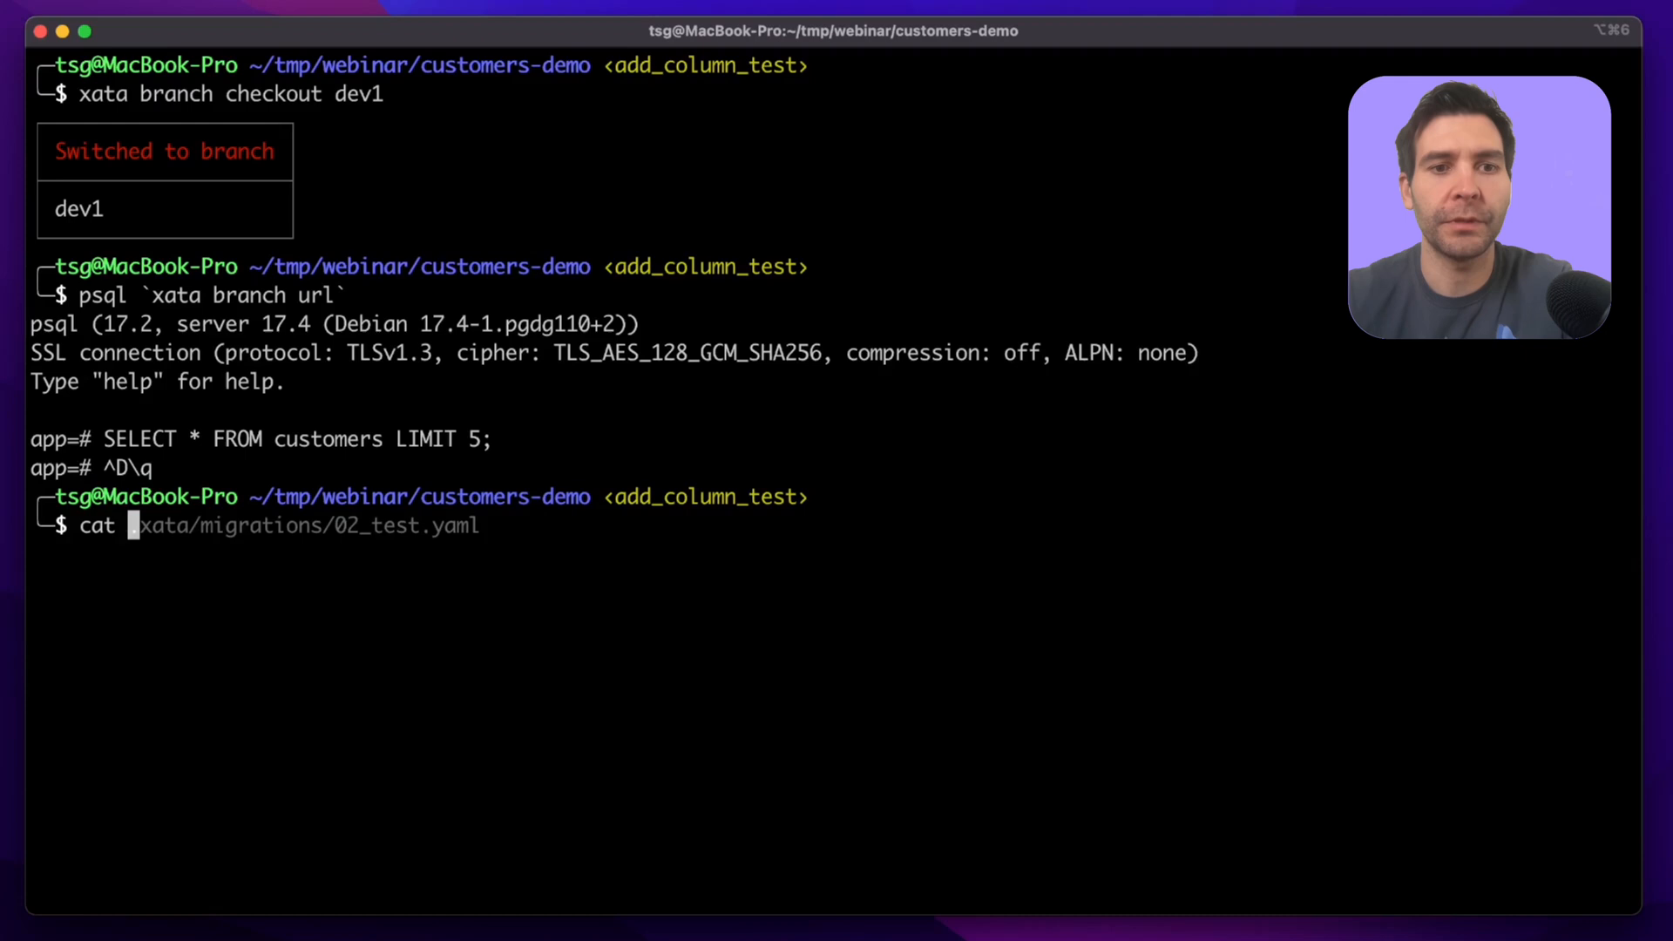
key(Return)
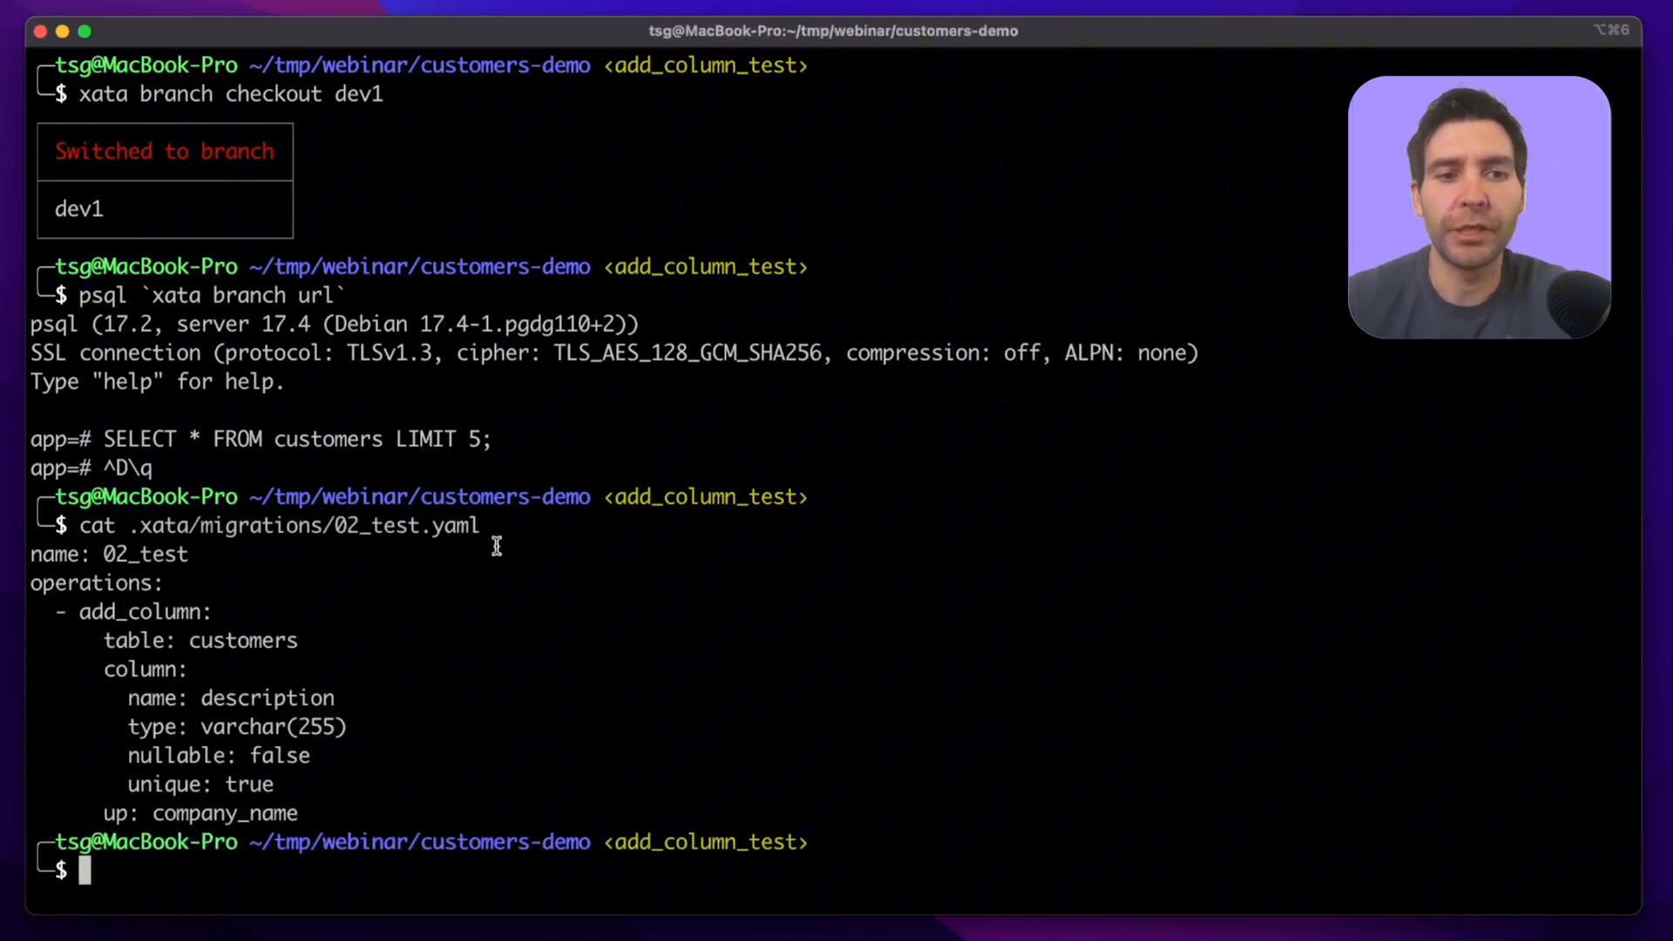
mouse_move(254, 579)
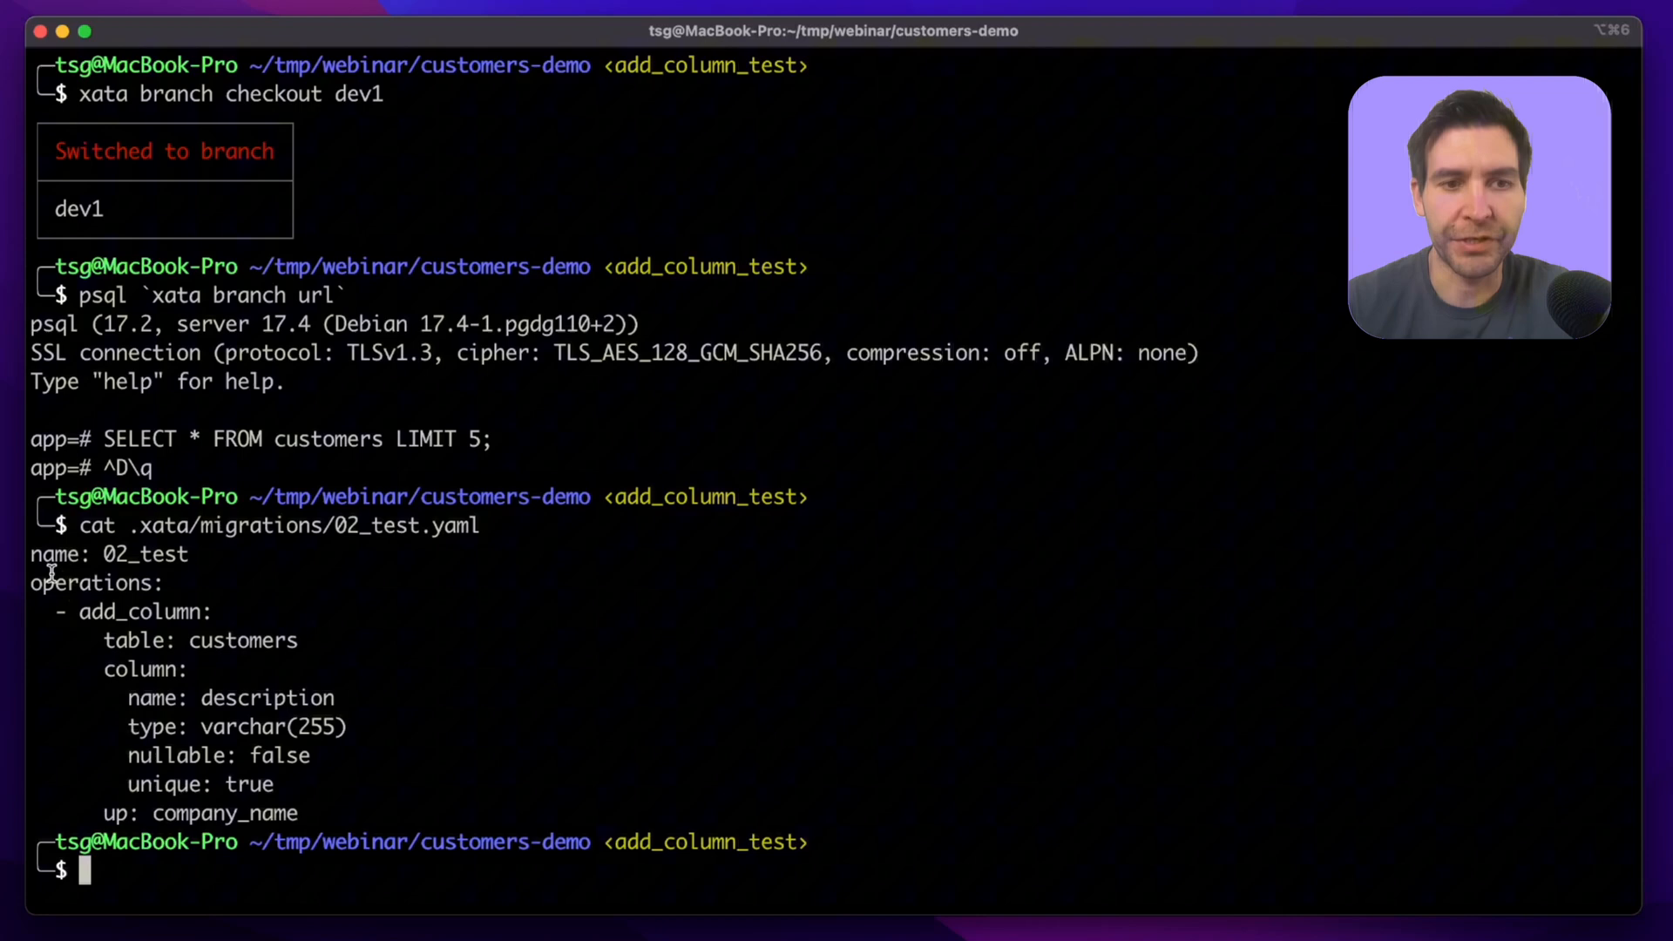
double_click(242, 640)
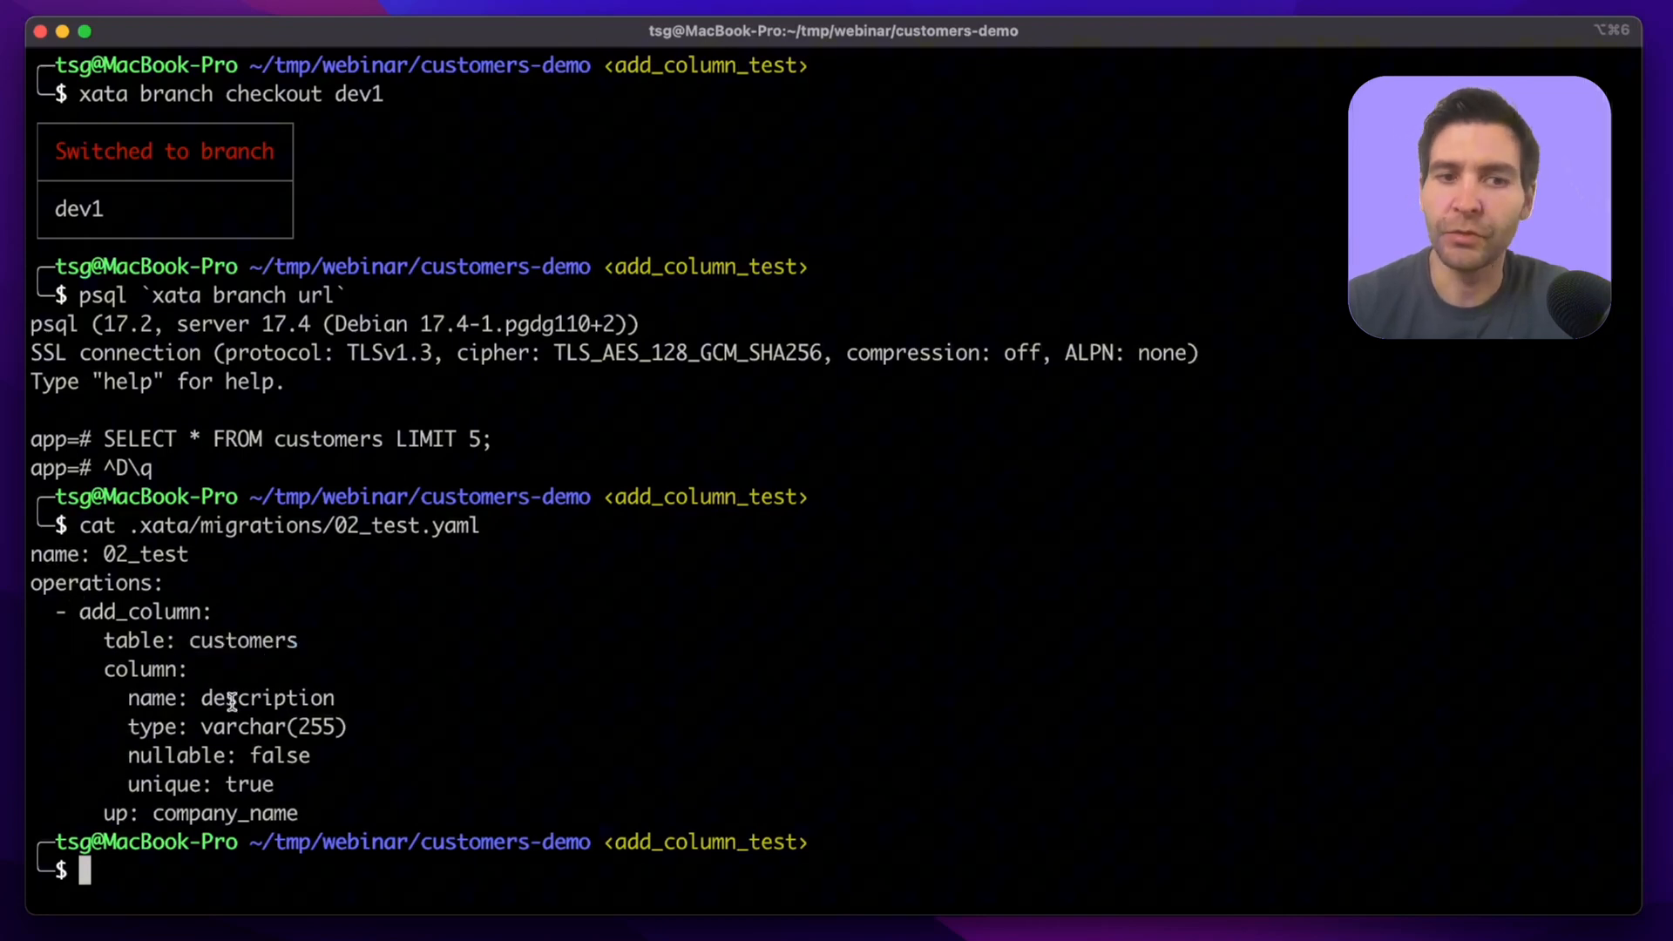
mouse_move(200, 755)
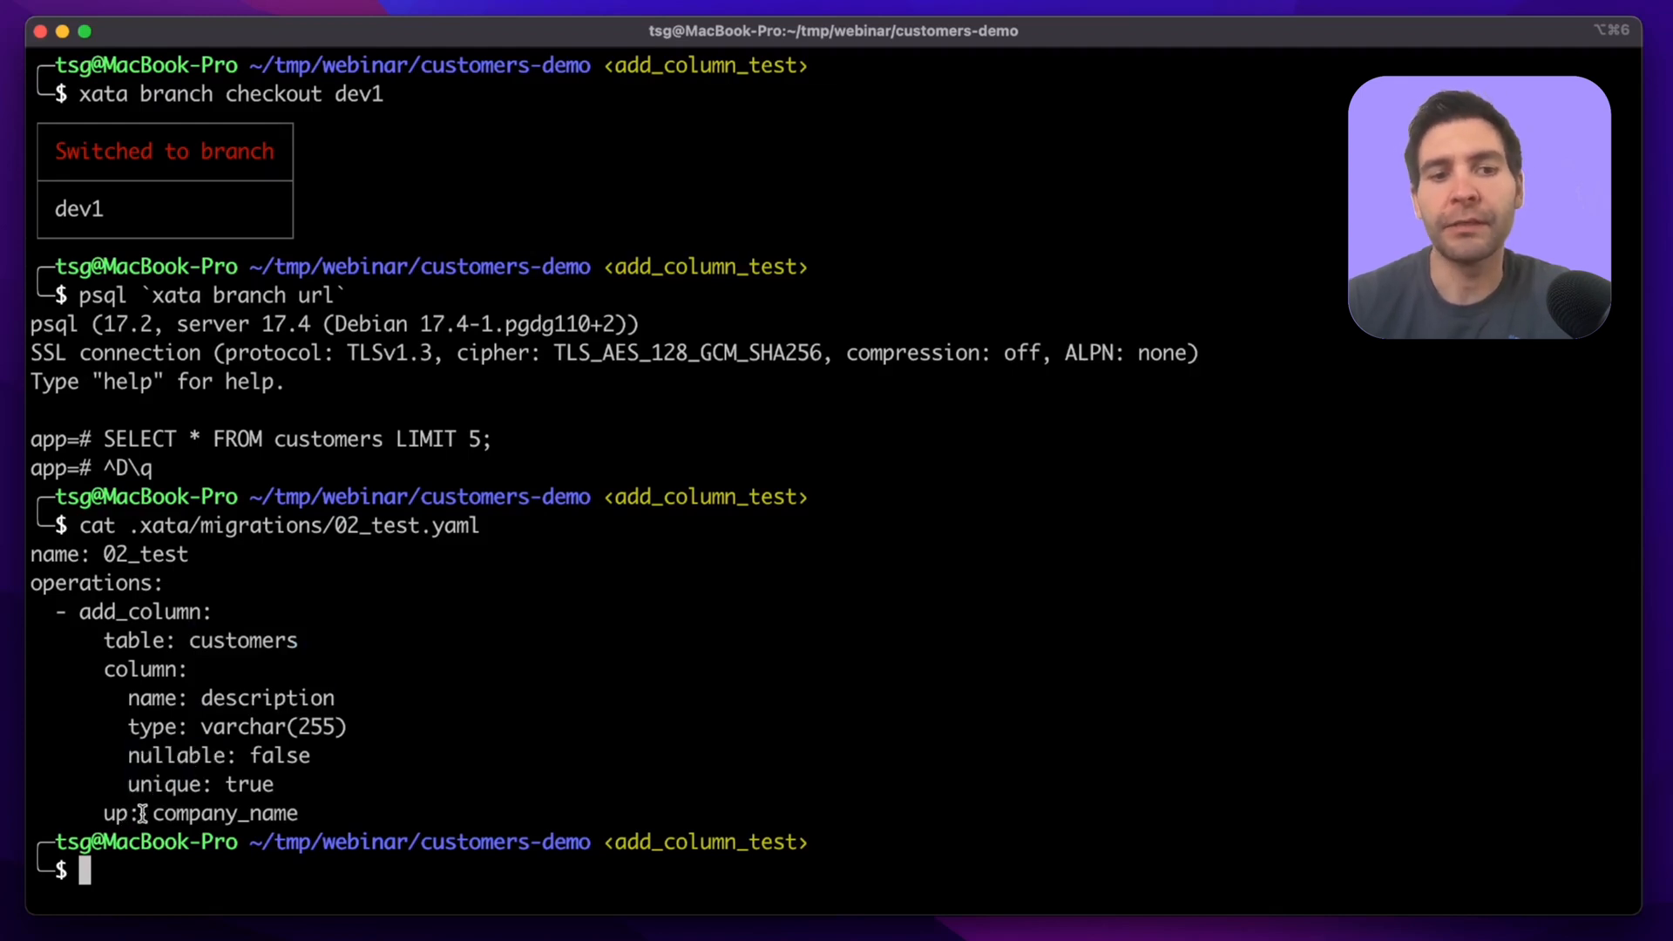
double_click(224, 813)
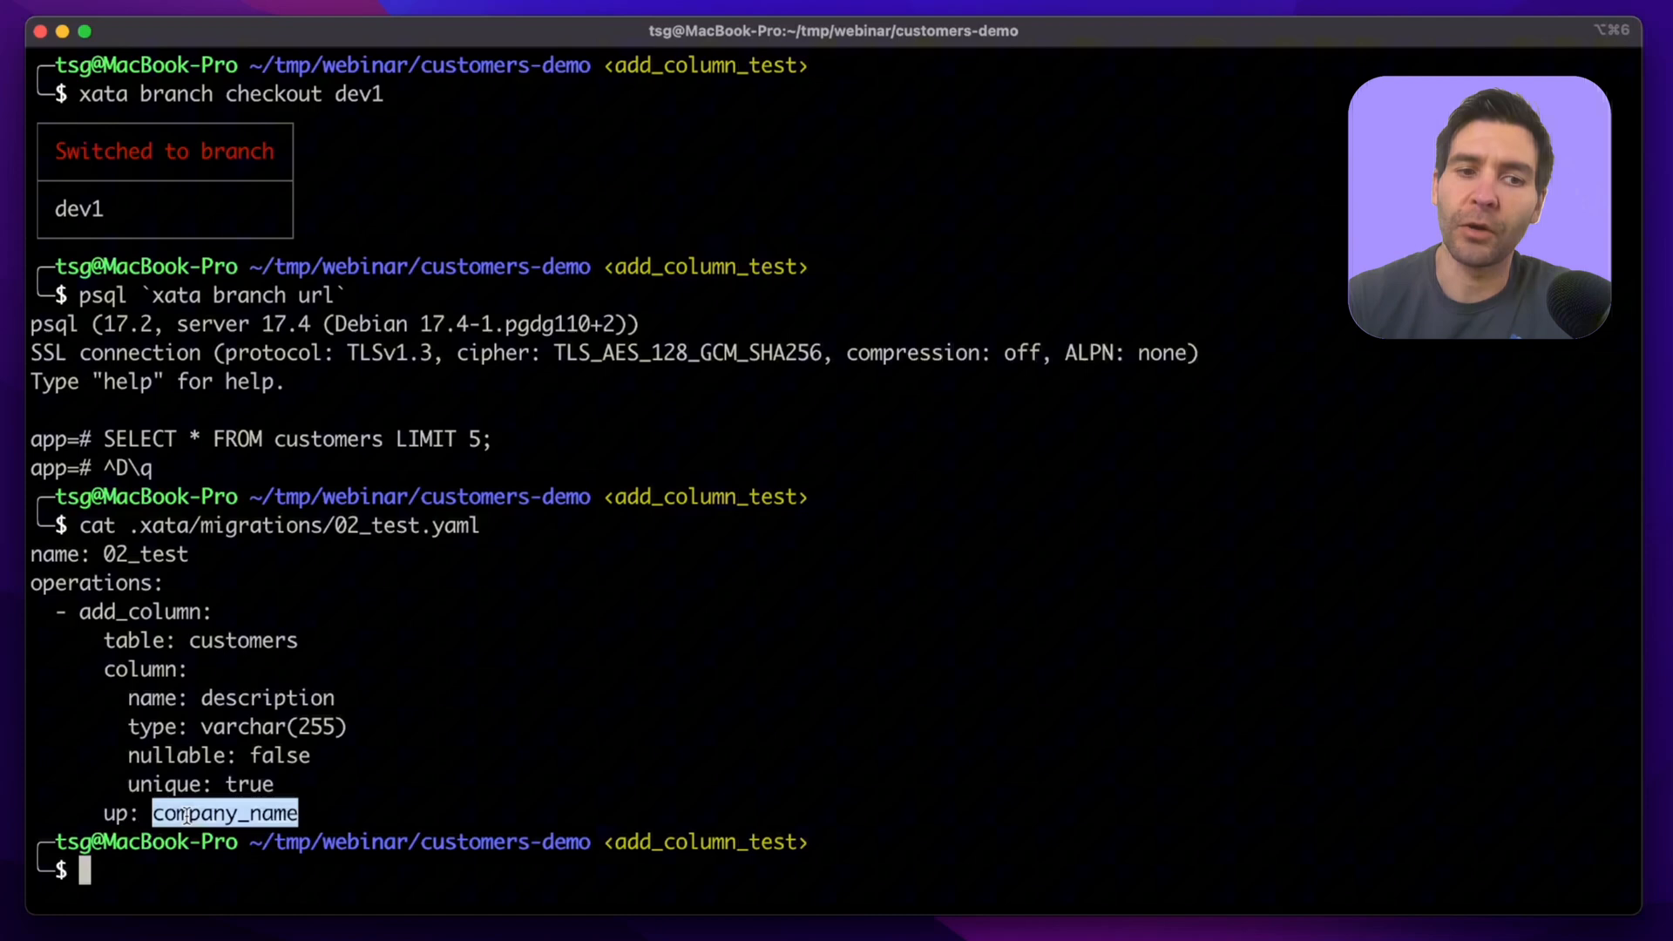
Run xata roll start on 02_test.yaml, then xata roll complete.
text(xaat)
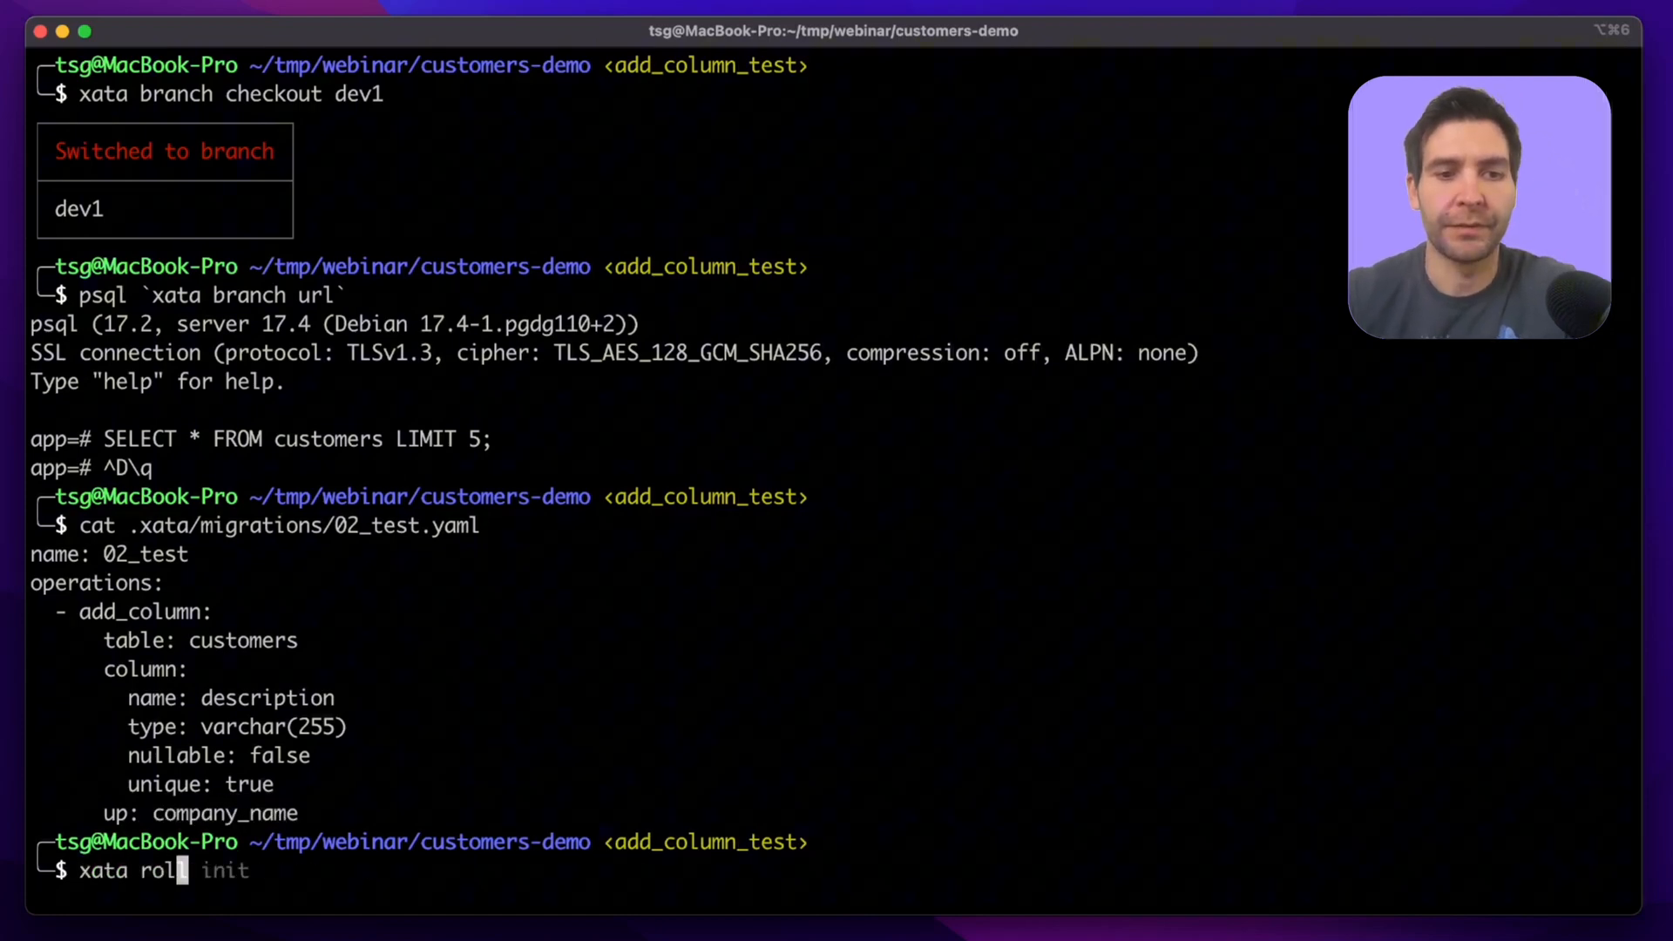
text(start .xata/migrations/02_test.yaml)
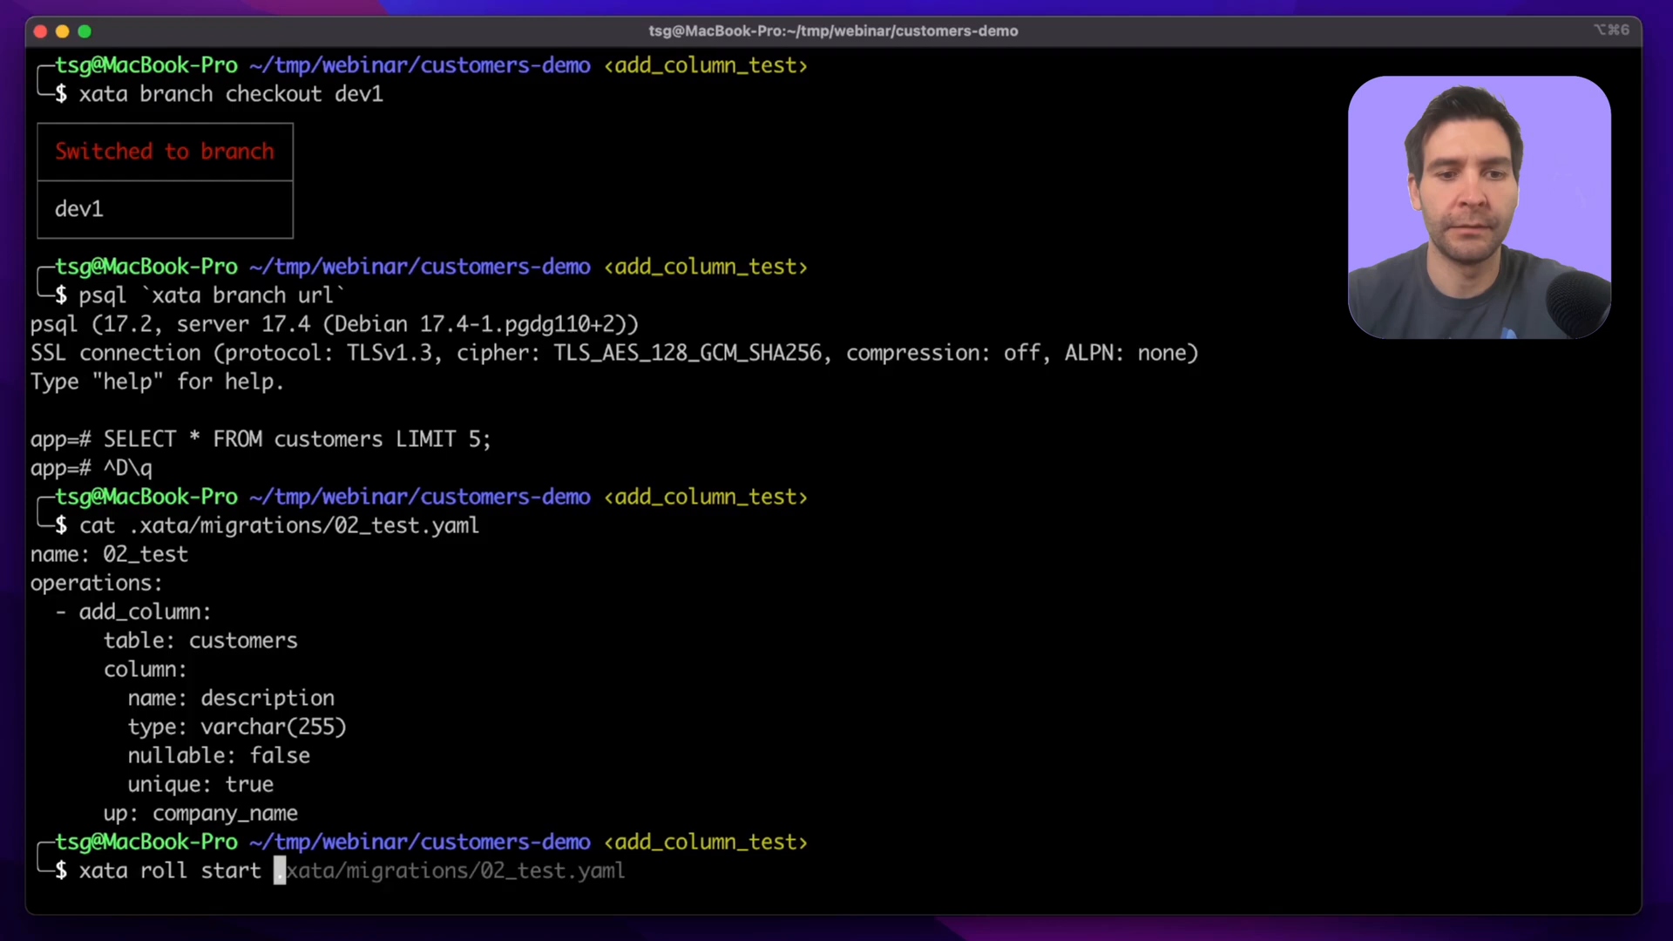
key(Return)
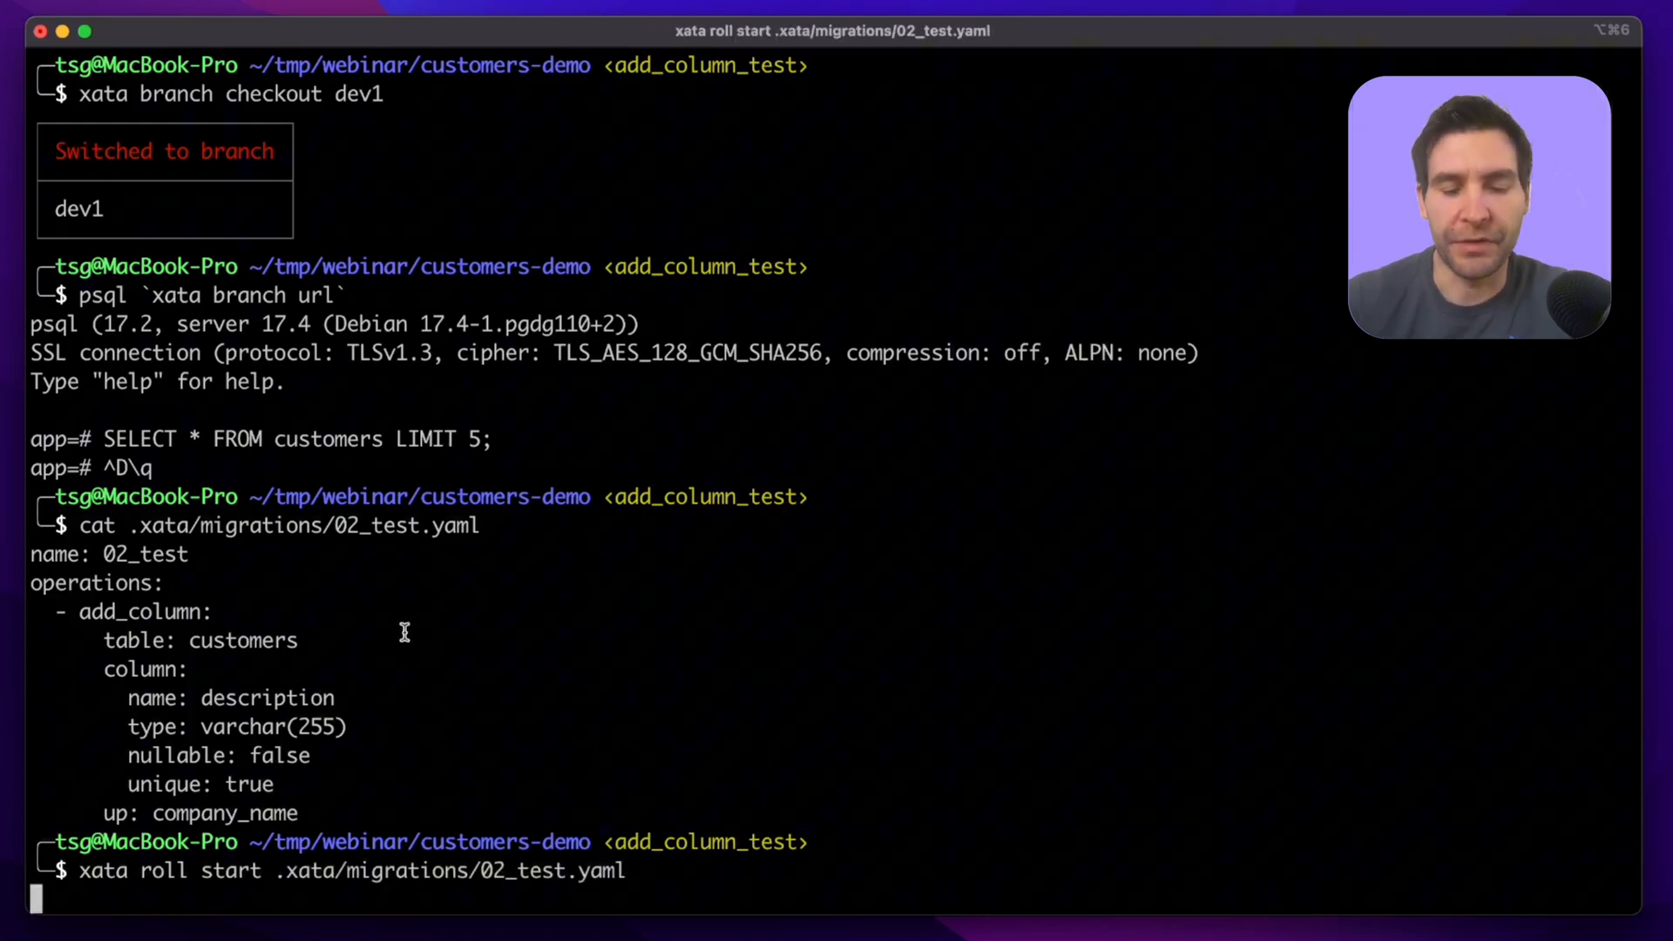
key(Return)
text(xata roll complete)
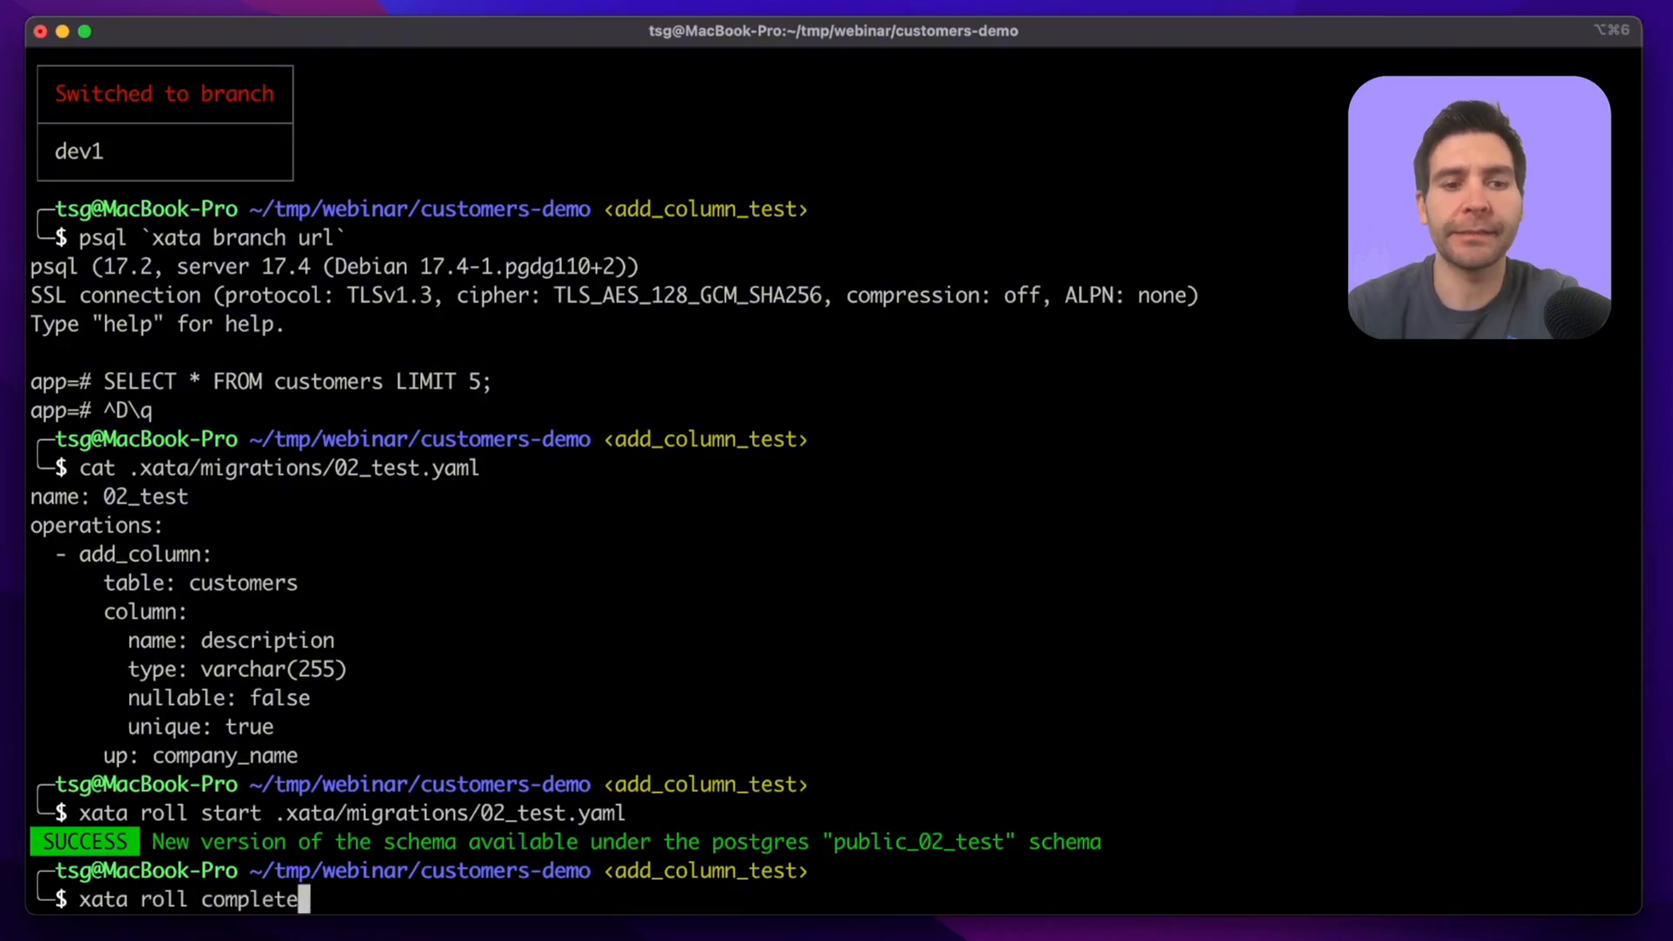
key(Return)
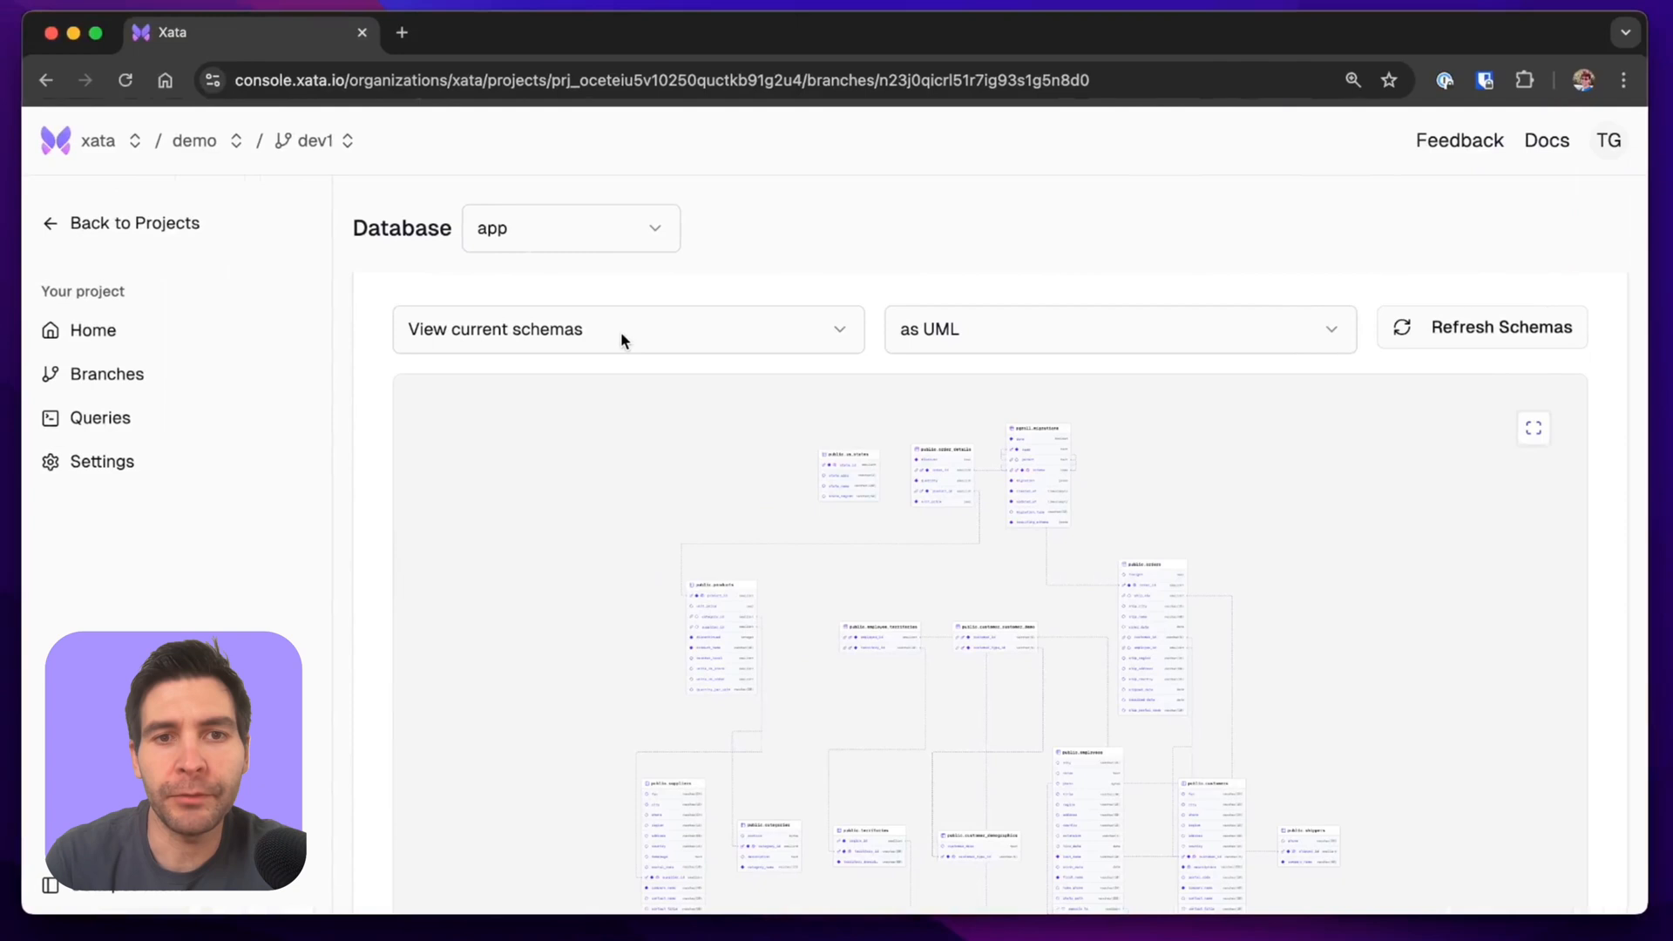
Open the schema view dropdown to choose the parent diff.
click(625, 329)
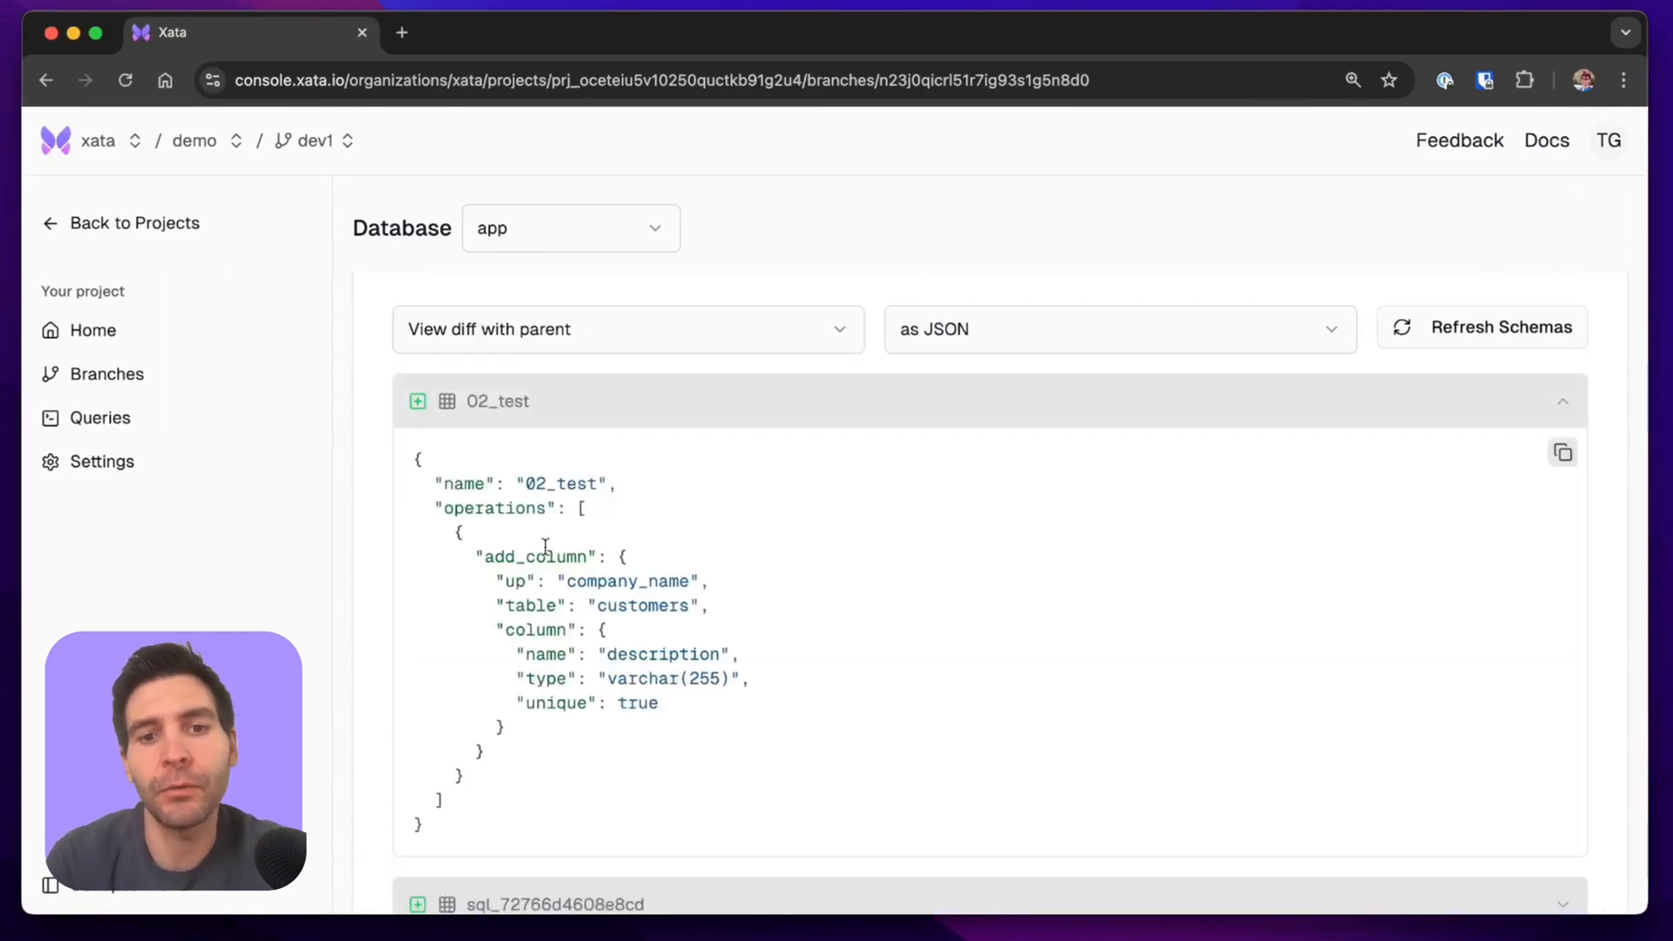
mouse_move(569, 758)
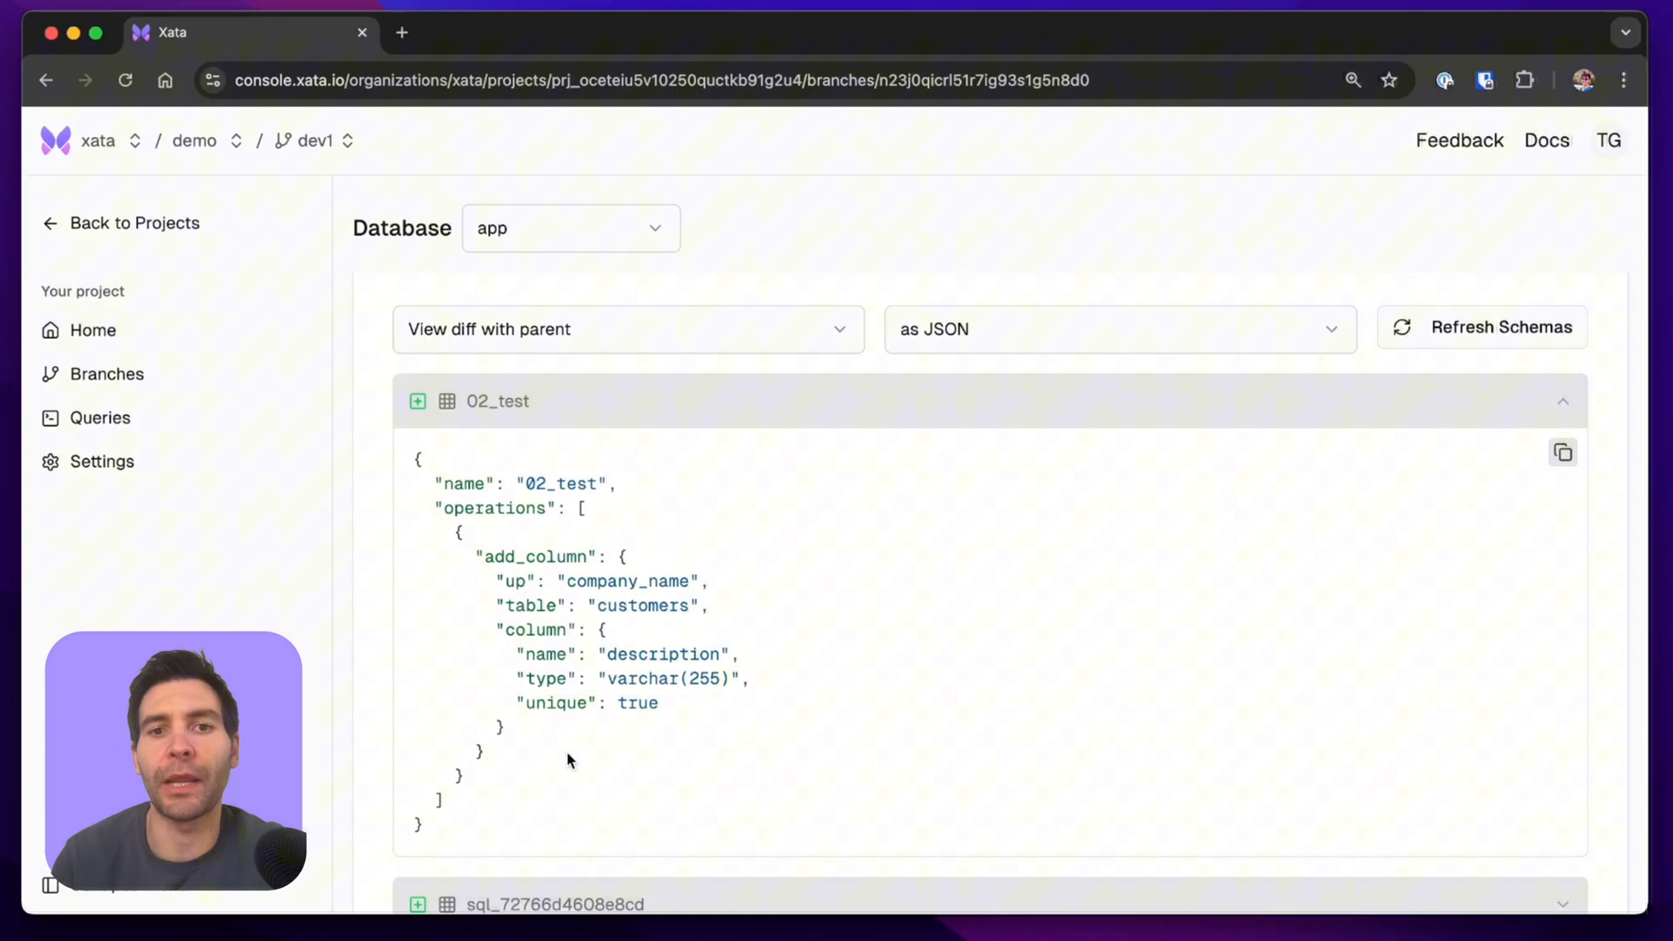
mouse_move(870, 515)
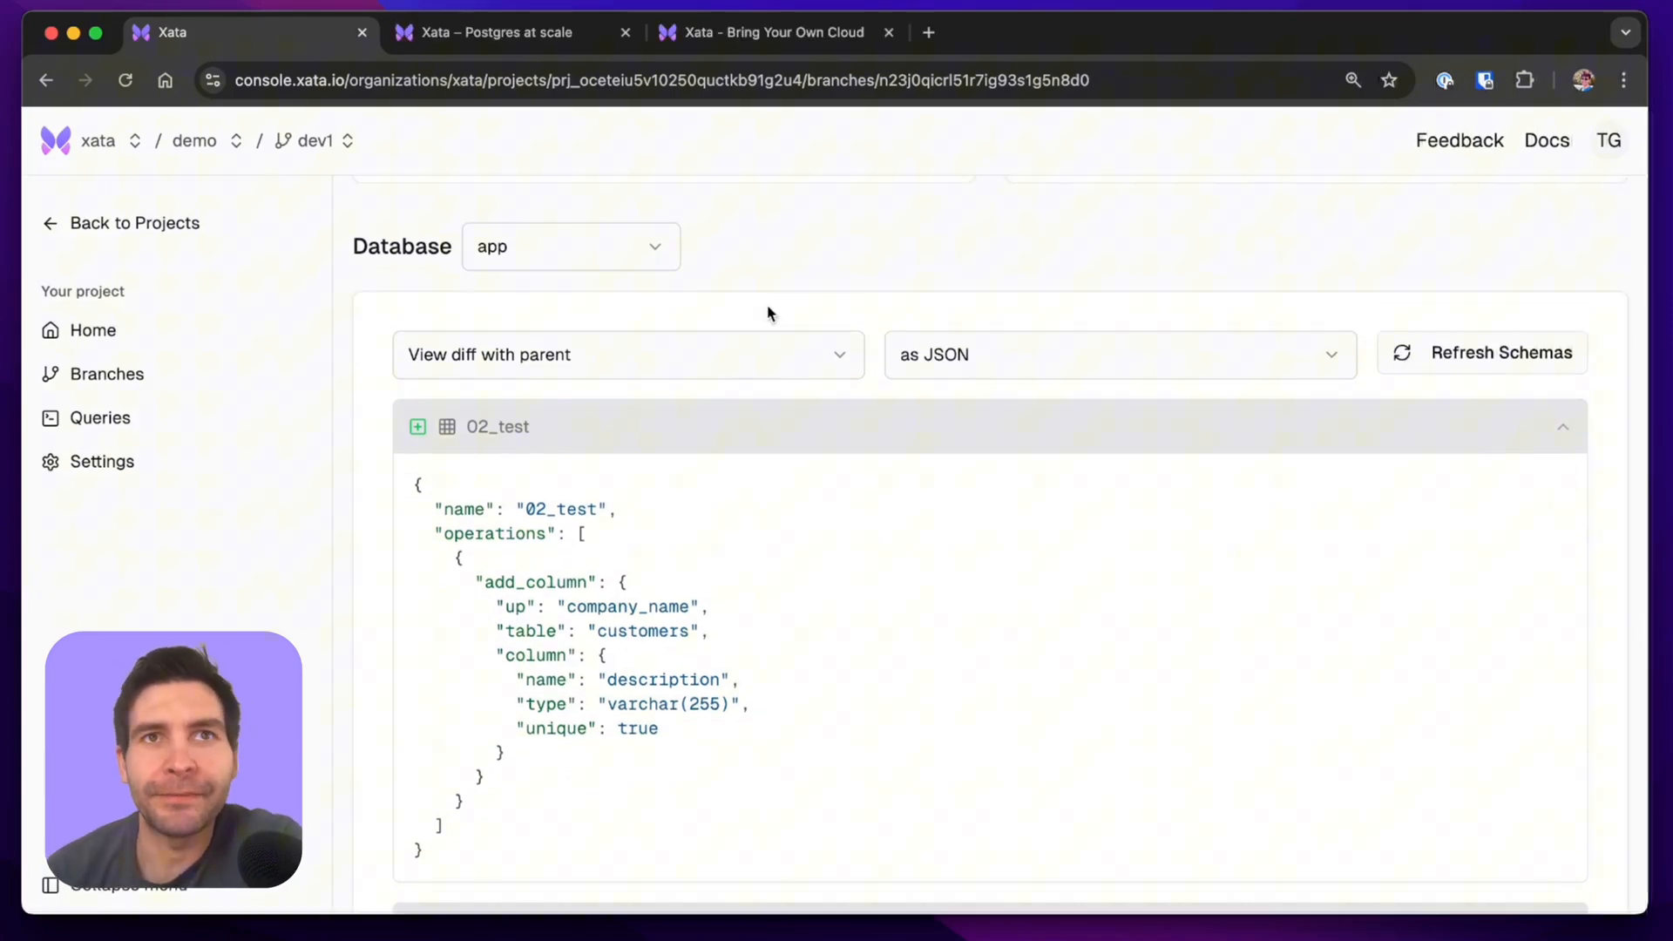
mouse_move(705, 262)
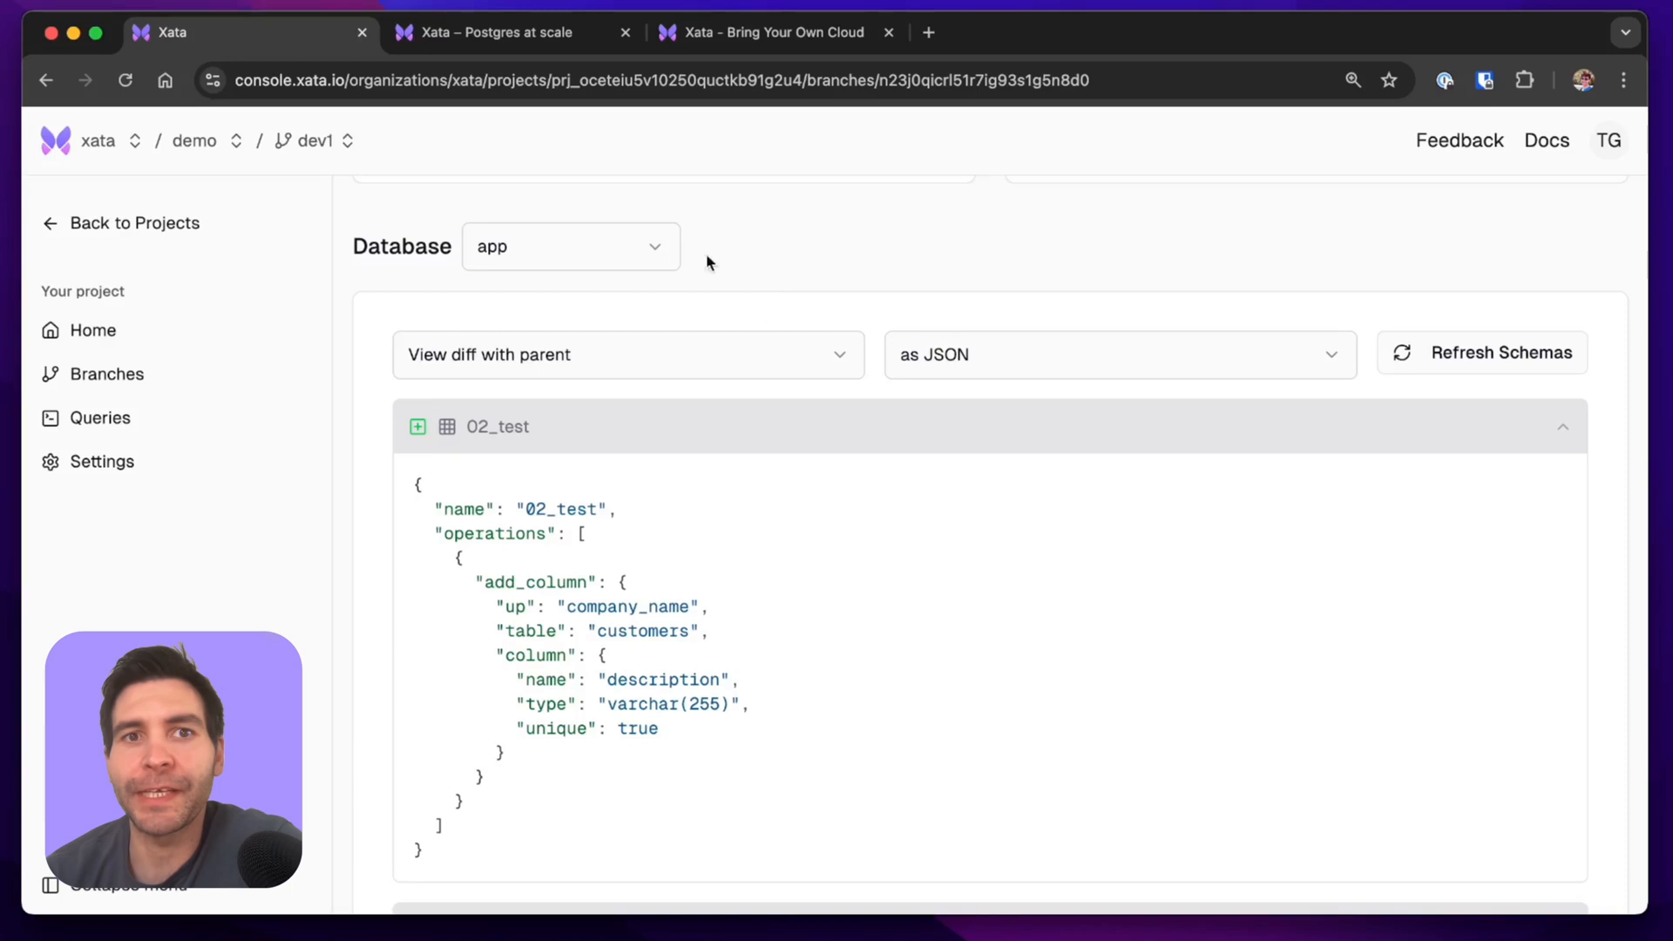
Review the Postgres at scale tab, then switch to Bring Your Own Cloud.
click(491, 32)
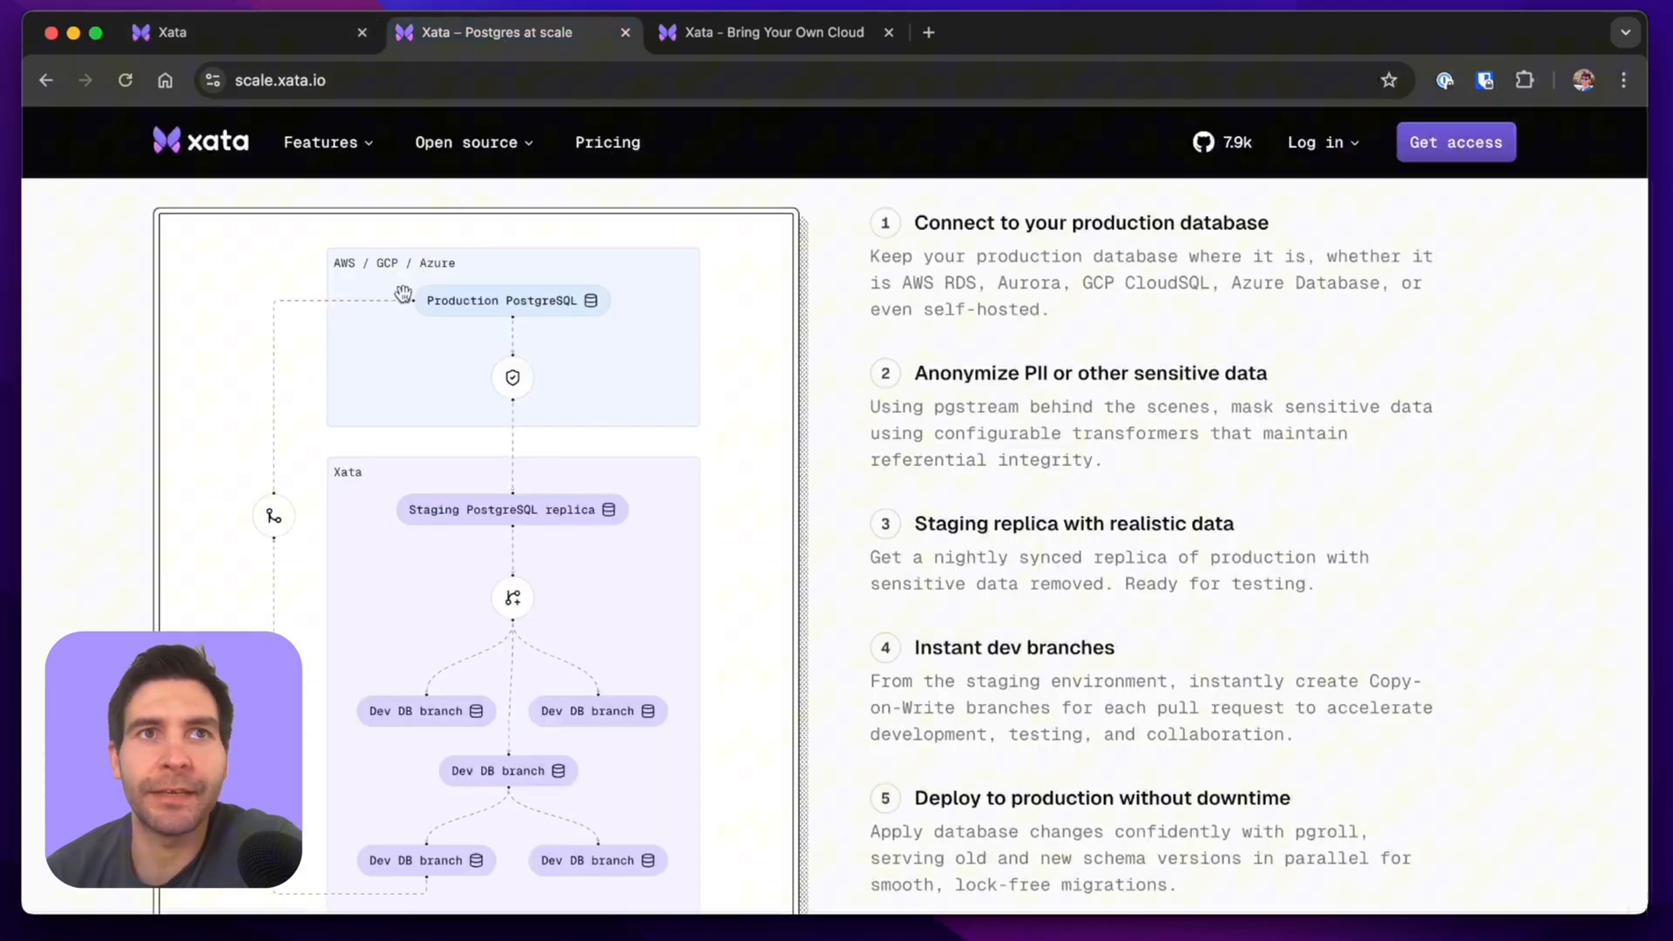
mouse_move(427, 349)
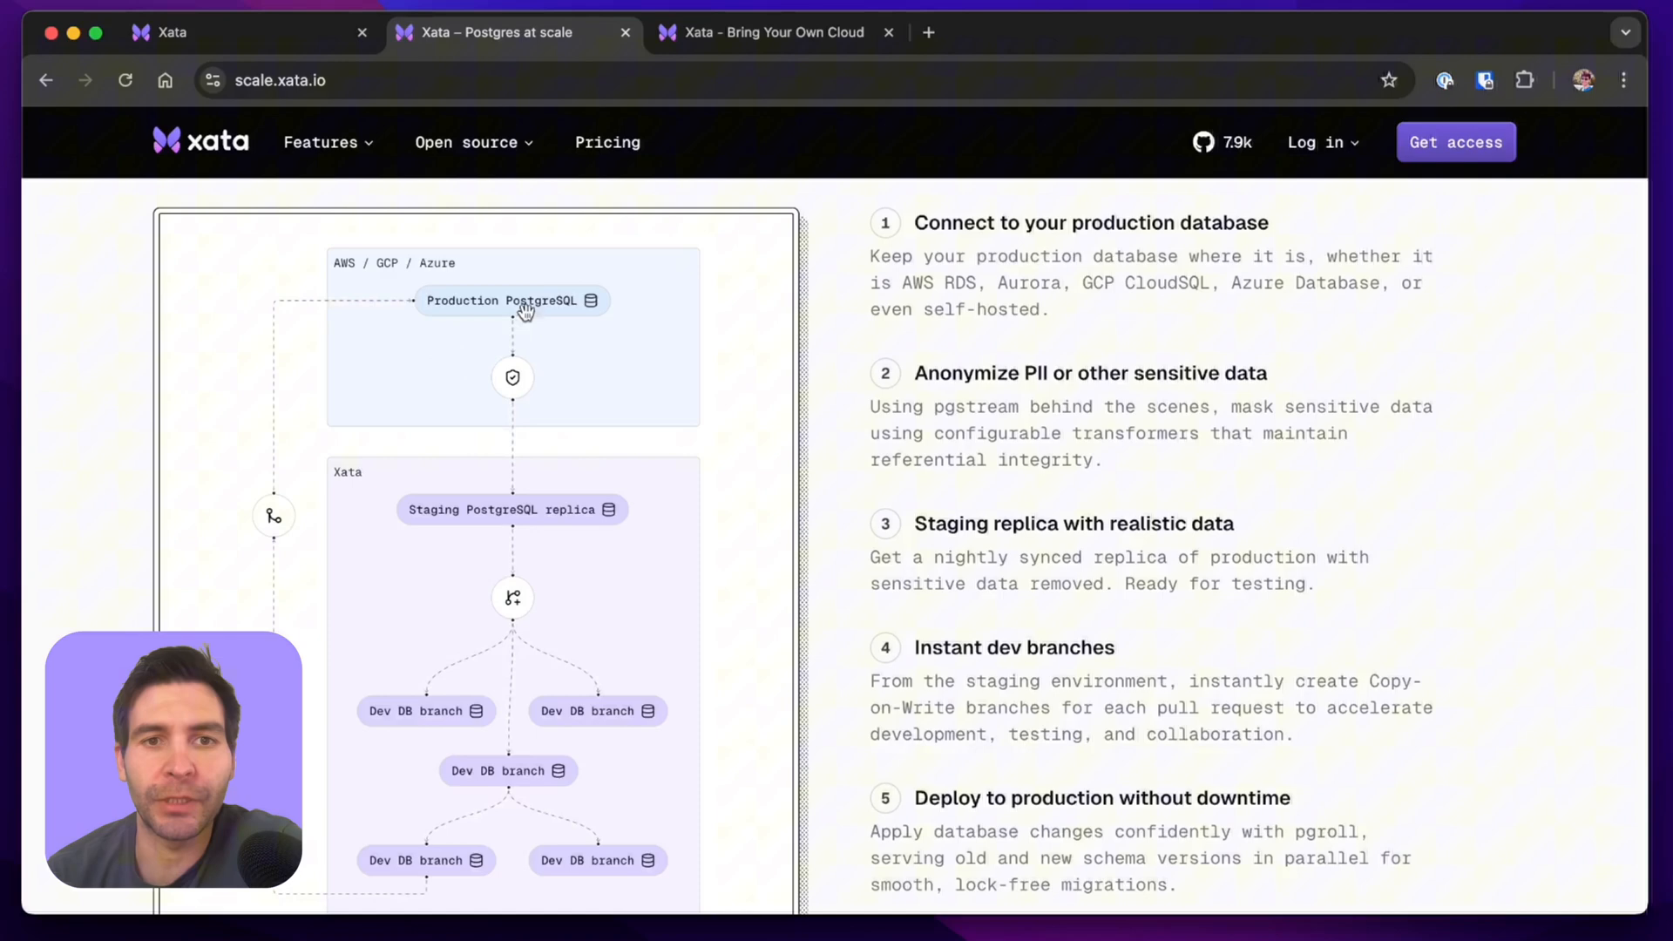
mouse_move(501, 288)
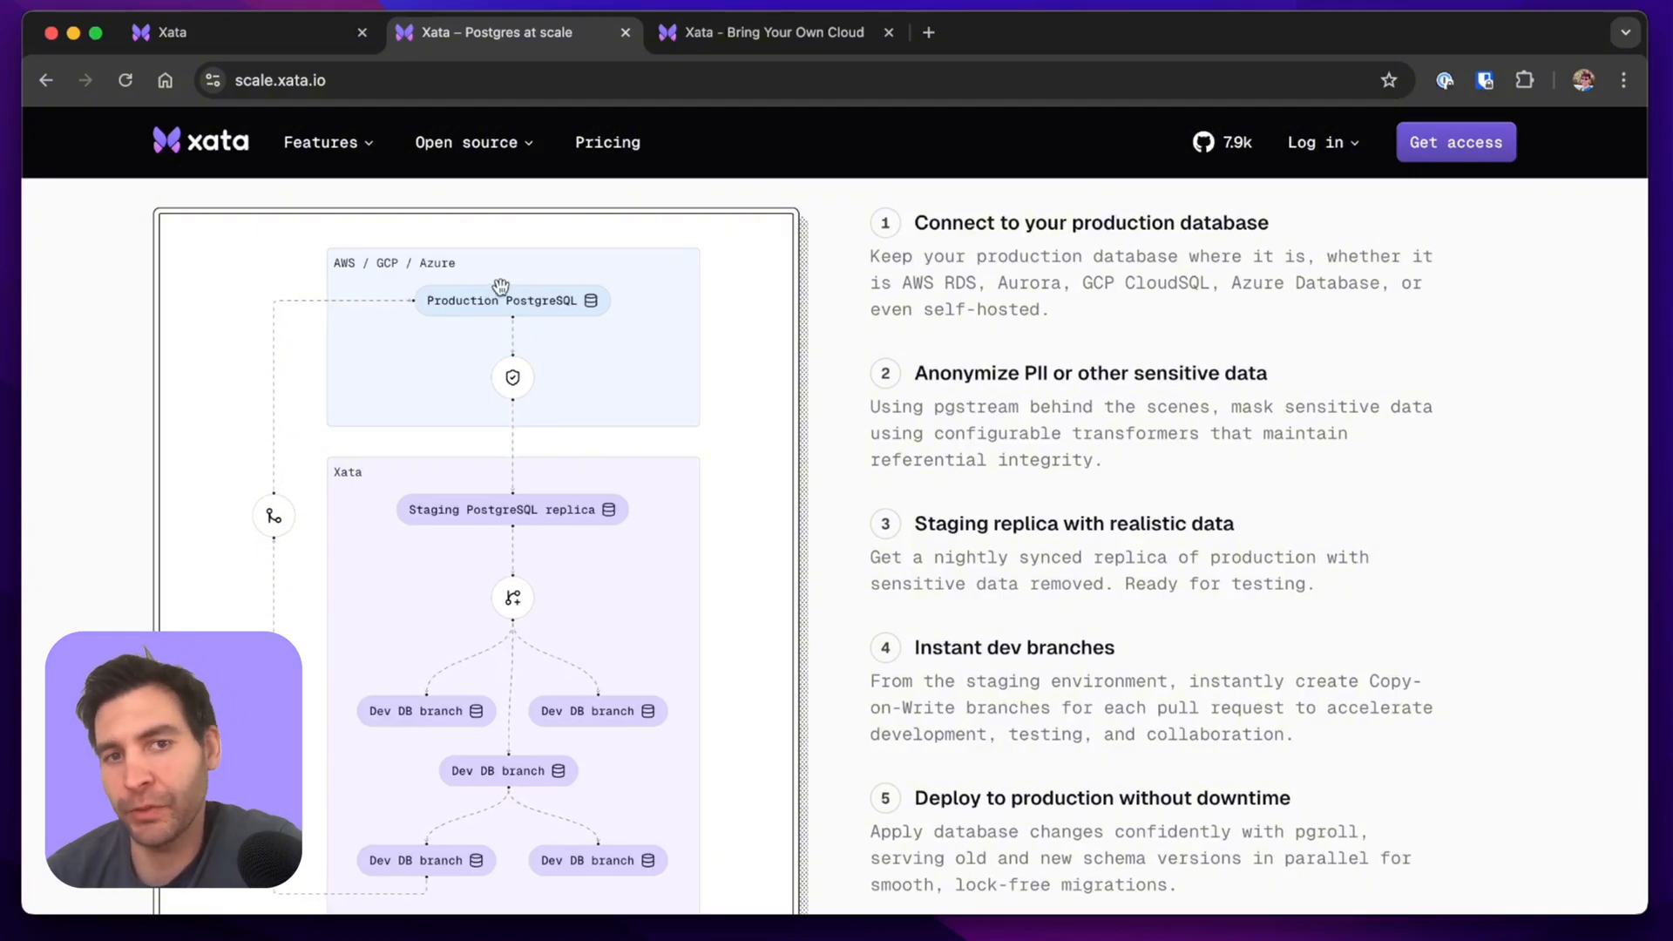
mouse_move(475, 296)
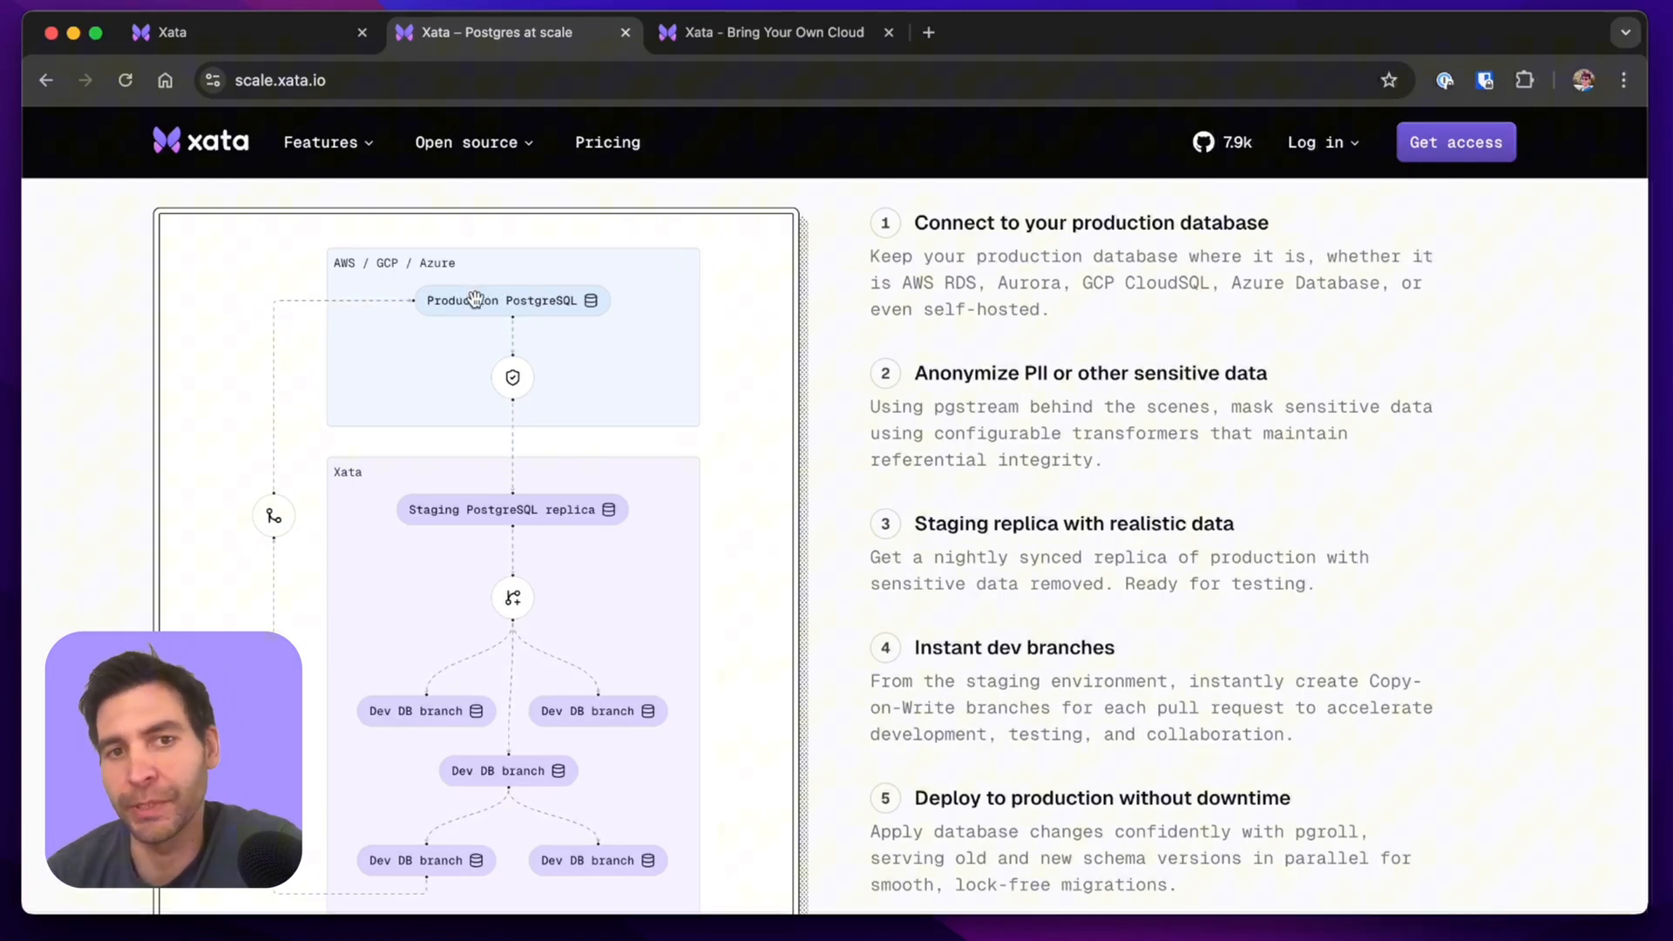
mouse_move(405, 459)
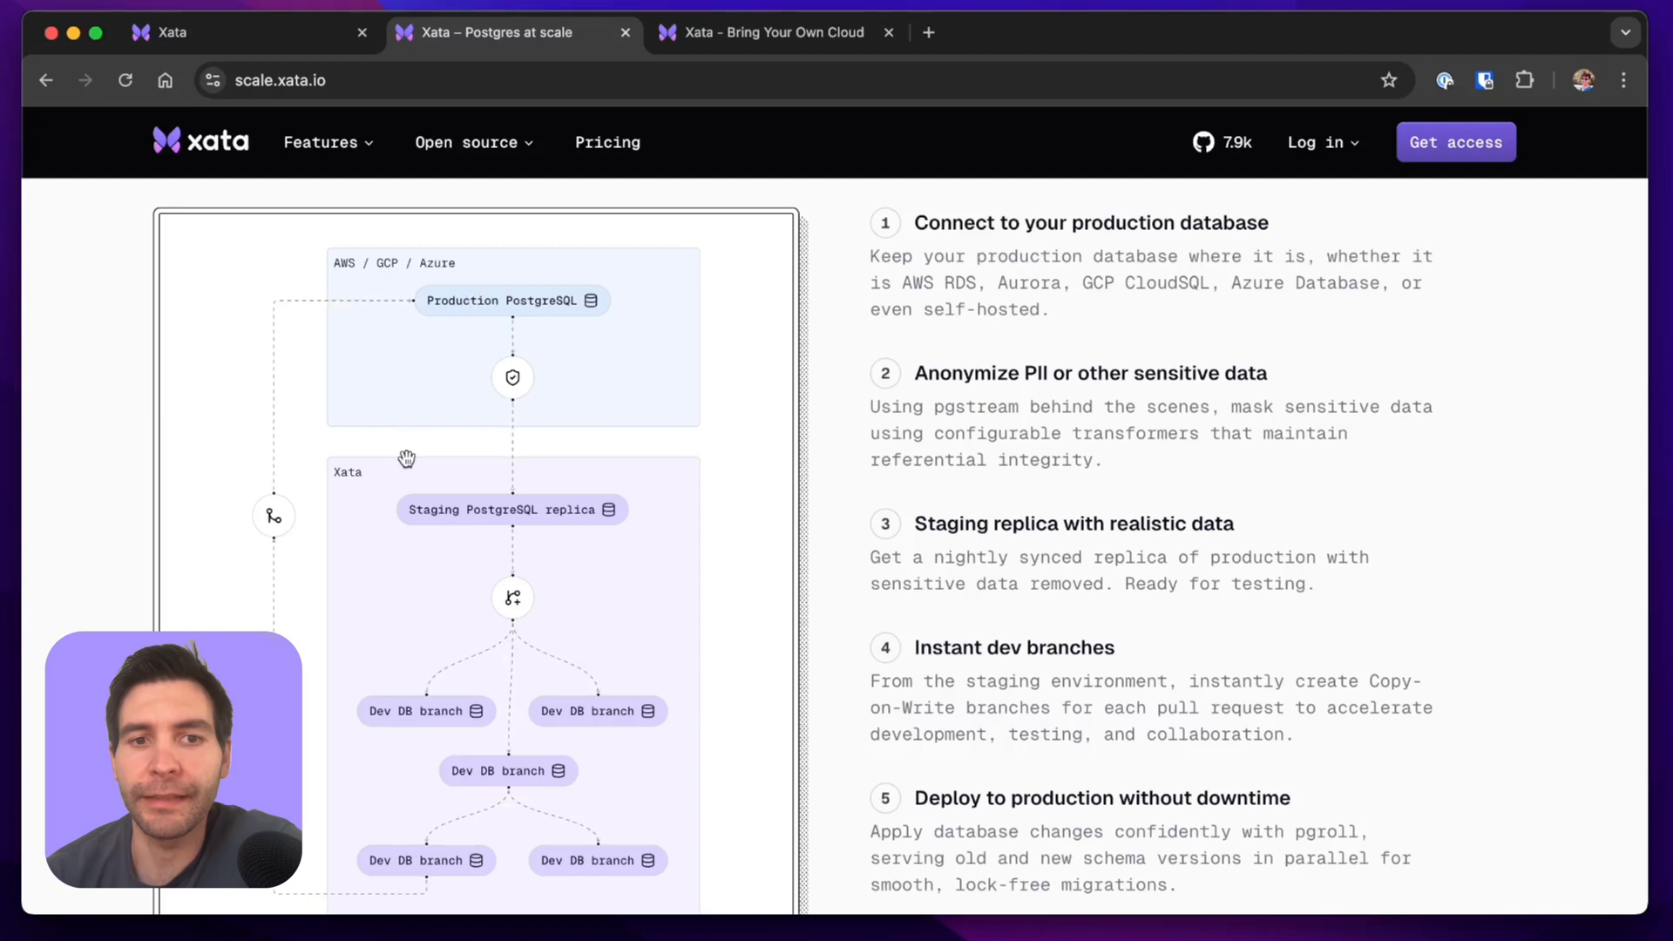
mouse_move(485, 514)
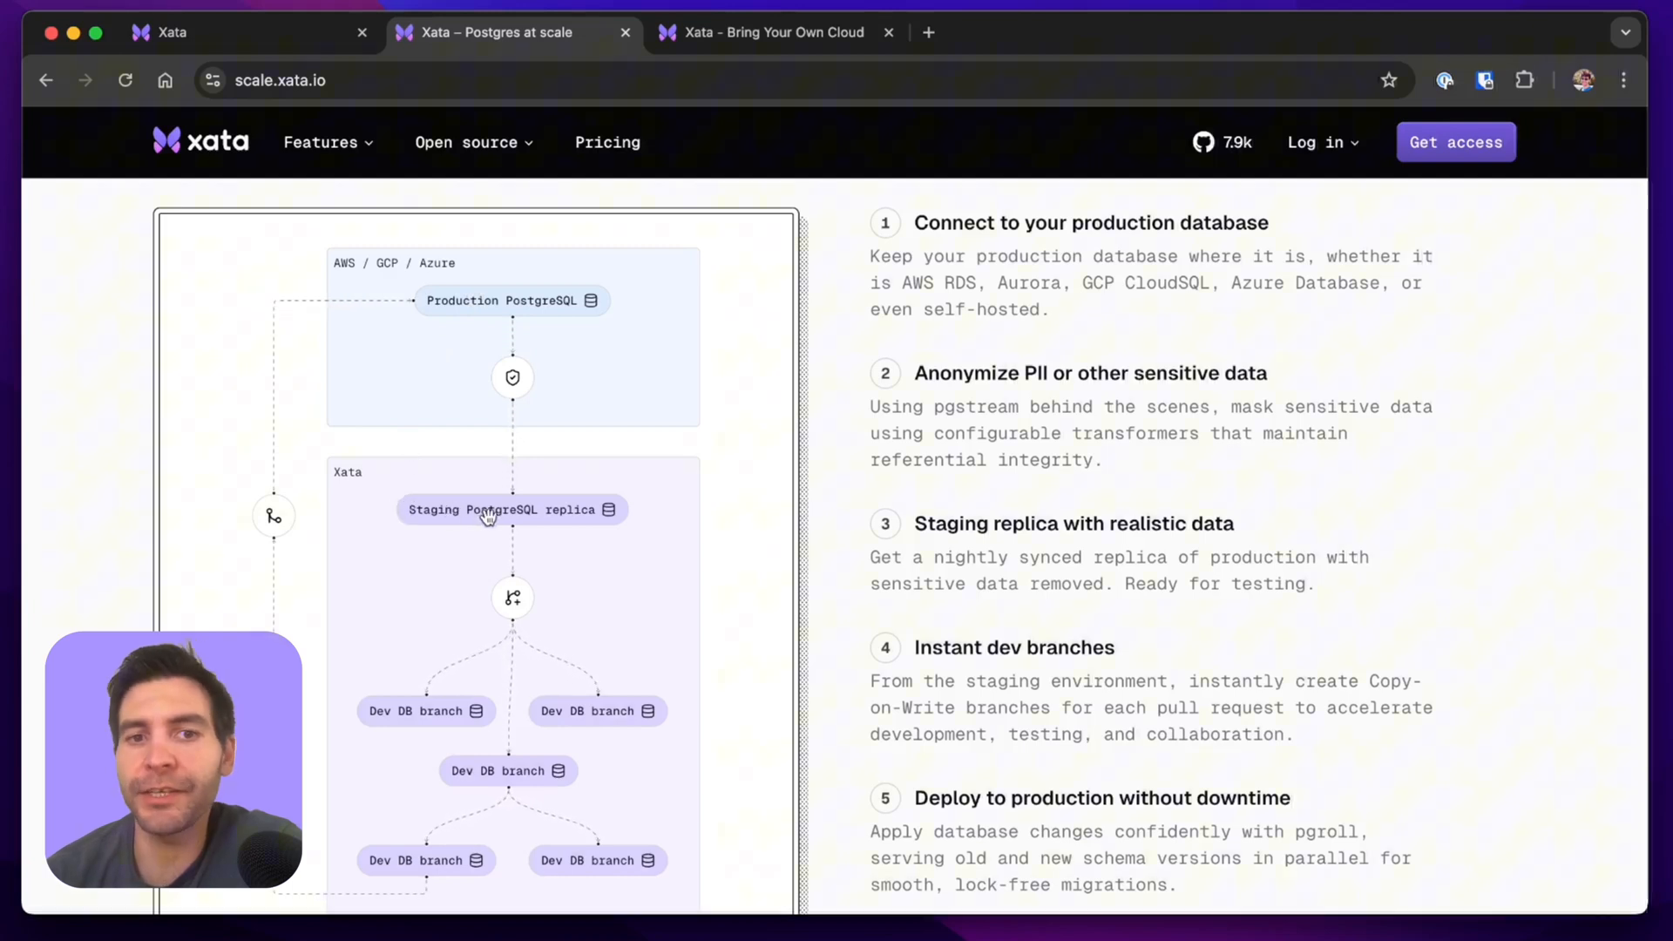
mouse_move(513, 377)
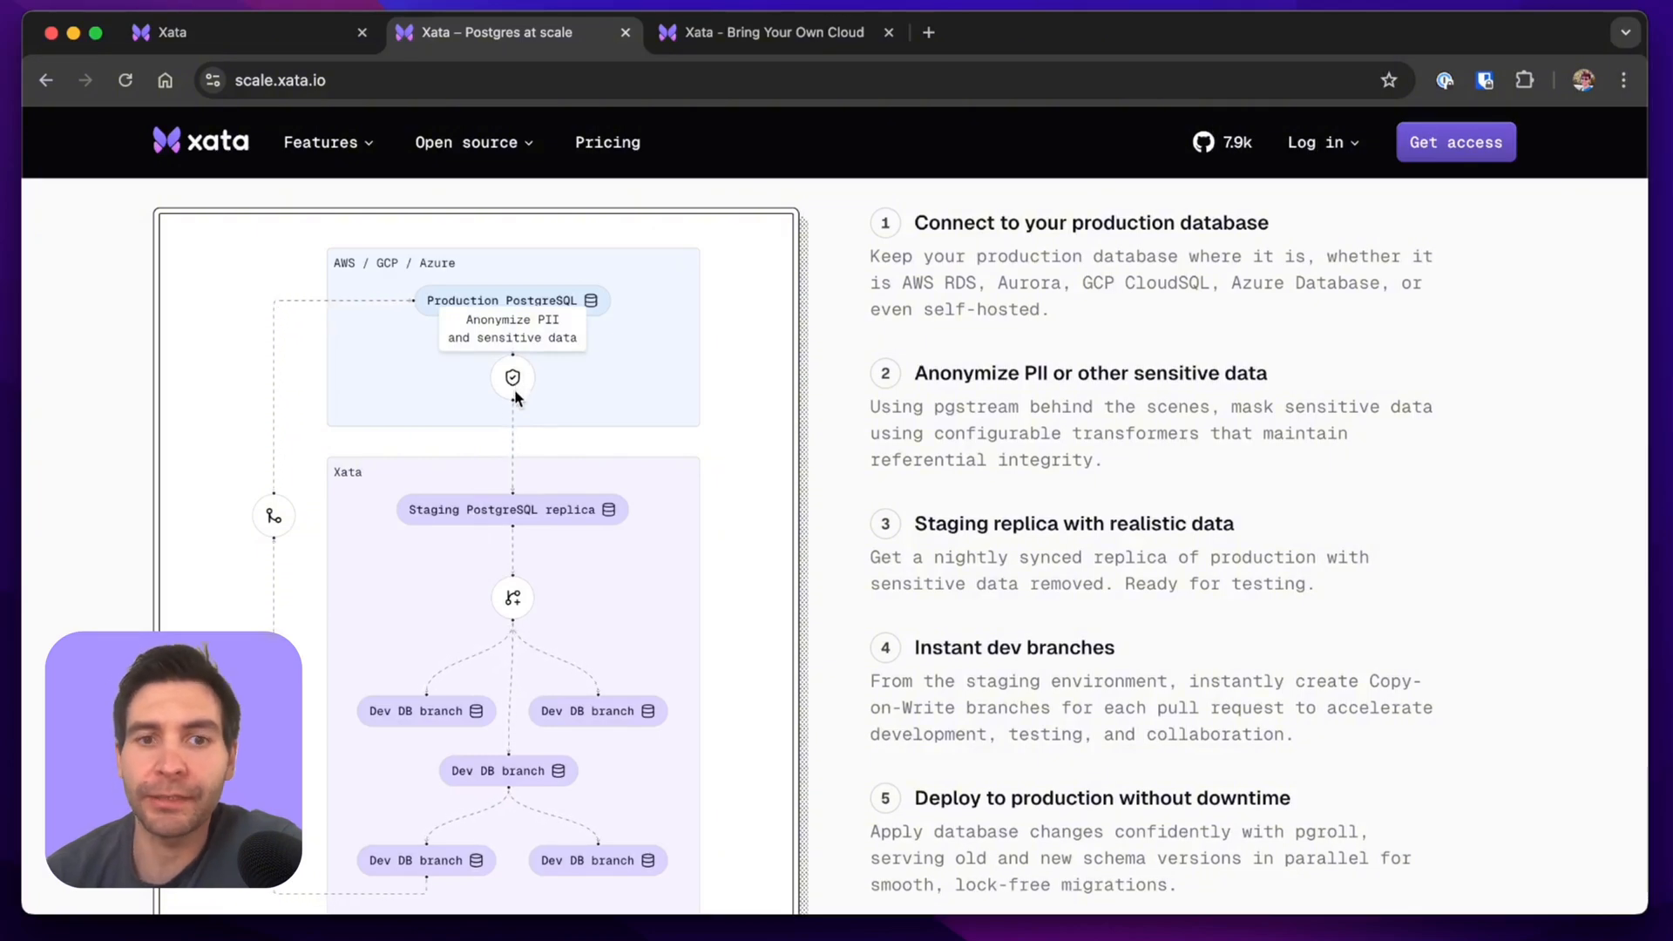
mouse_move(452, 592)
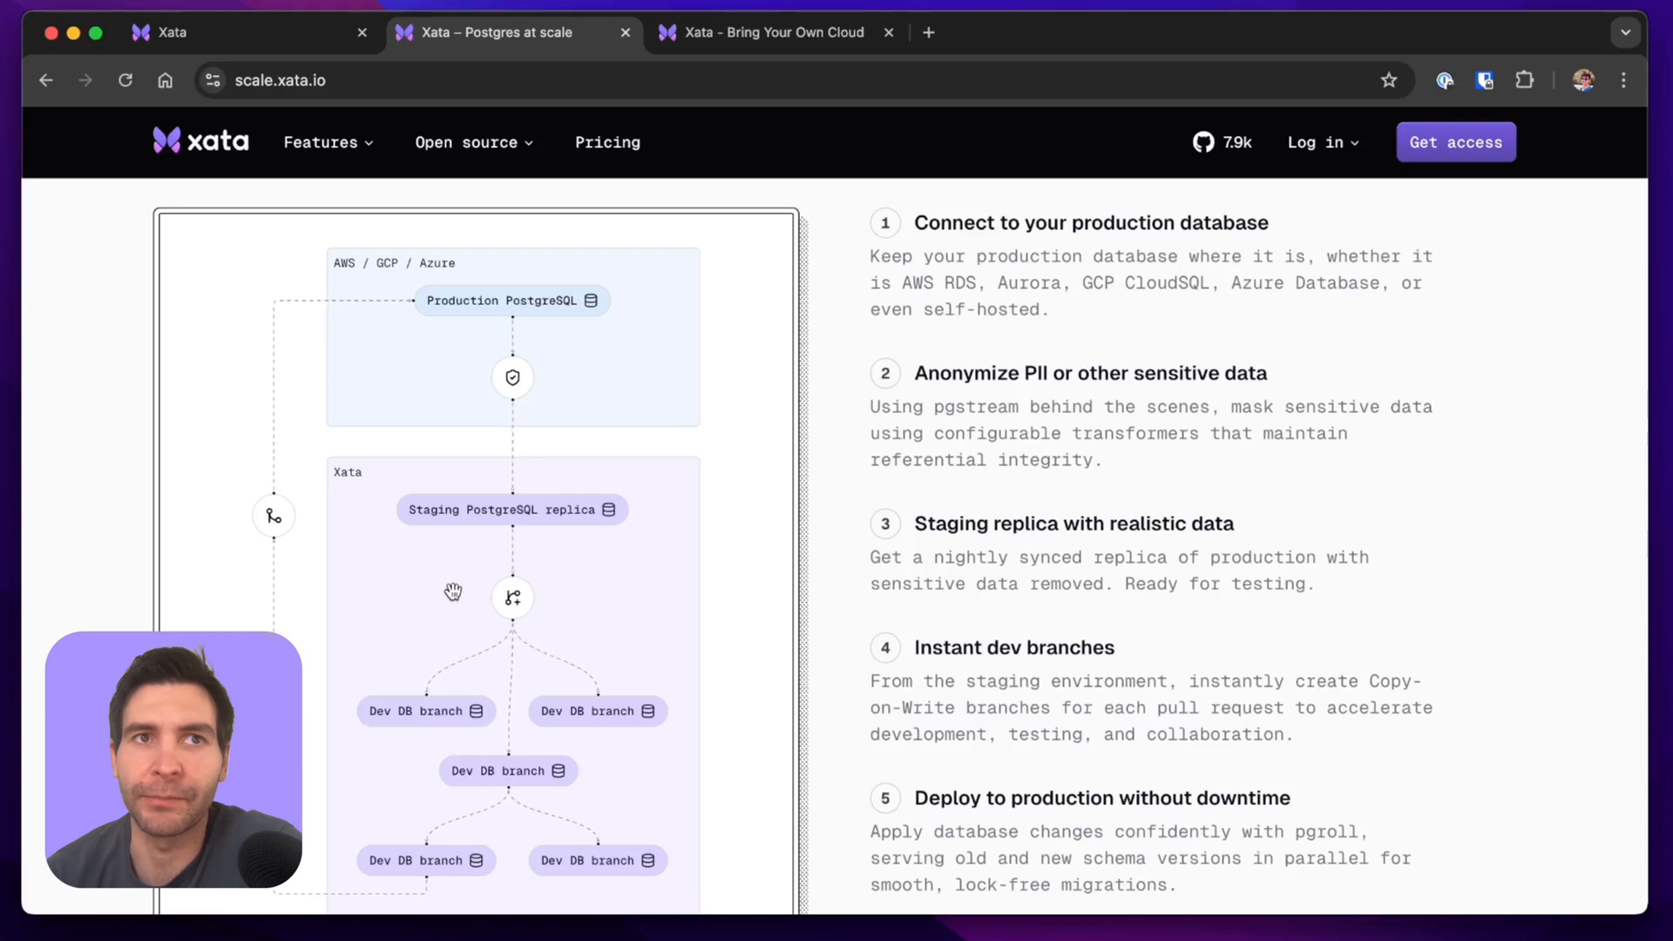
click(770, 32)
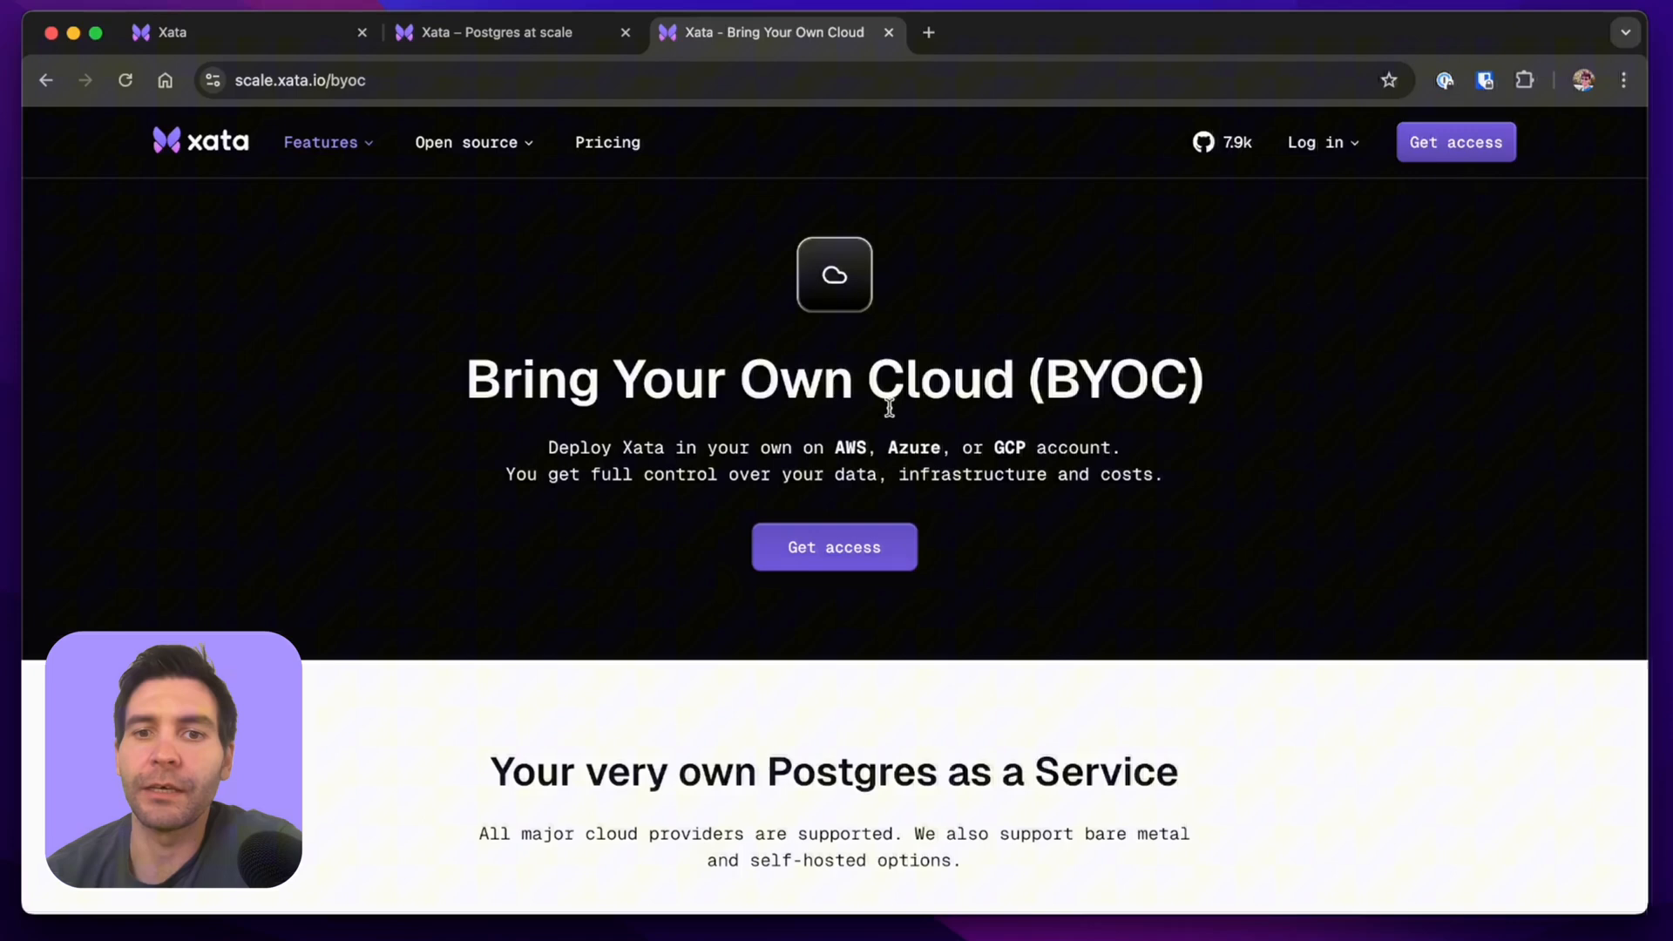
scroll(down, 3)
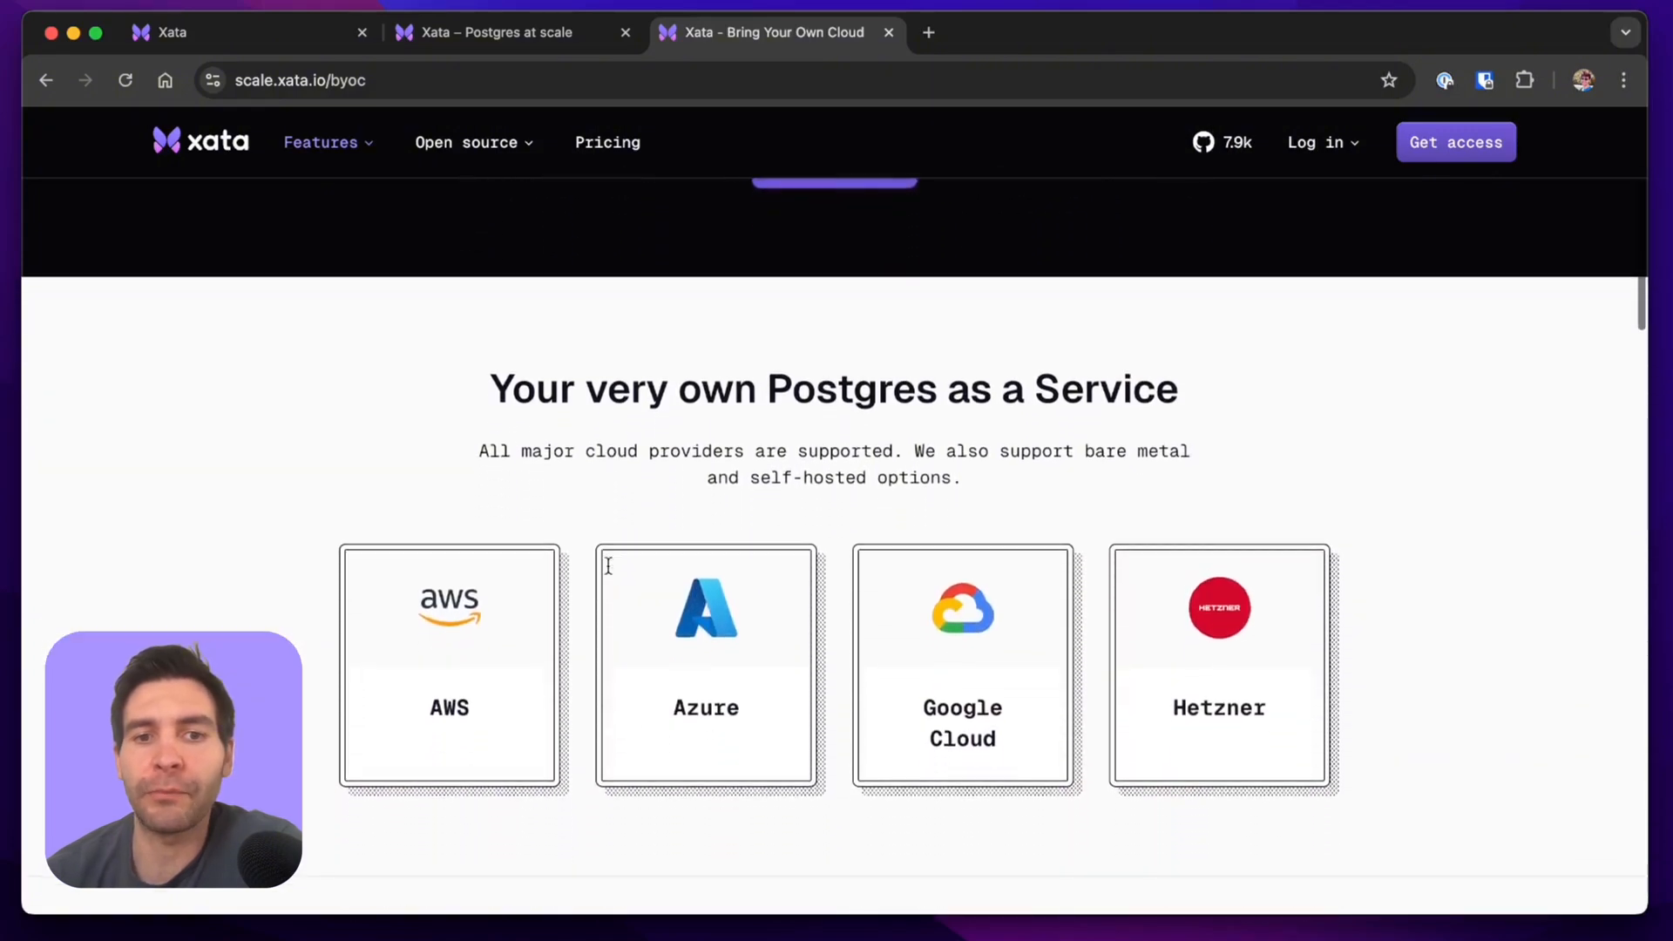
scroll(down, 3)
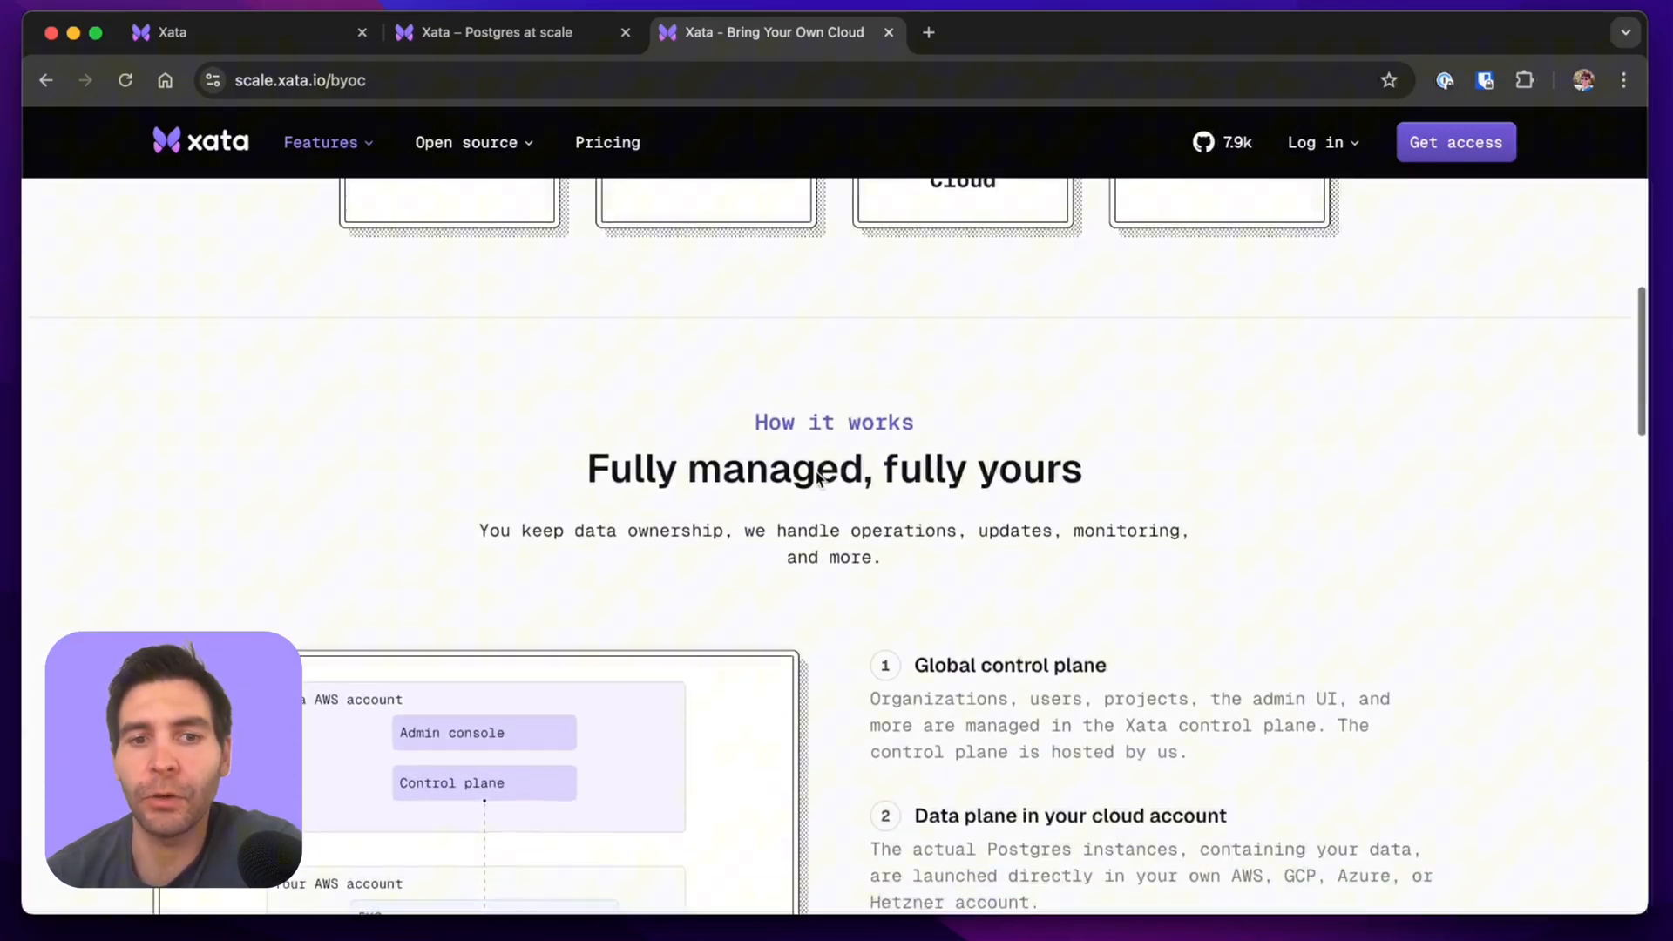
scroll(down, 3)
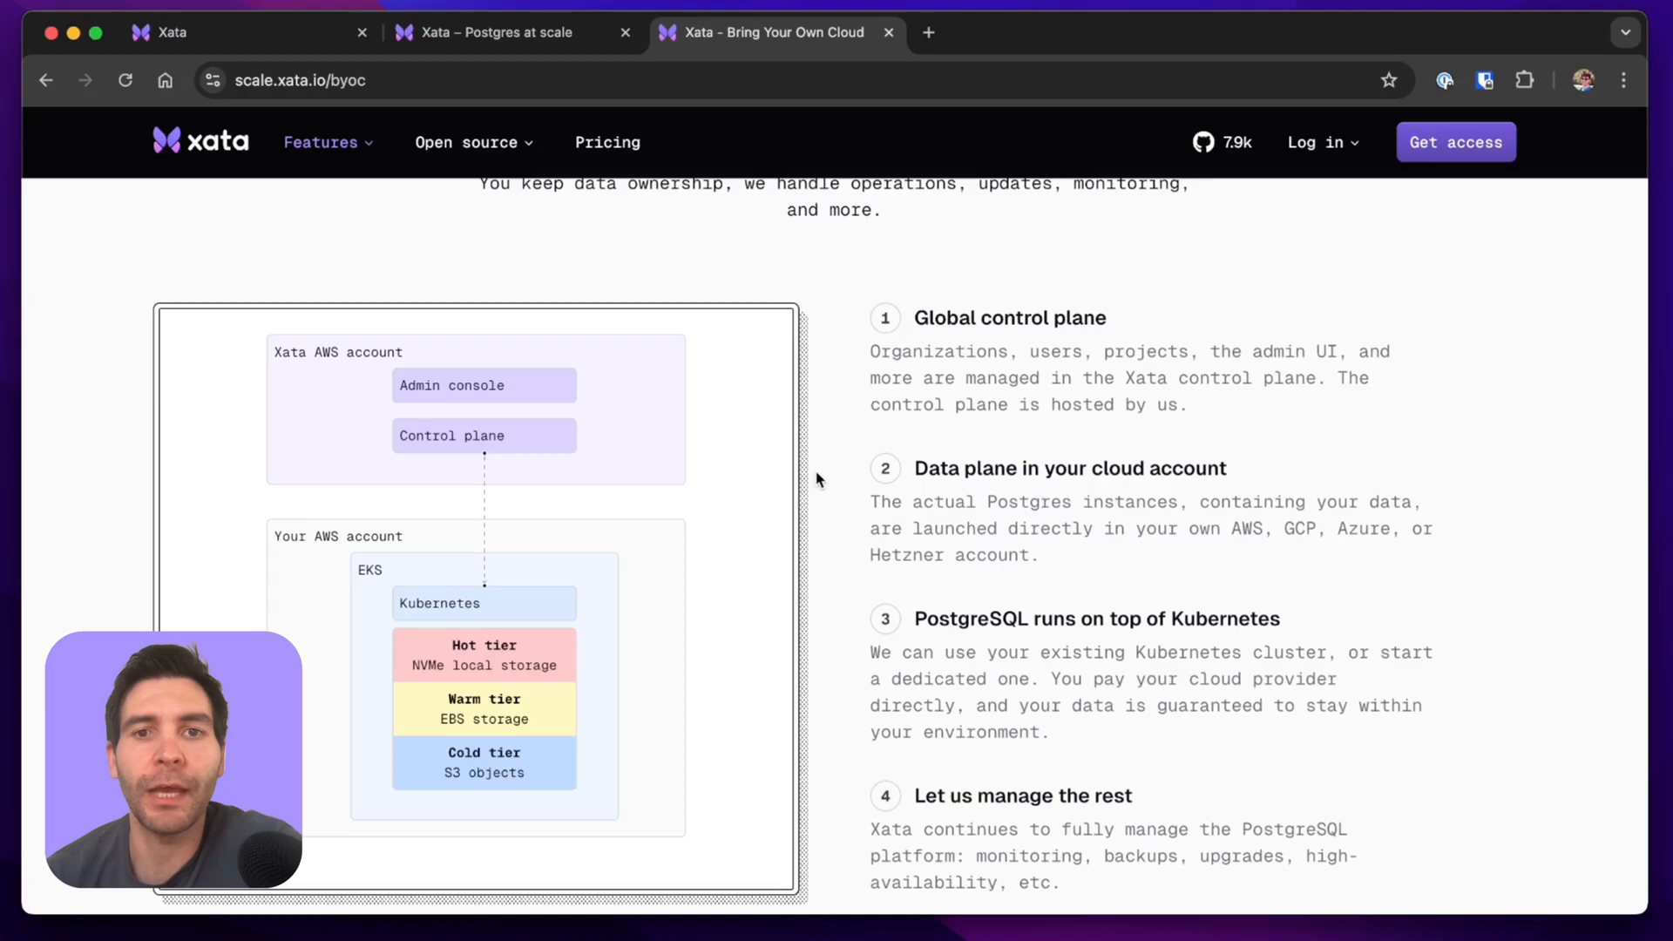
scroll(down, 3)
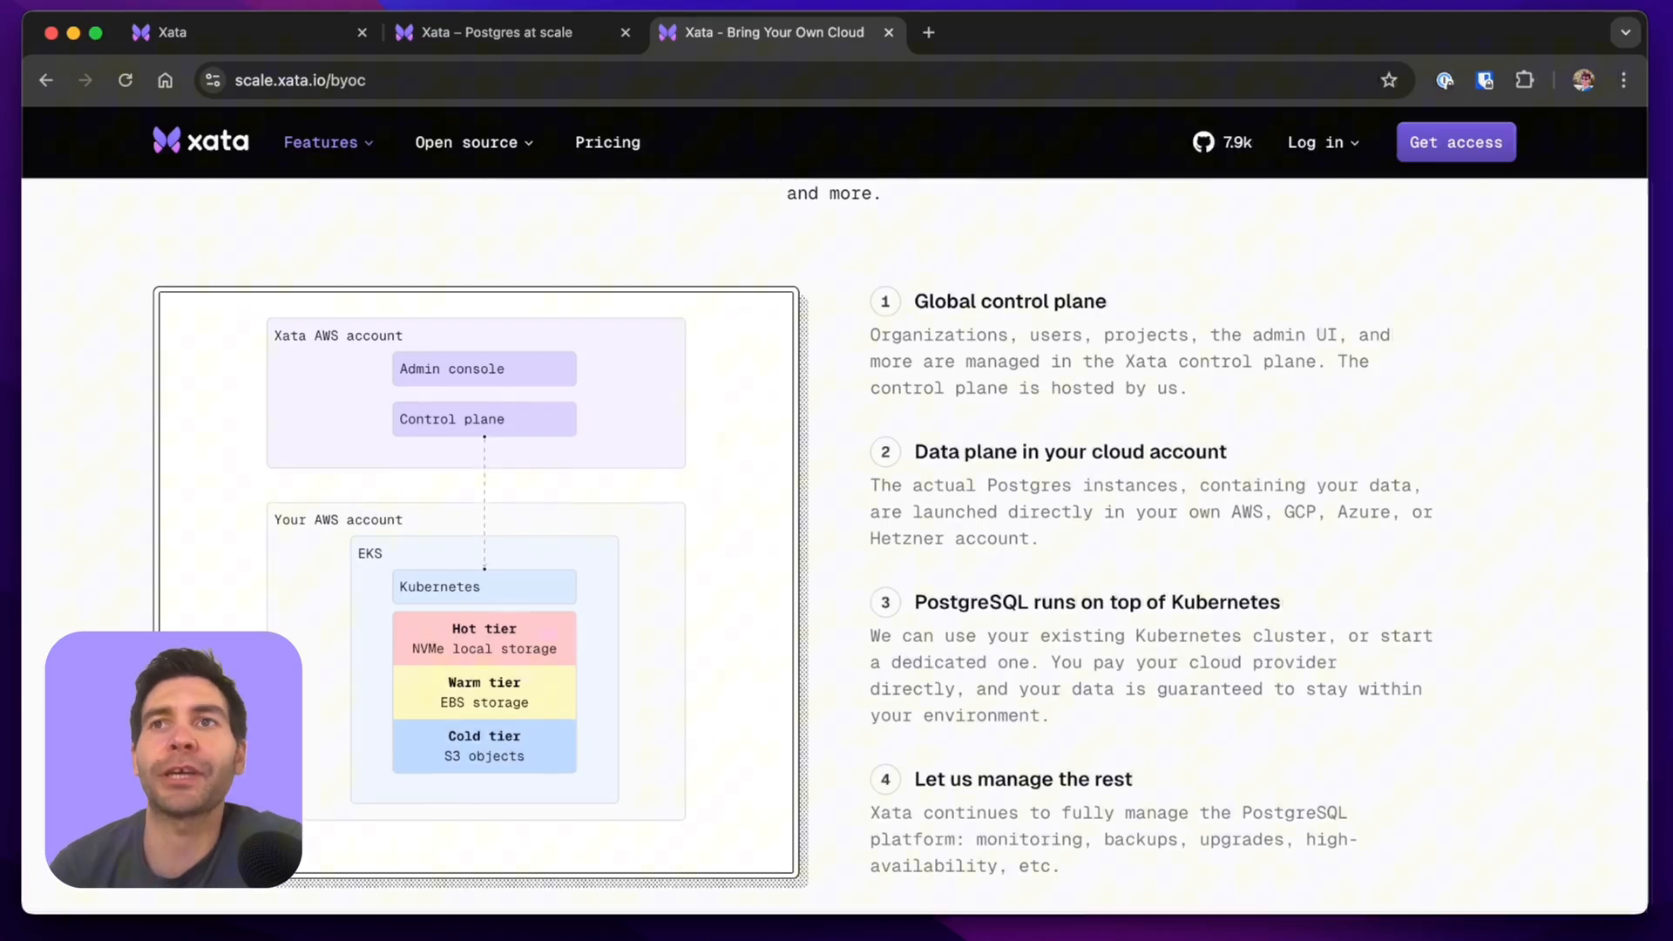